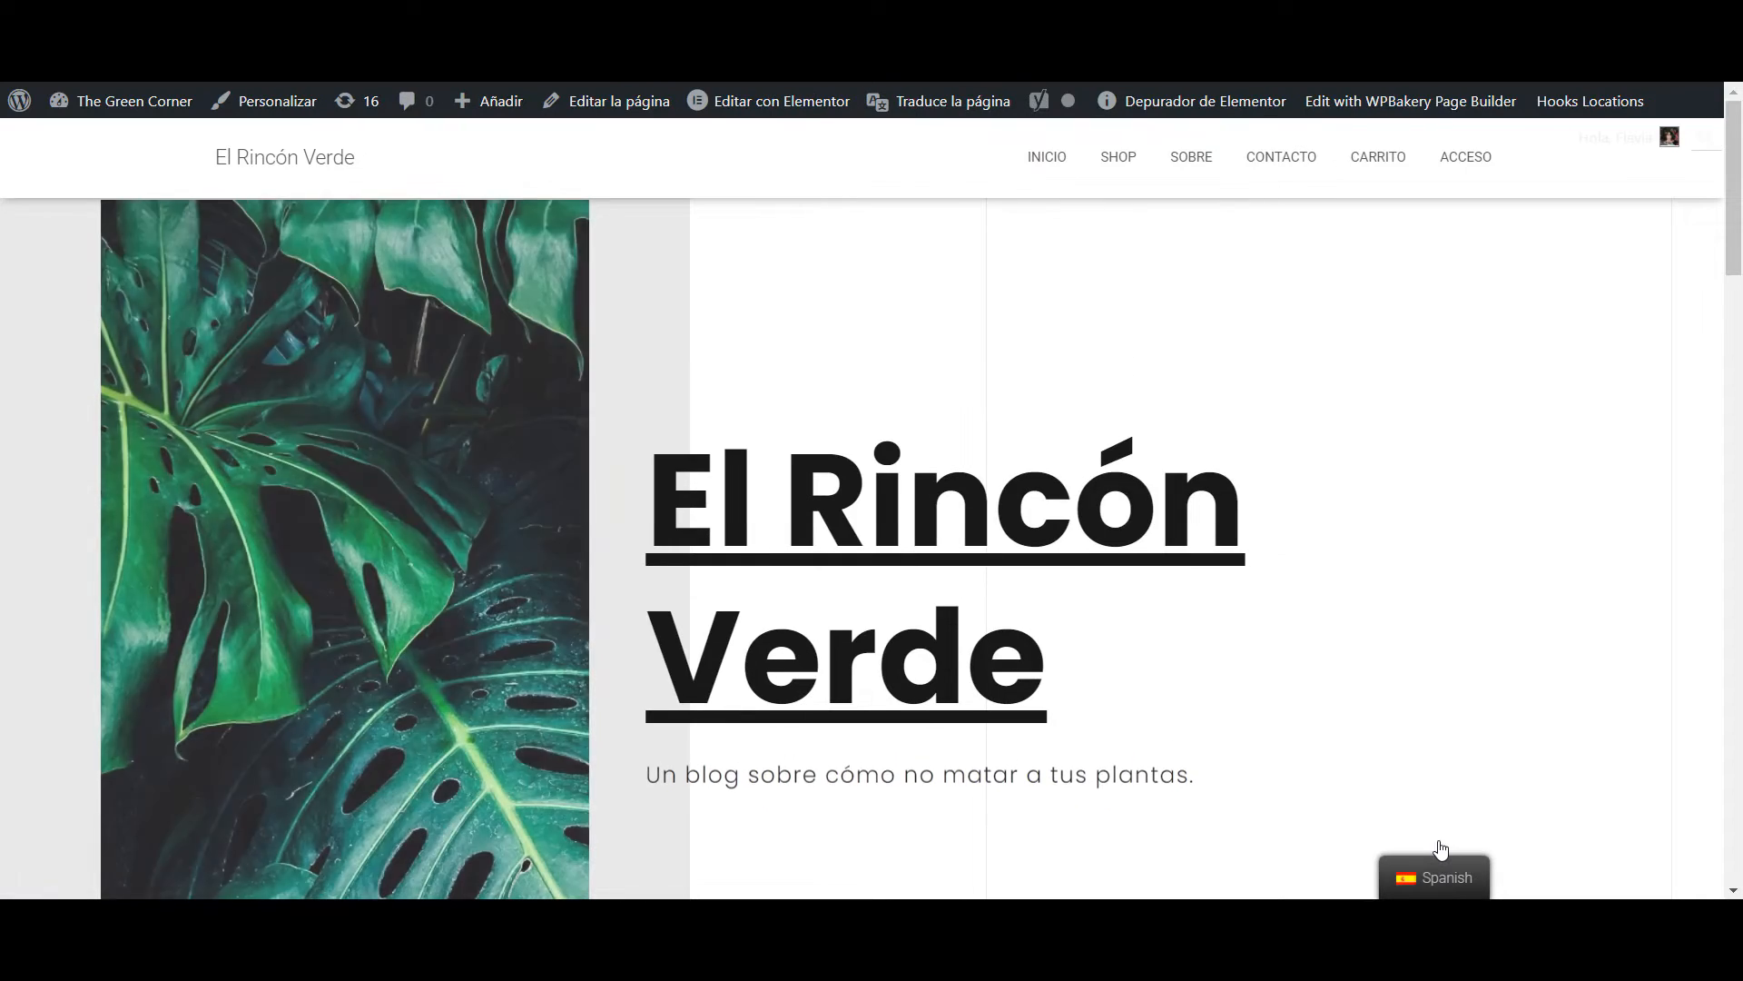
Scroll down the Spanish El Rincón Verde homepage with its language switcher.
scroll(down, 3)
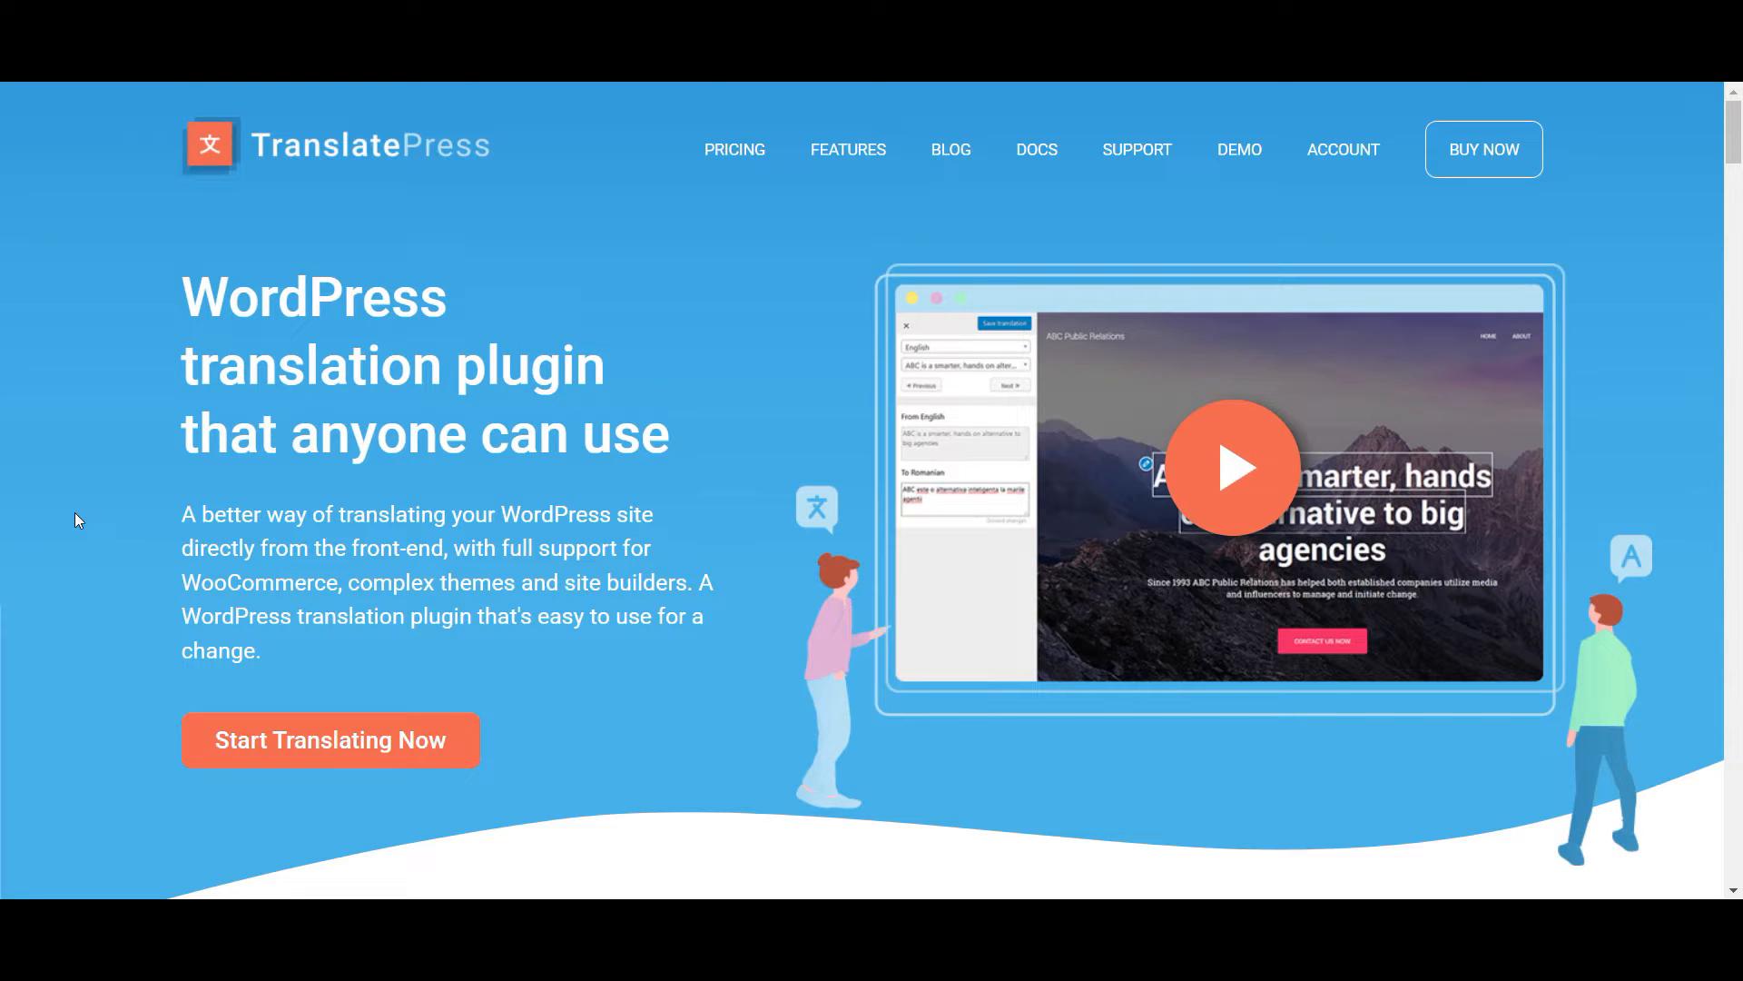
Scroll to the translatepress.com footer and follow 'Free Website Translation Tool' under Resources.
scroll(down, 3)
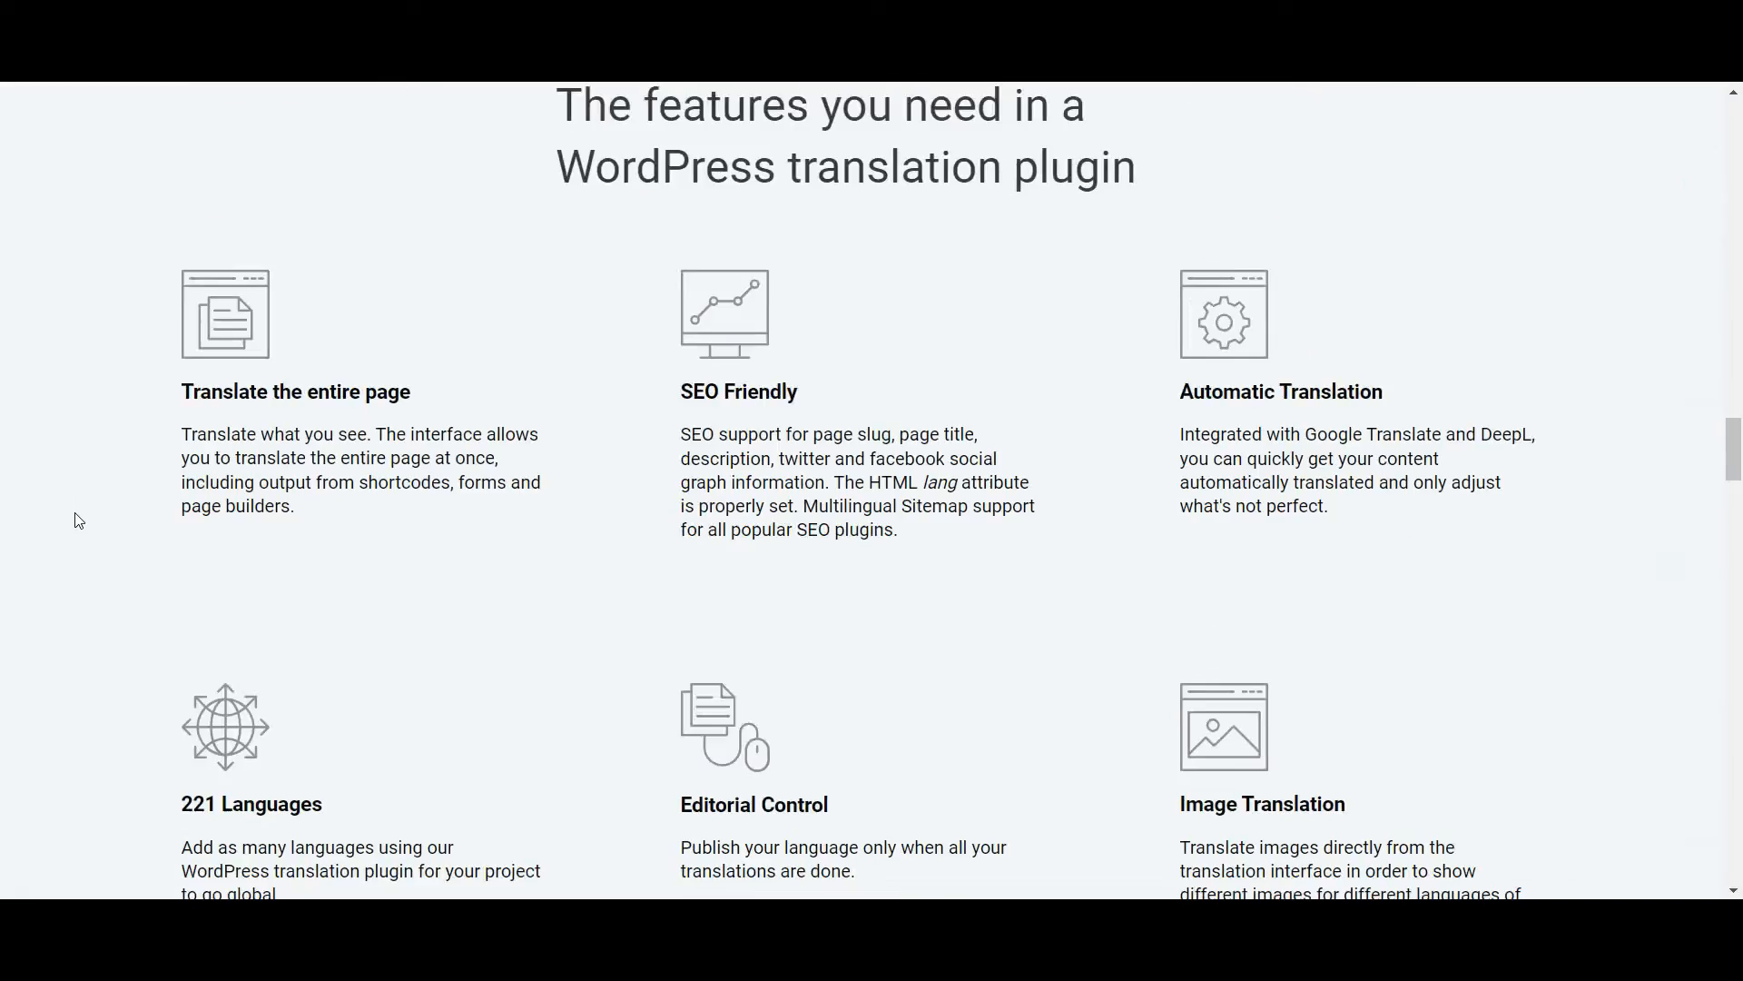
scroll(down, 3)
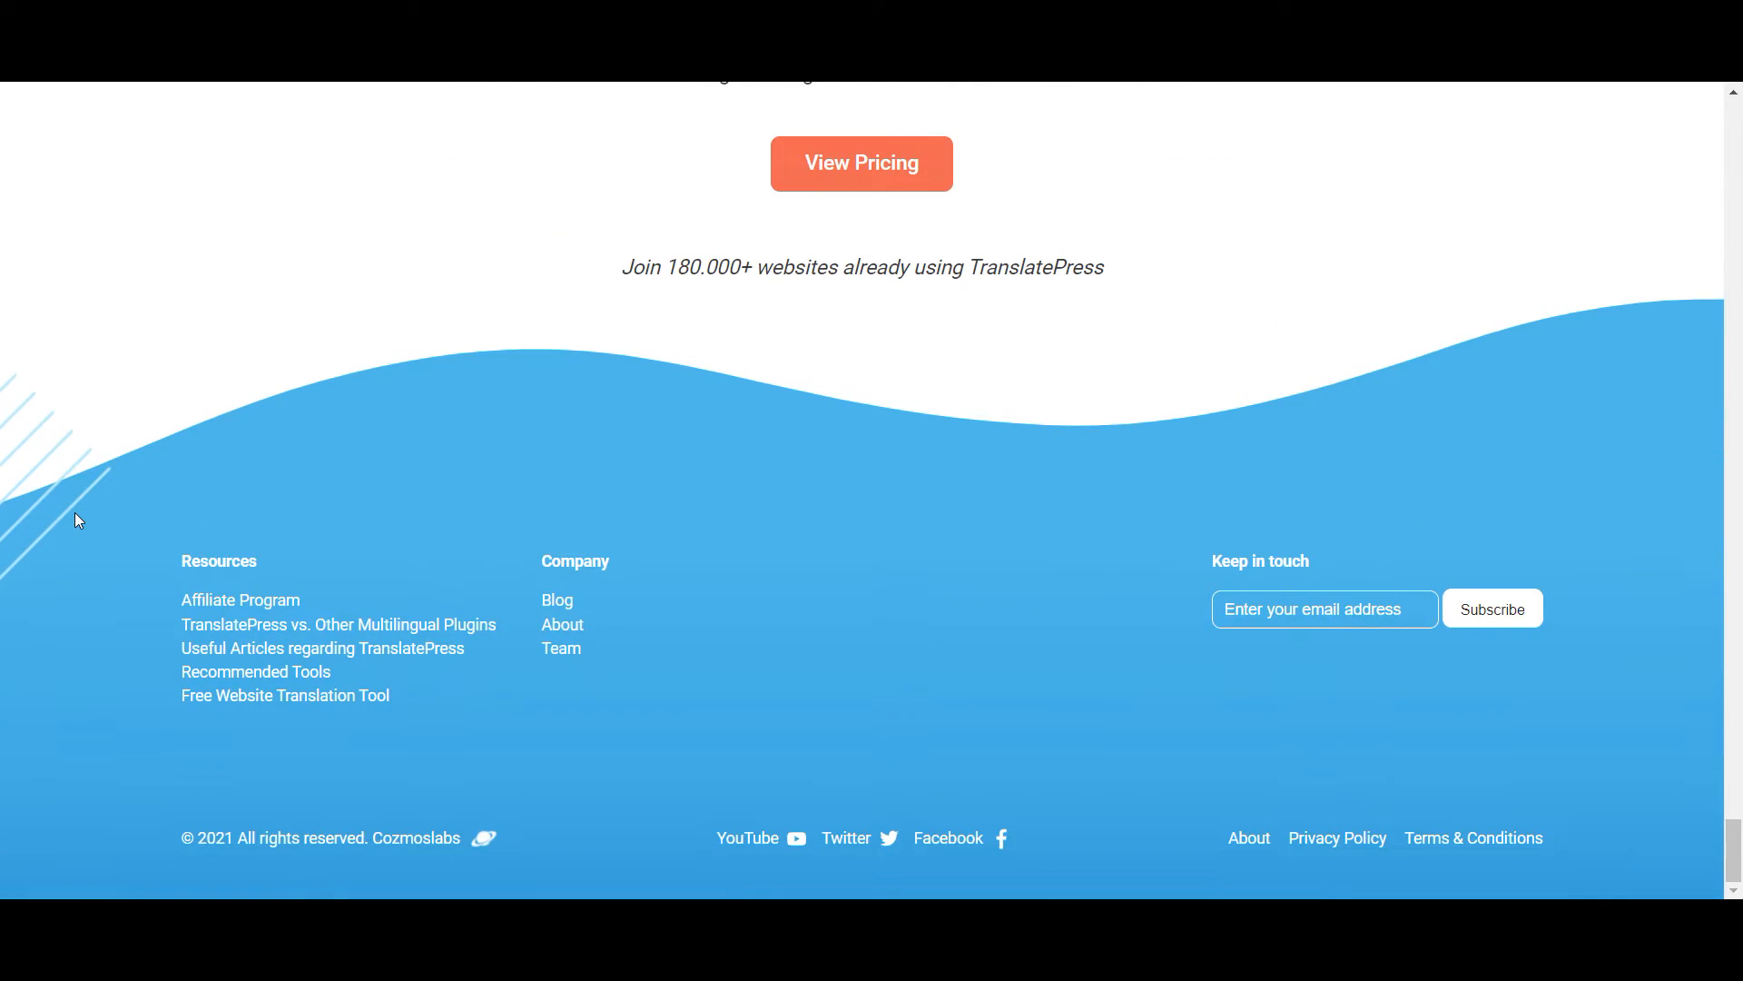
mouse_move(217, 722)
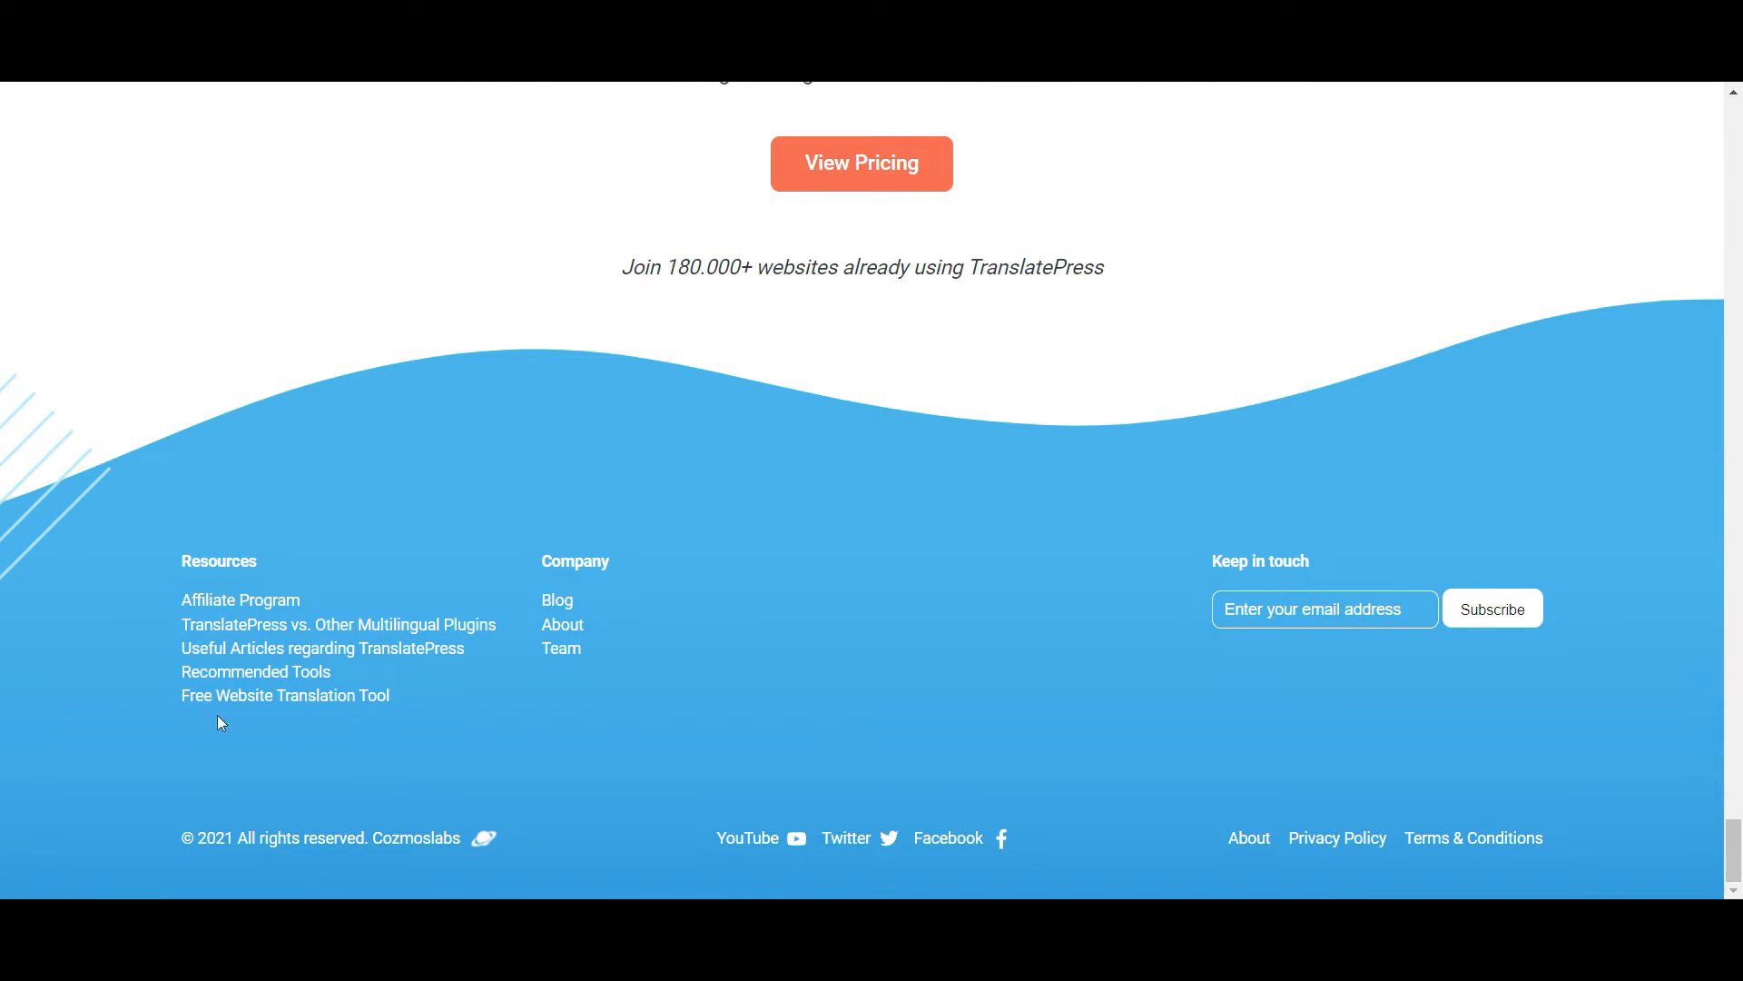
mouse_move(286, 695)
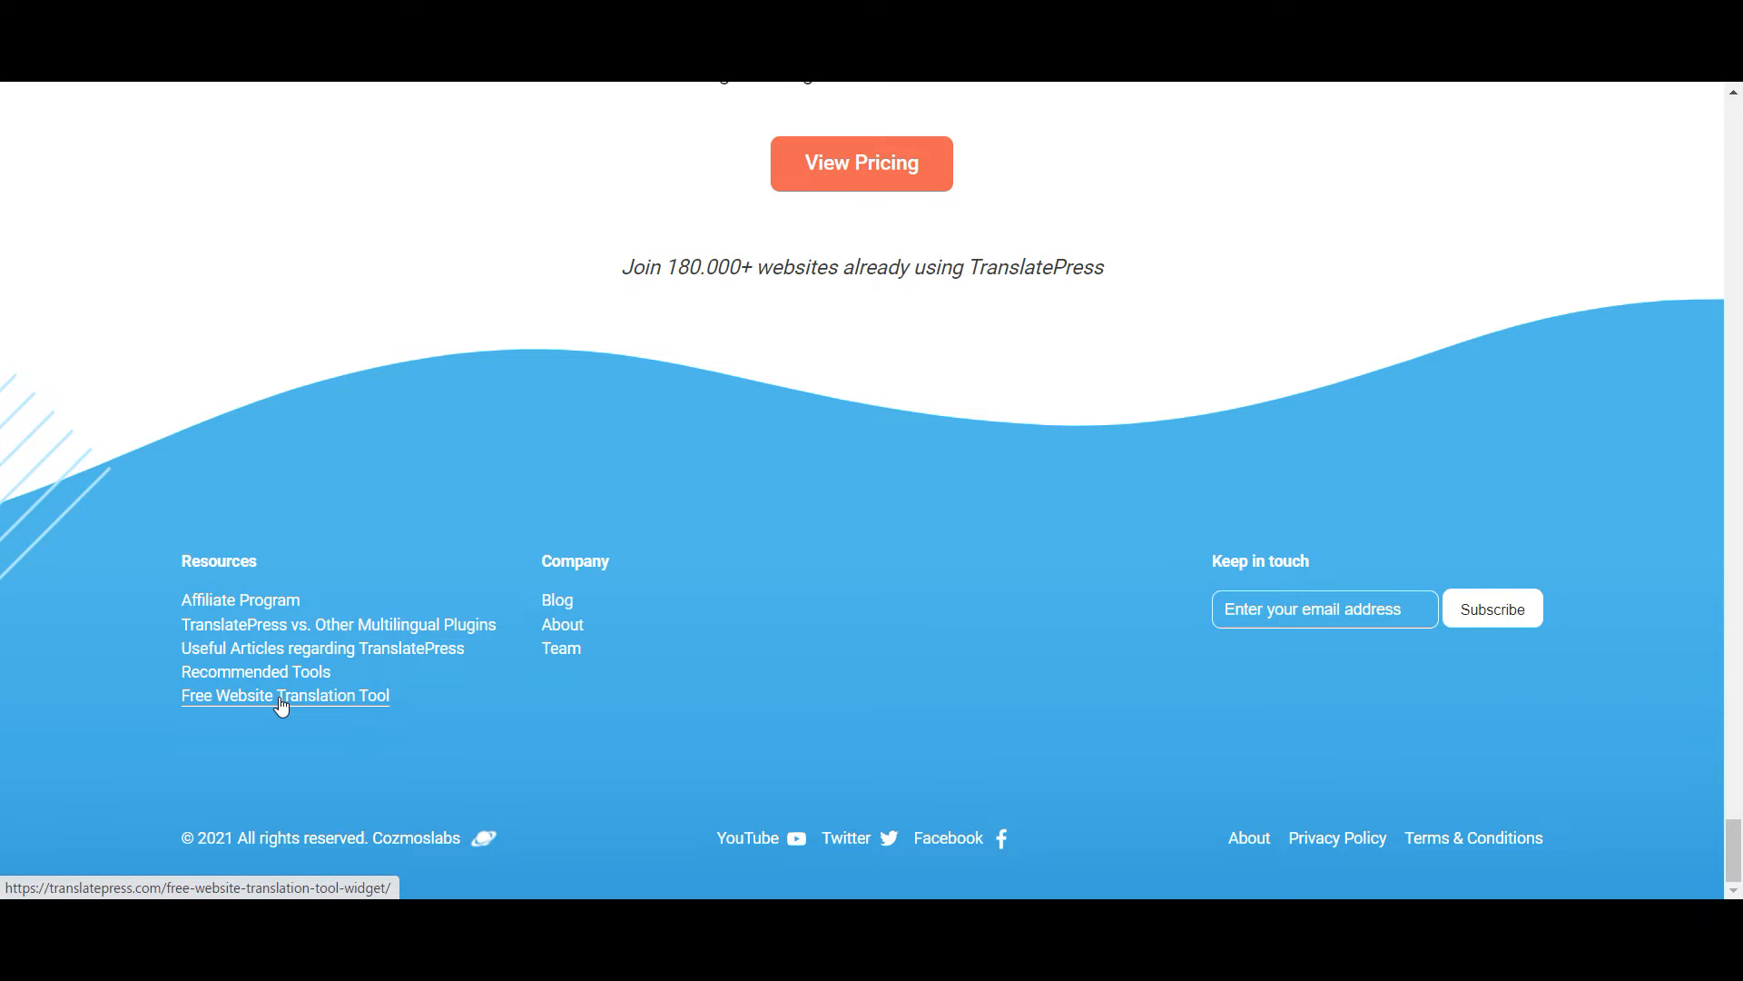
click(284, 695)
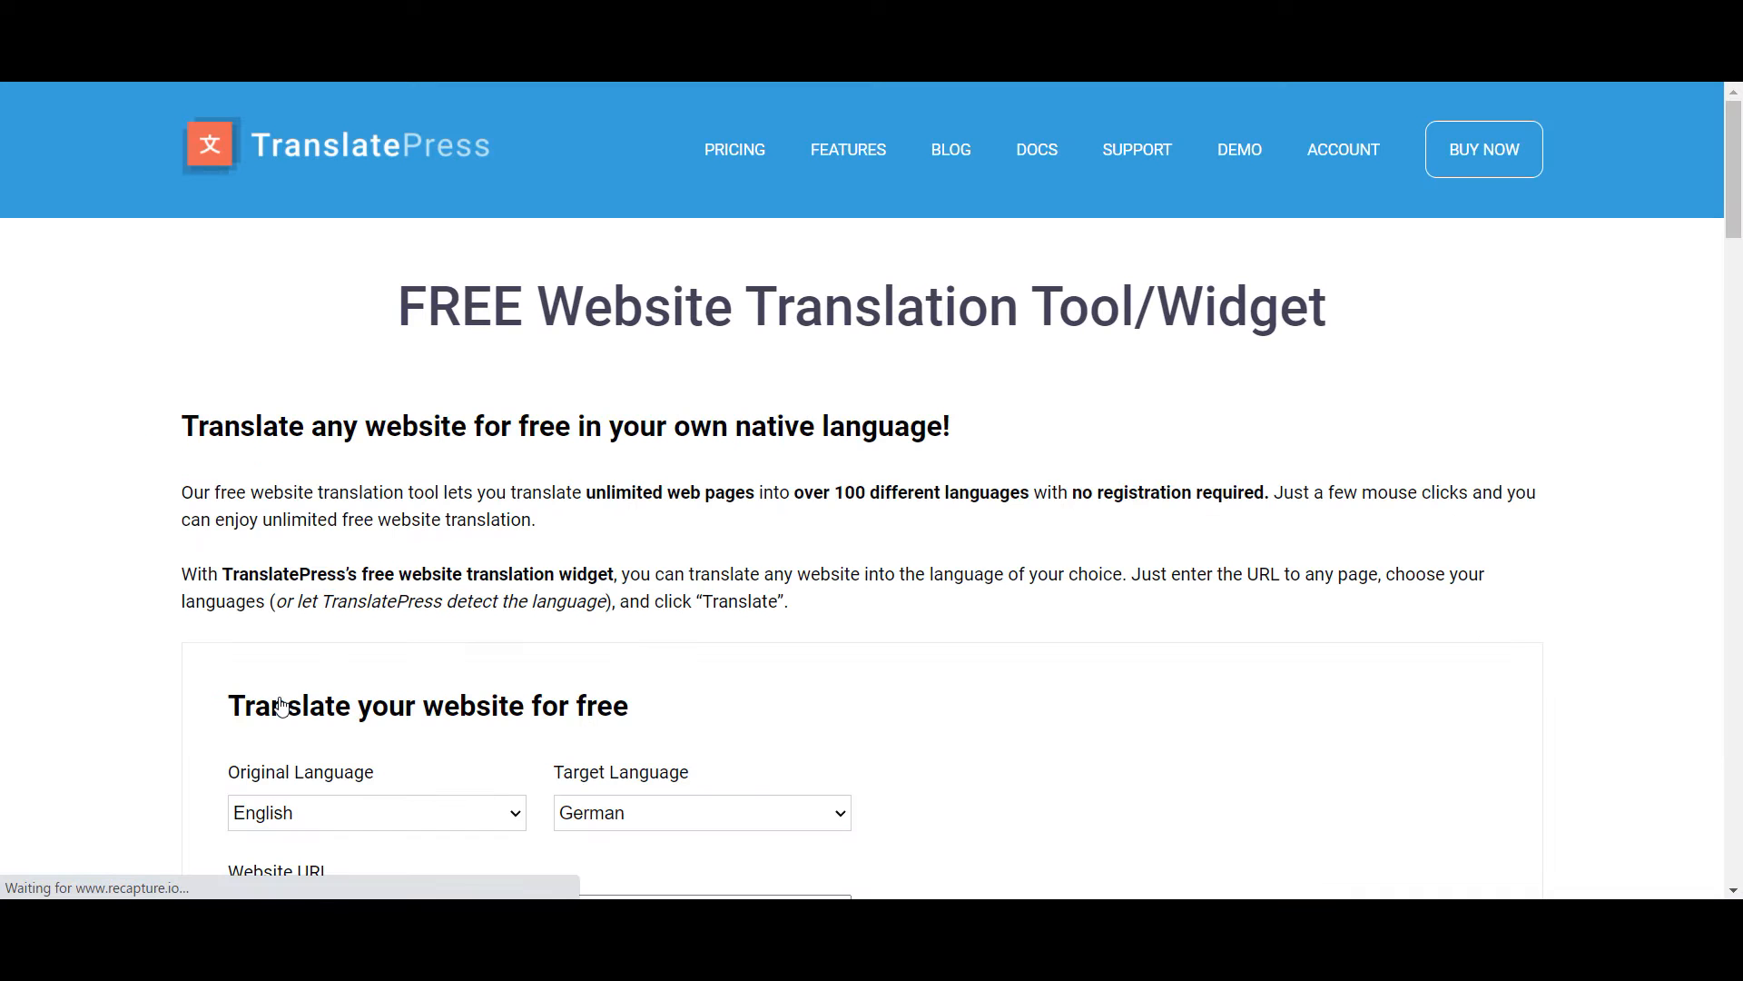
scroll(down, 3)
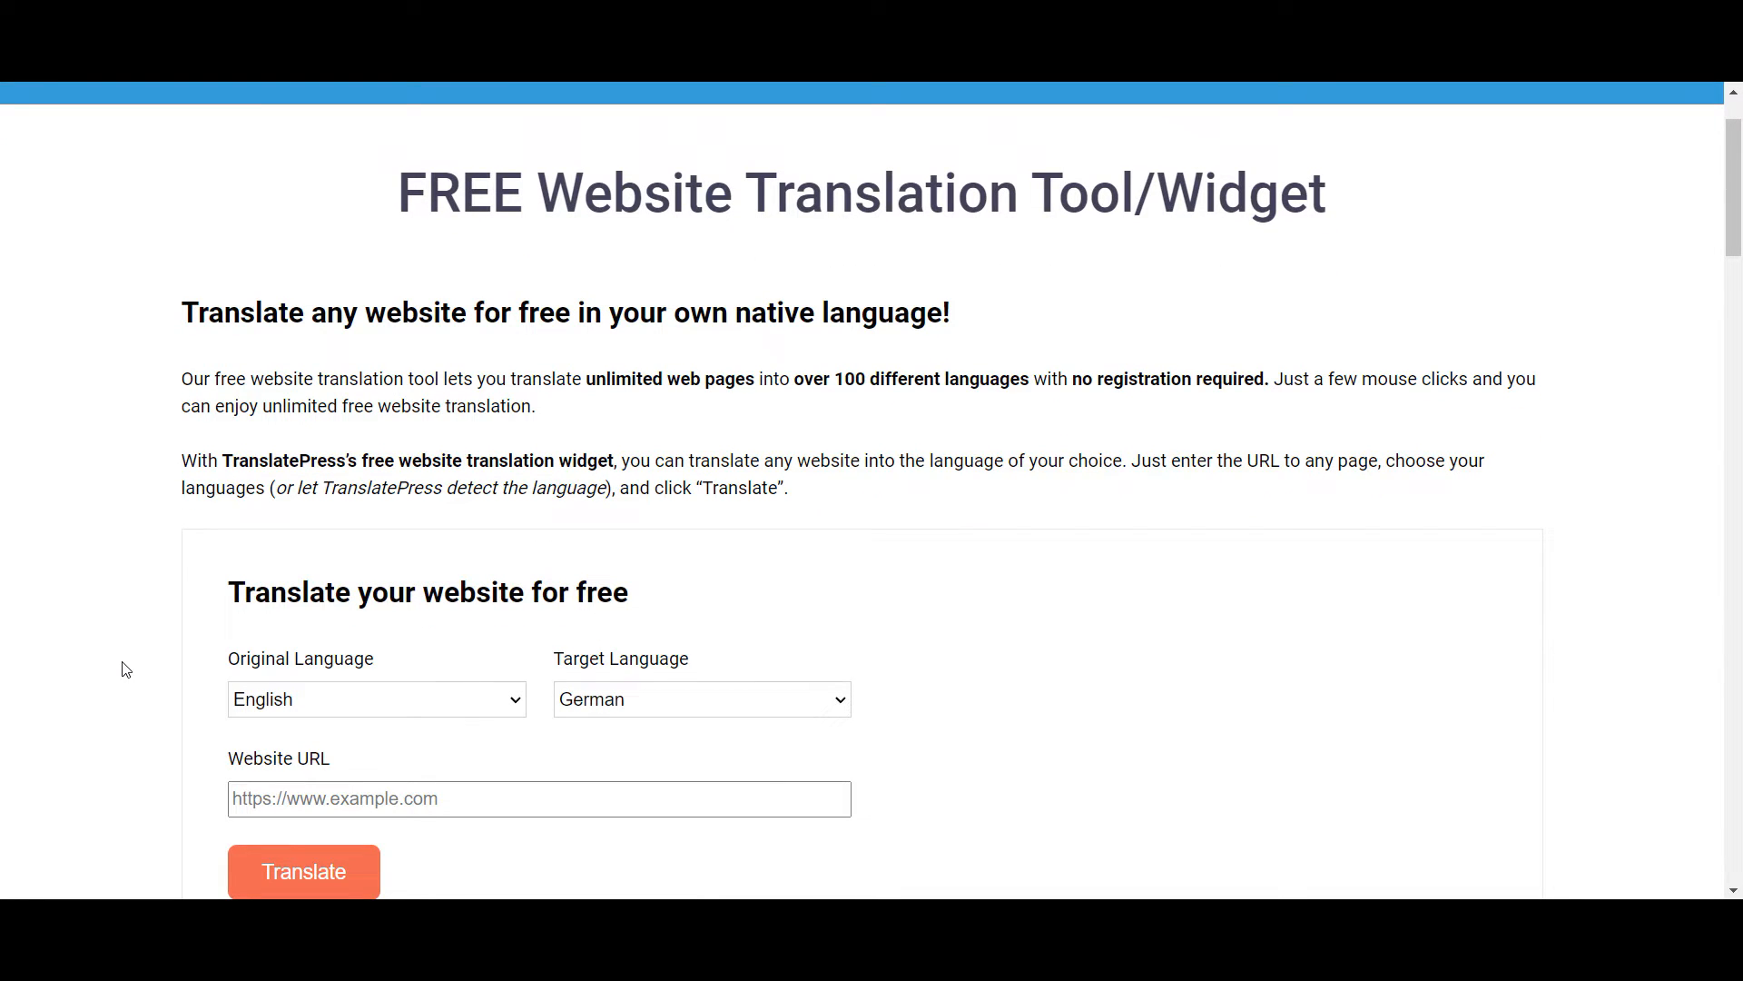
mouse_move(264, 704)
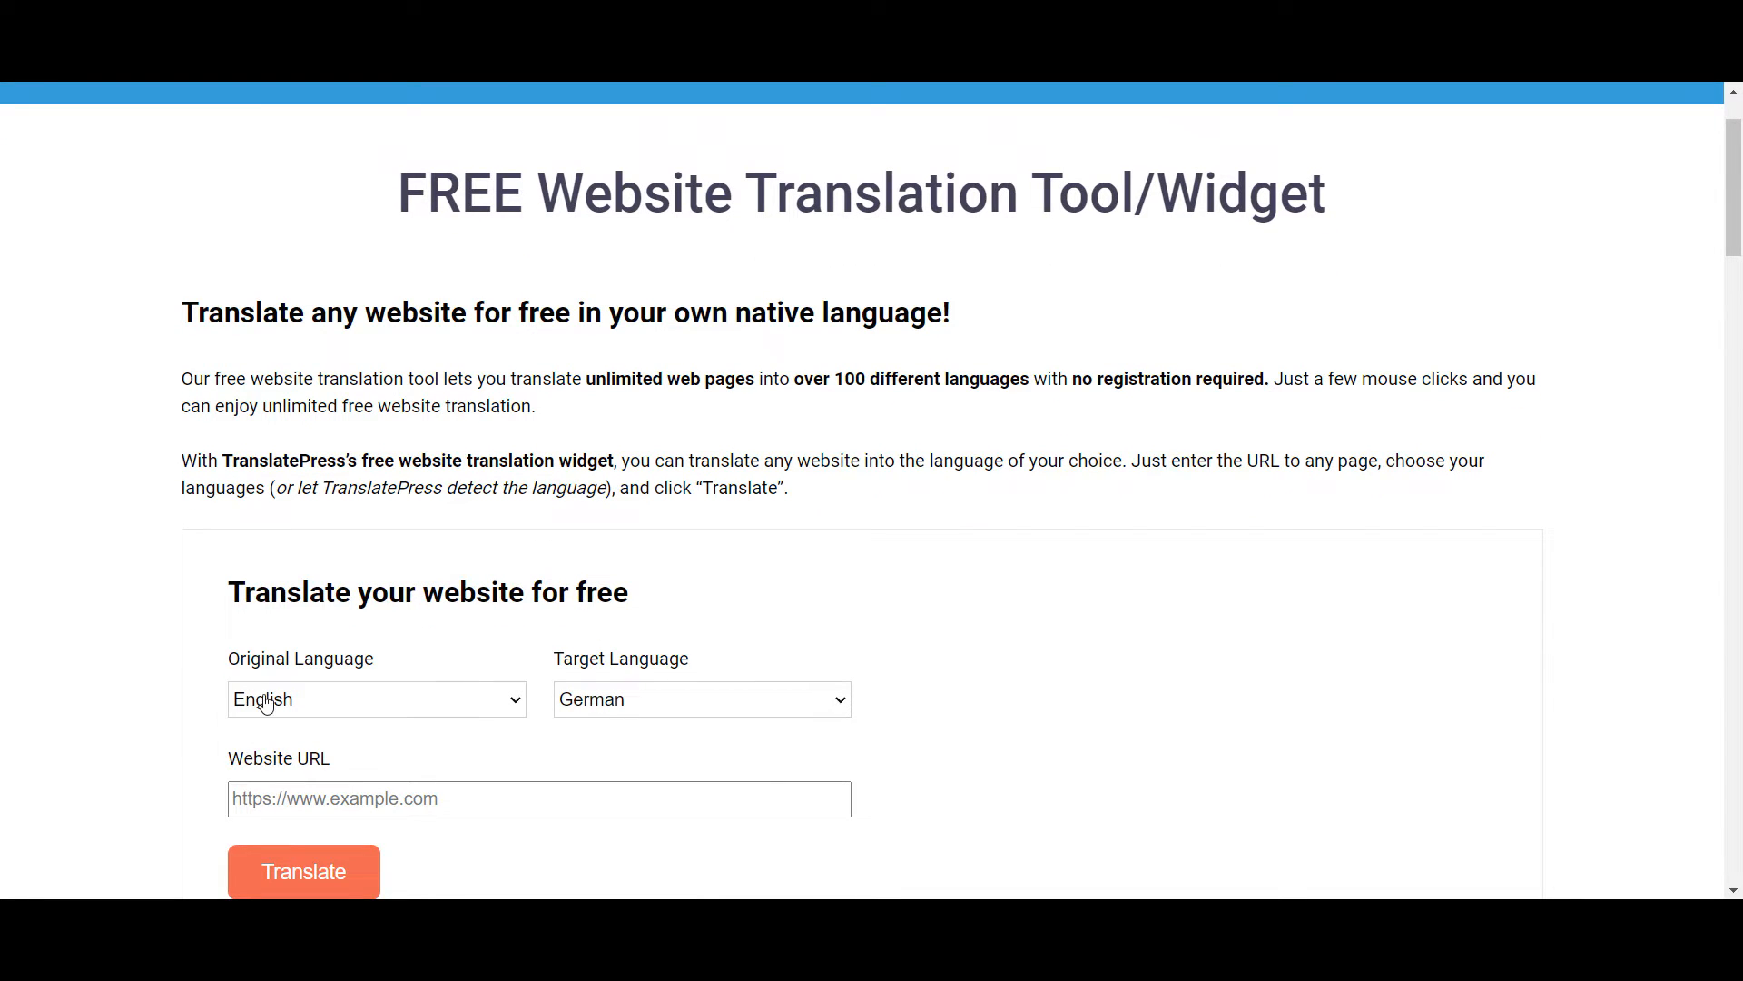
click(375, 698)
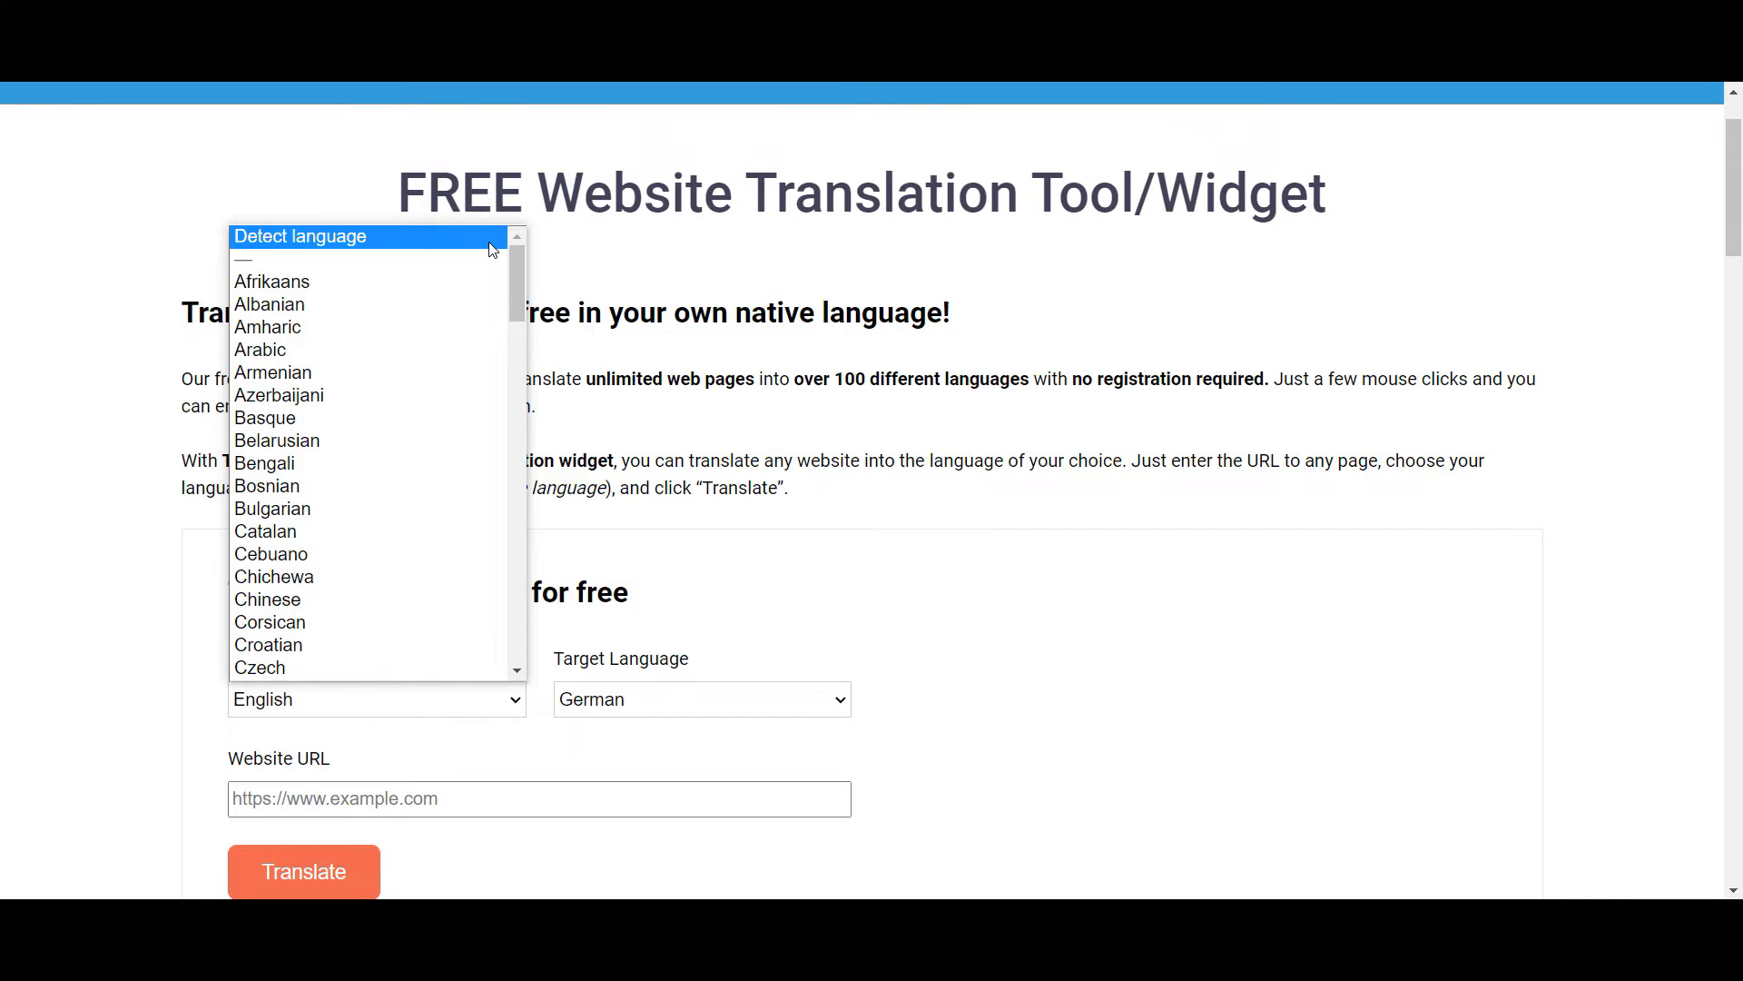
click(299, 236)
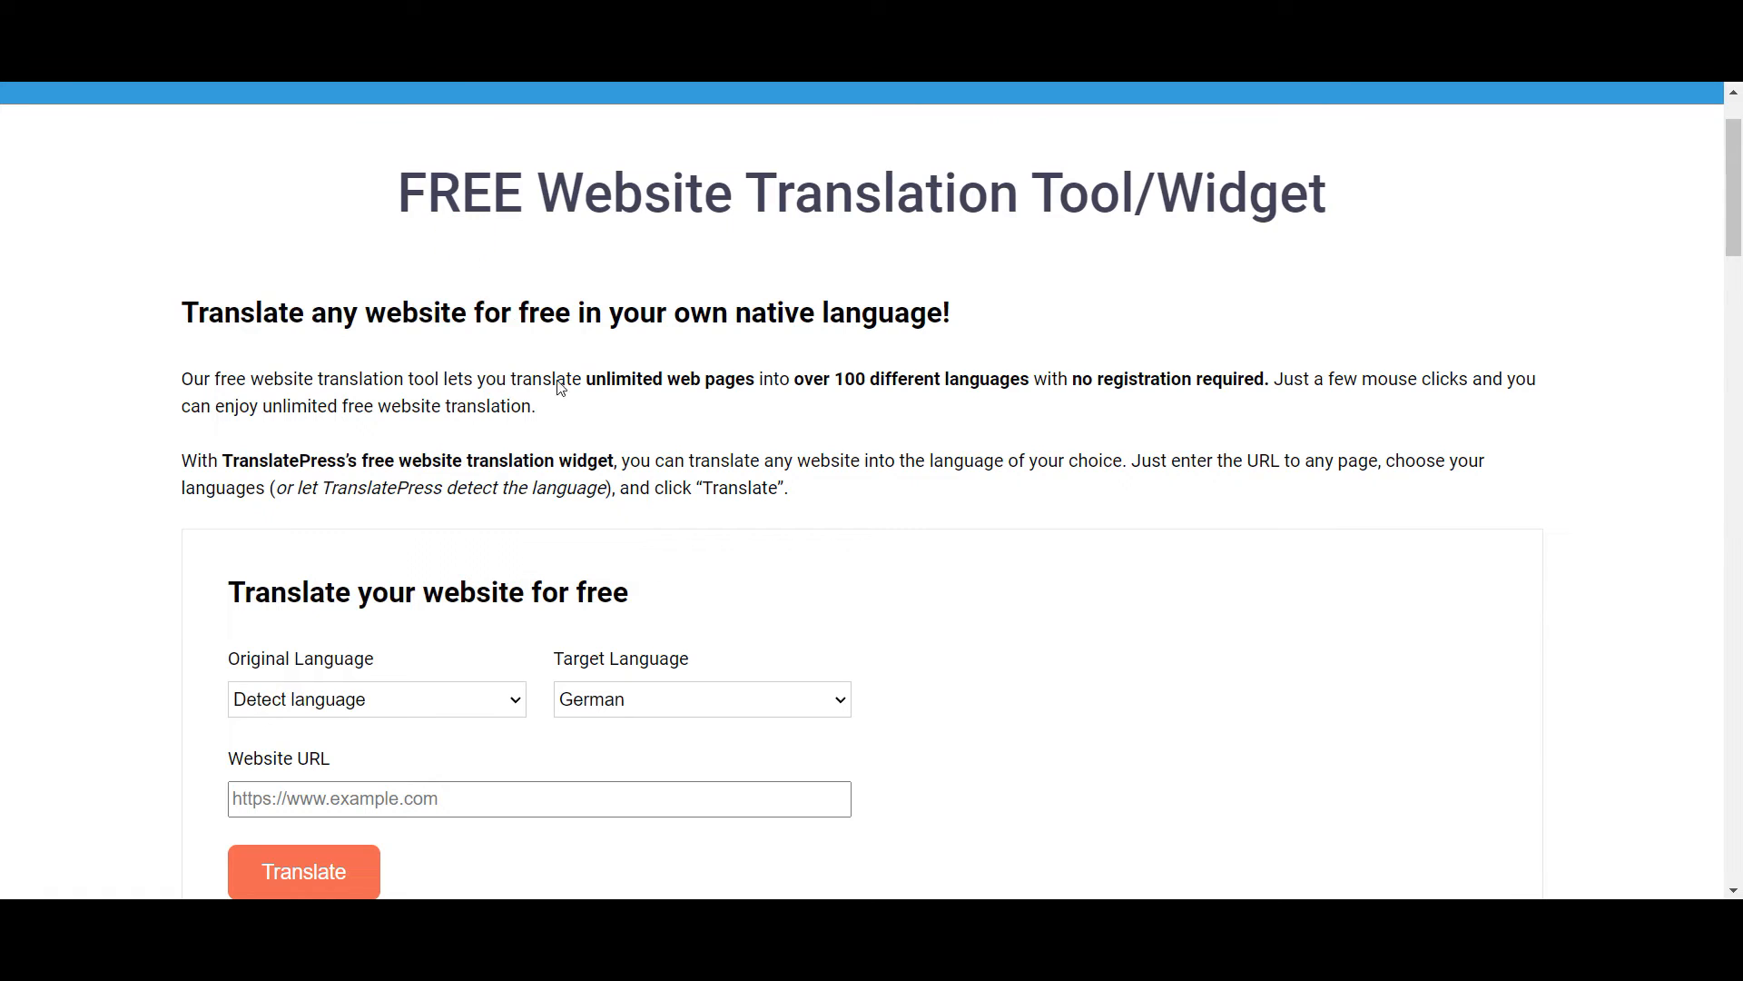
click(700, 699)
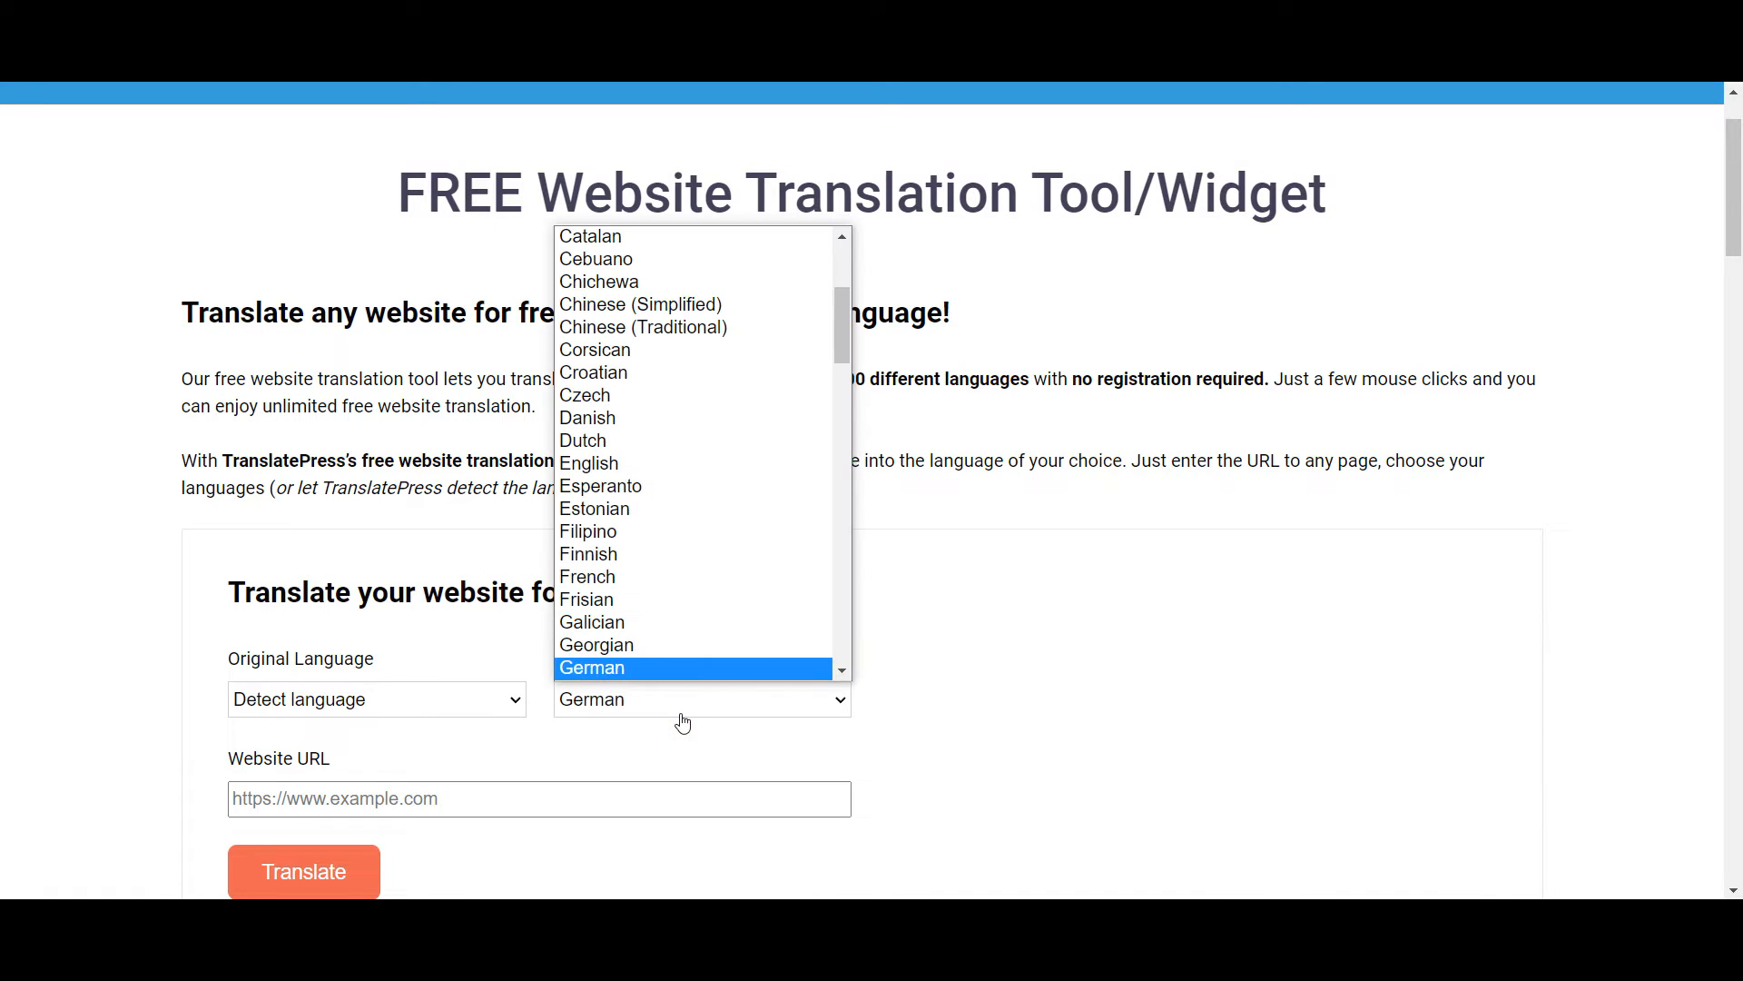
scroll(down, 3)
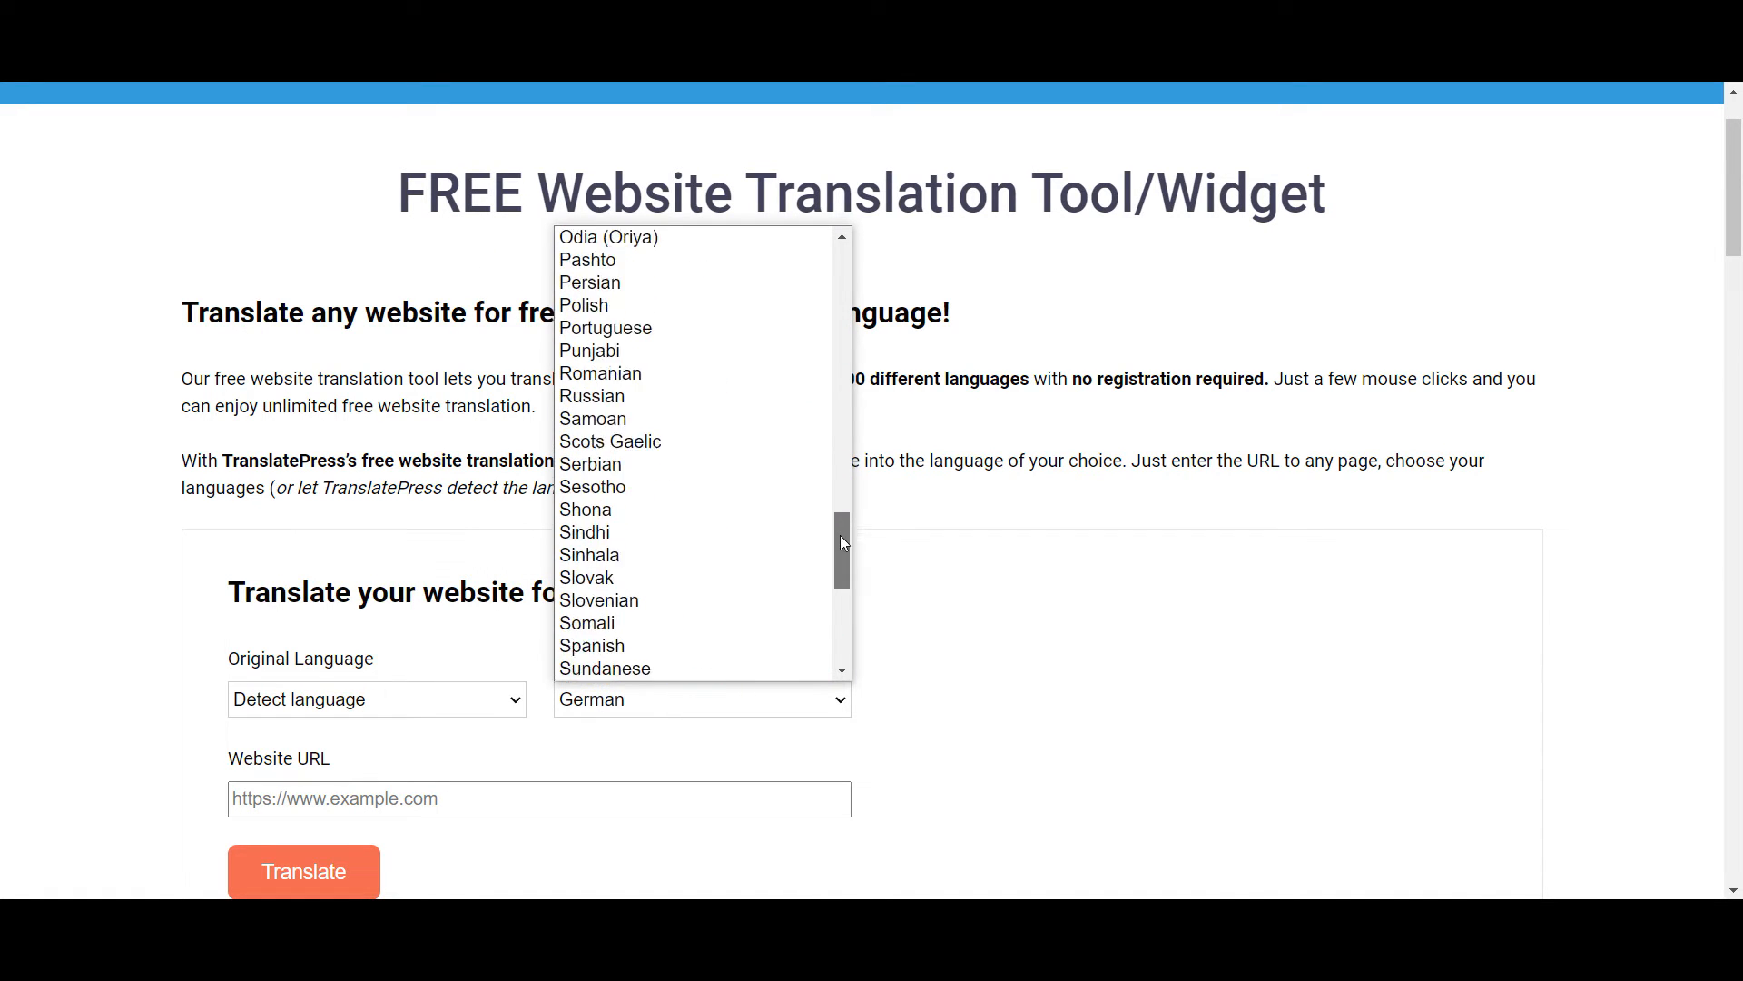
click(591, 644)
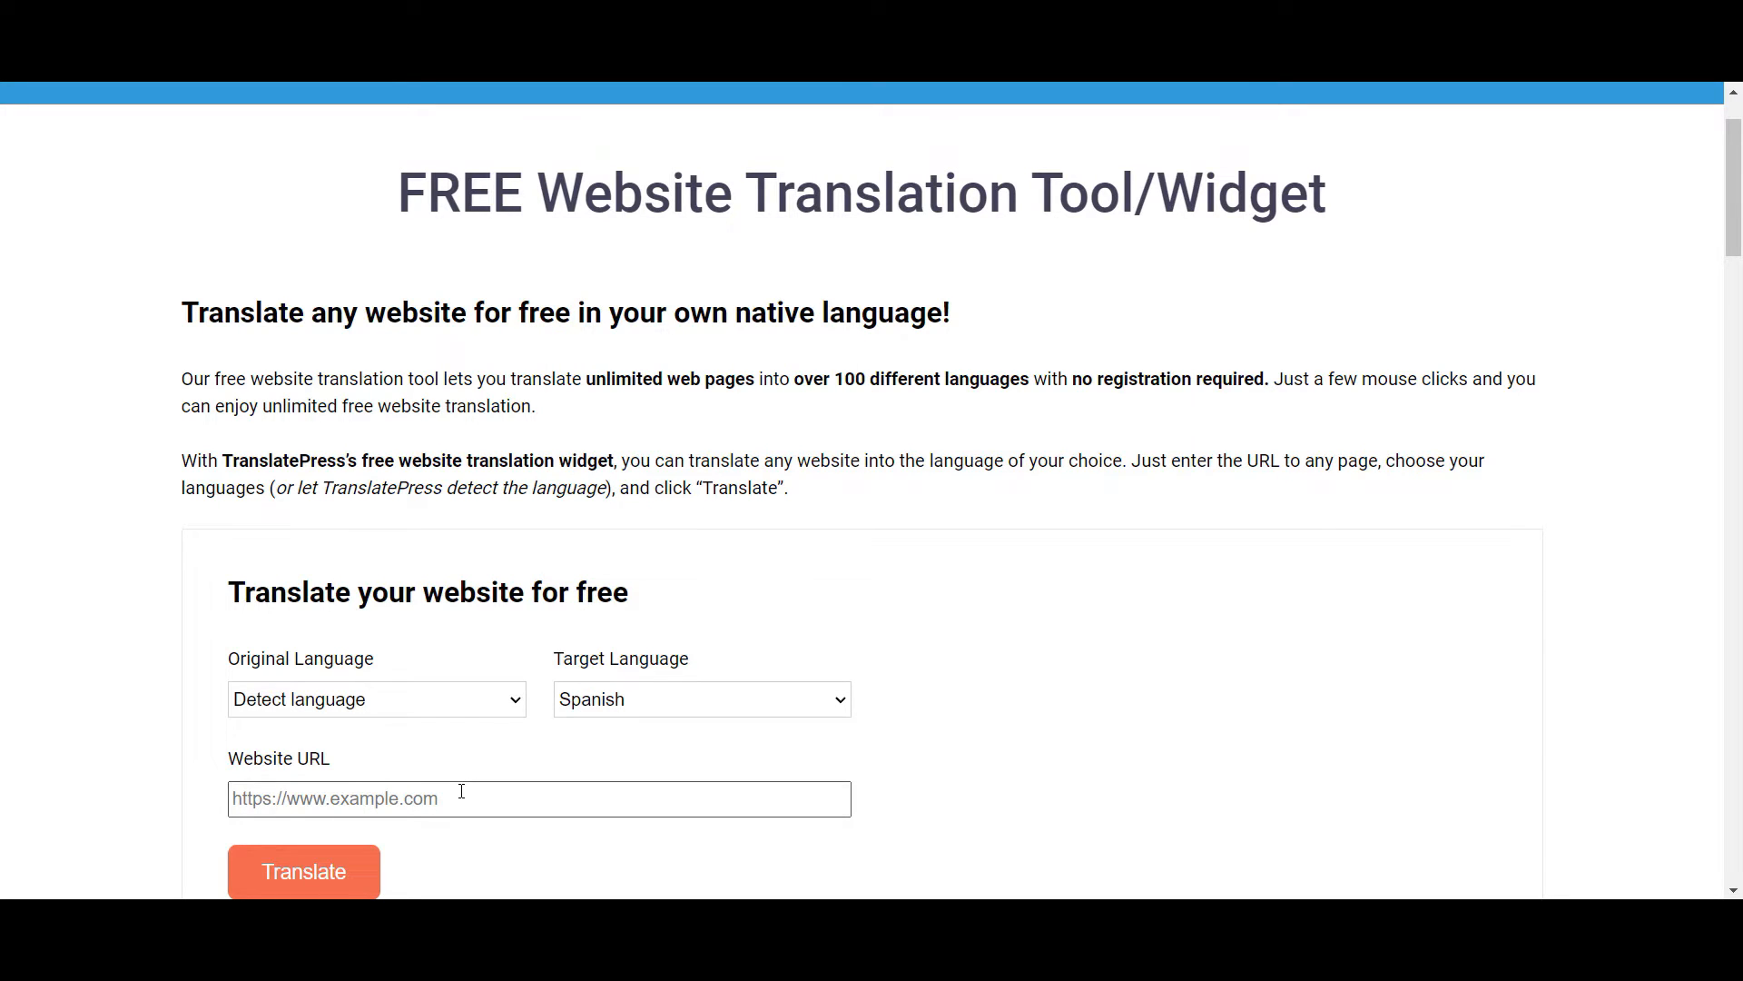
text(https://translatepress.com/)
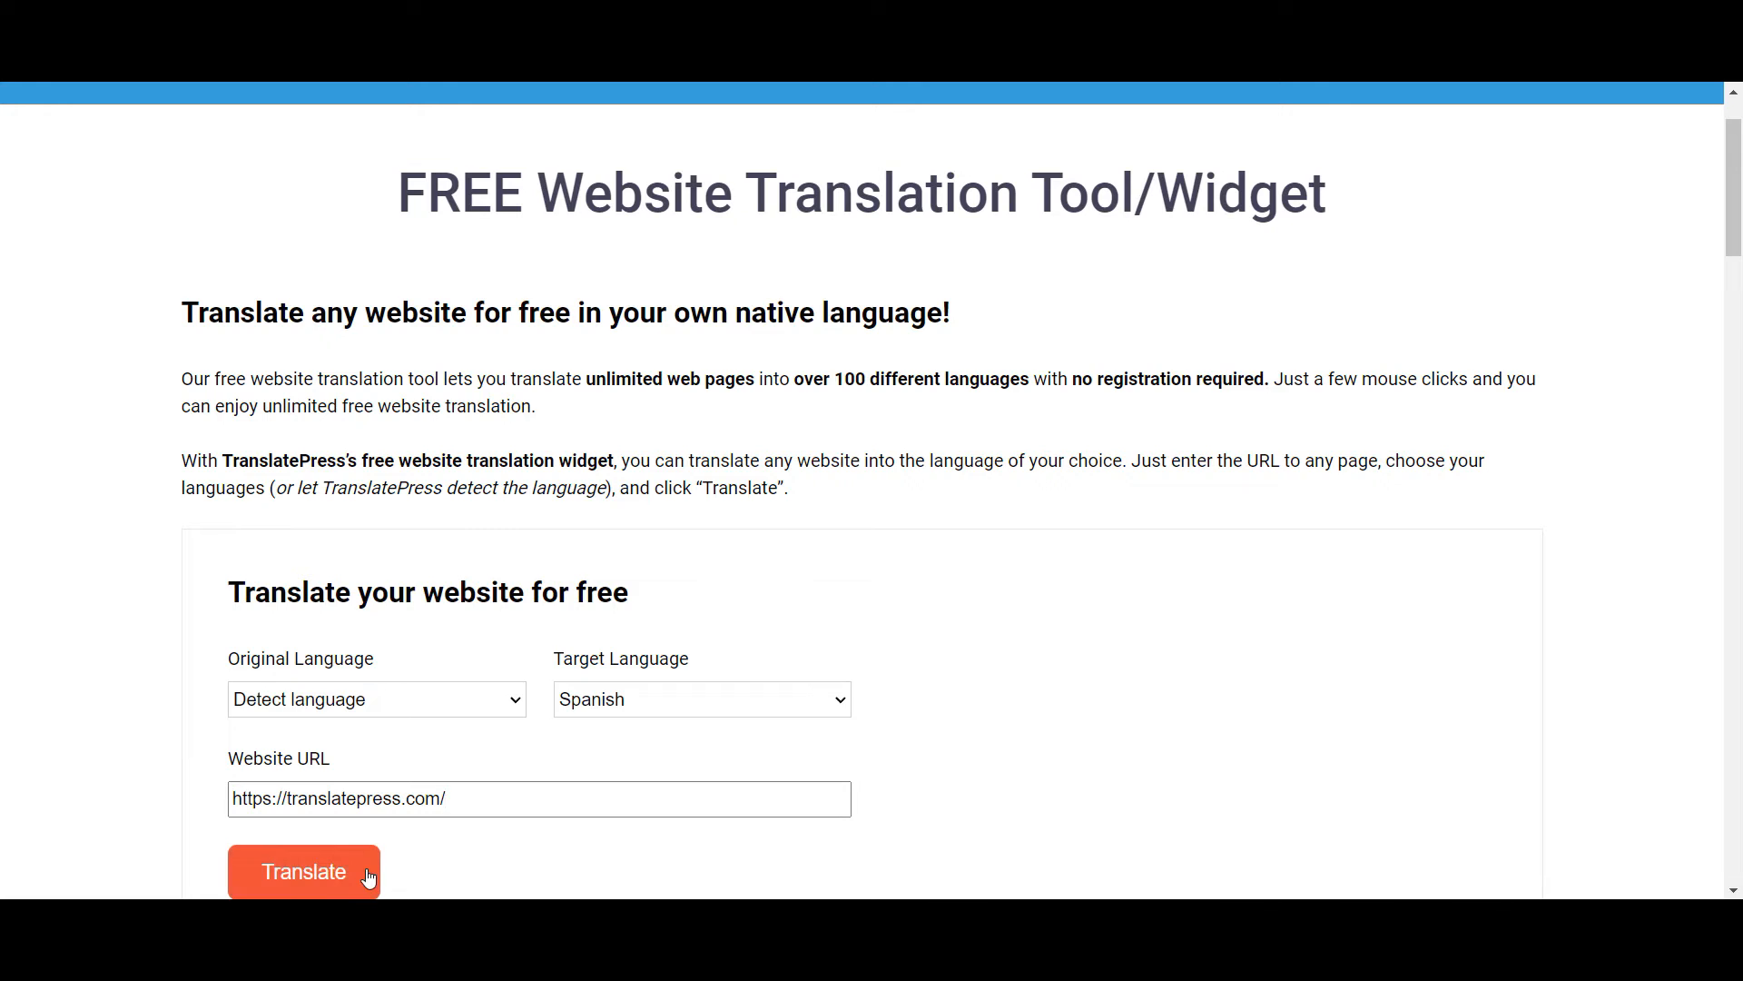
click(303, 871)
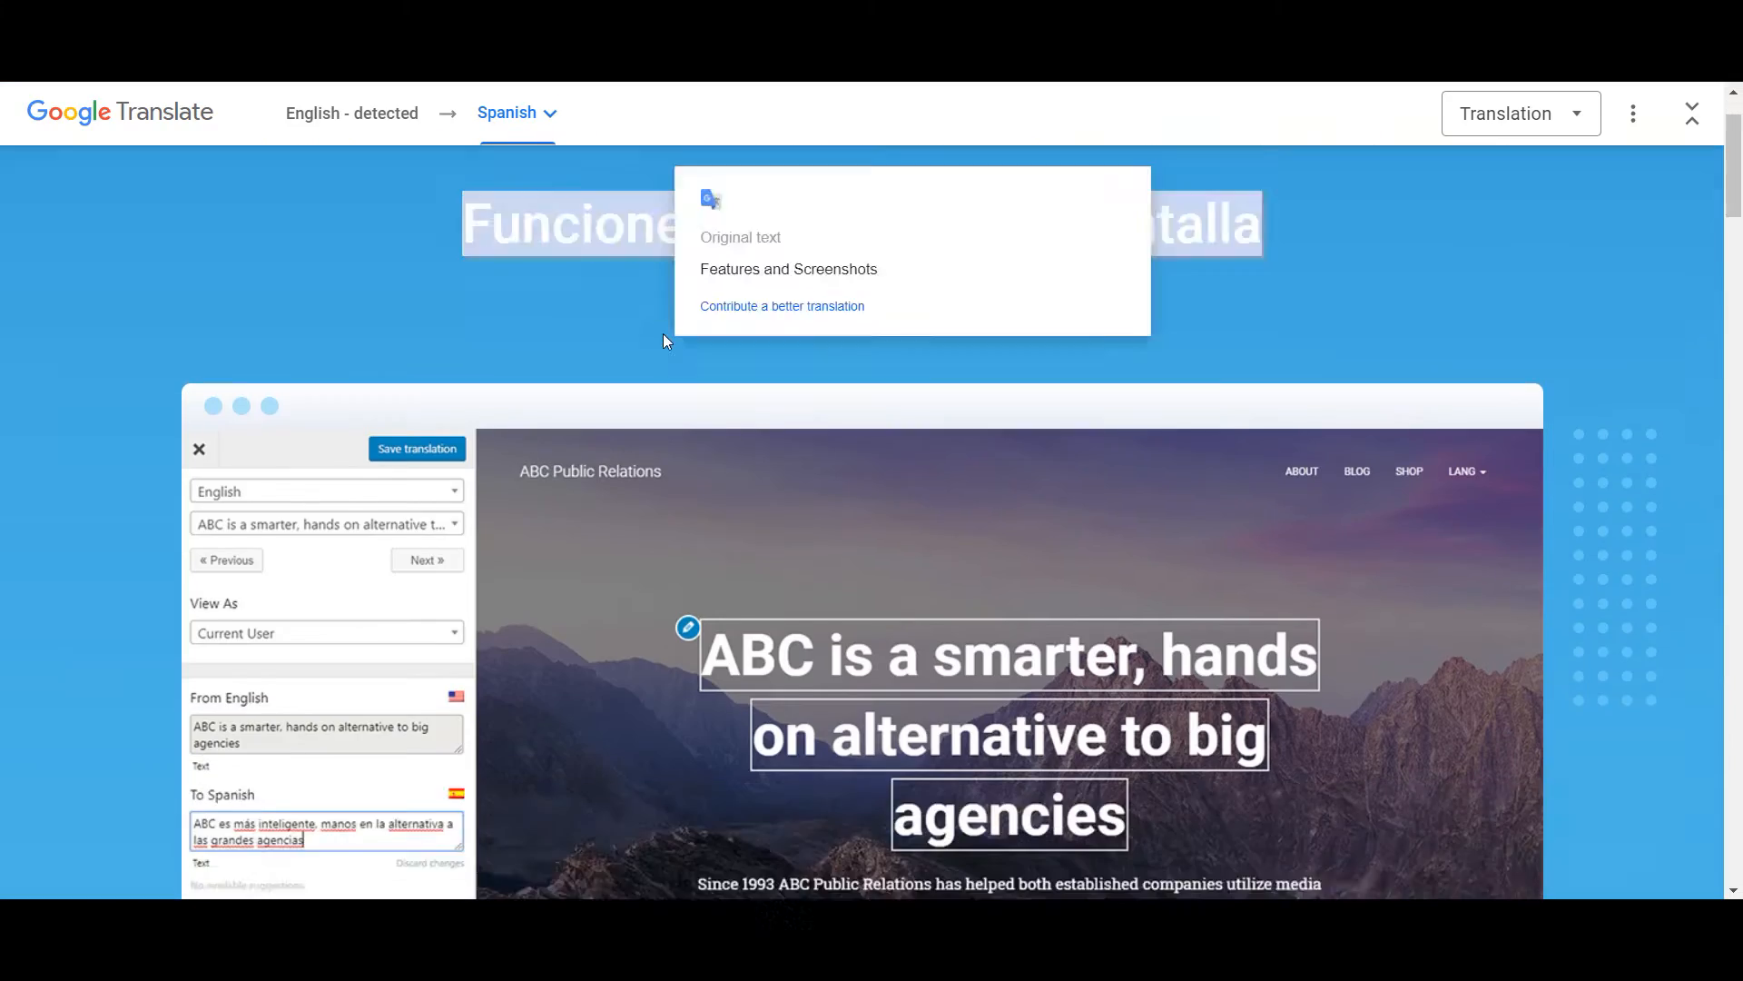
Scroll the Spanish-rendered TranslatePress page and expand Google Translate's target language list.
scroll(down, 3)
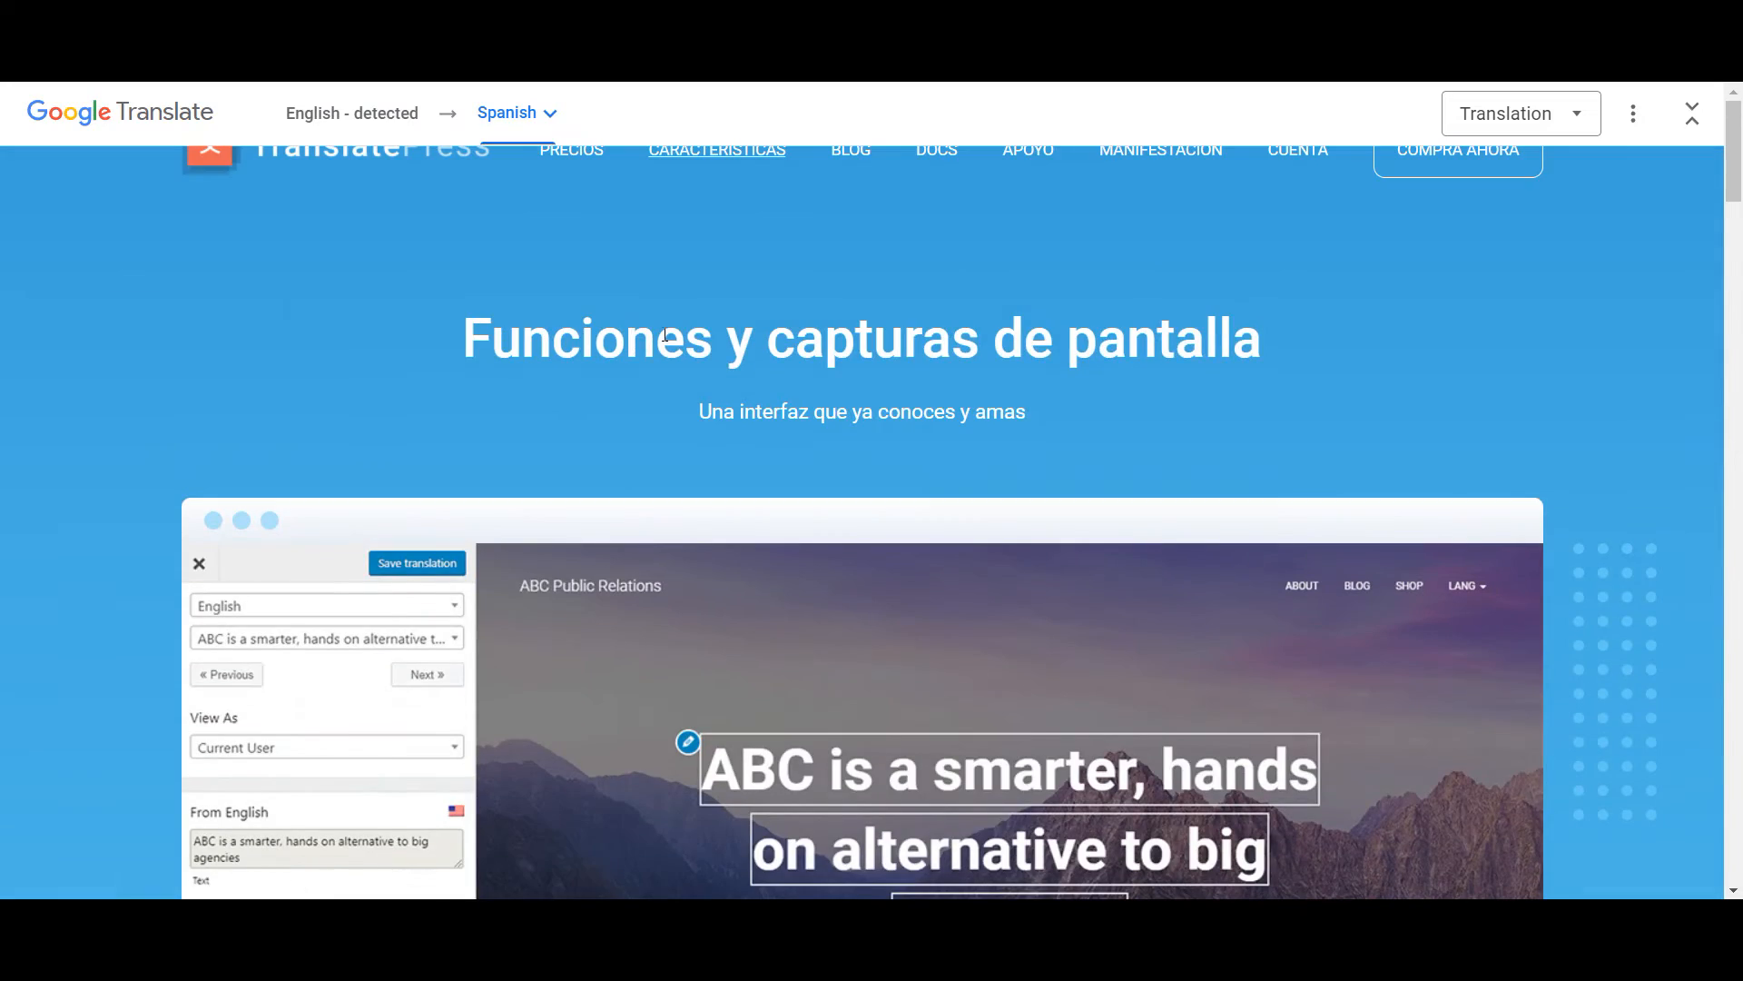
click(507, 113)
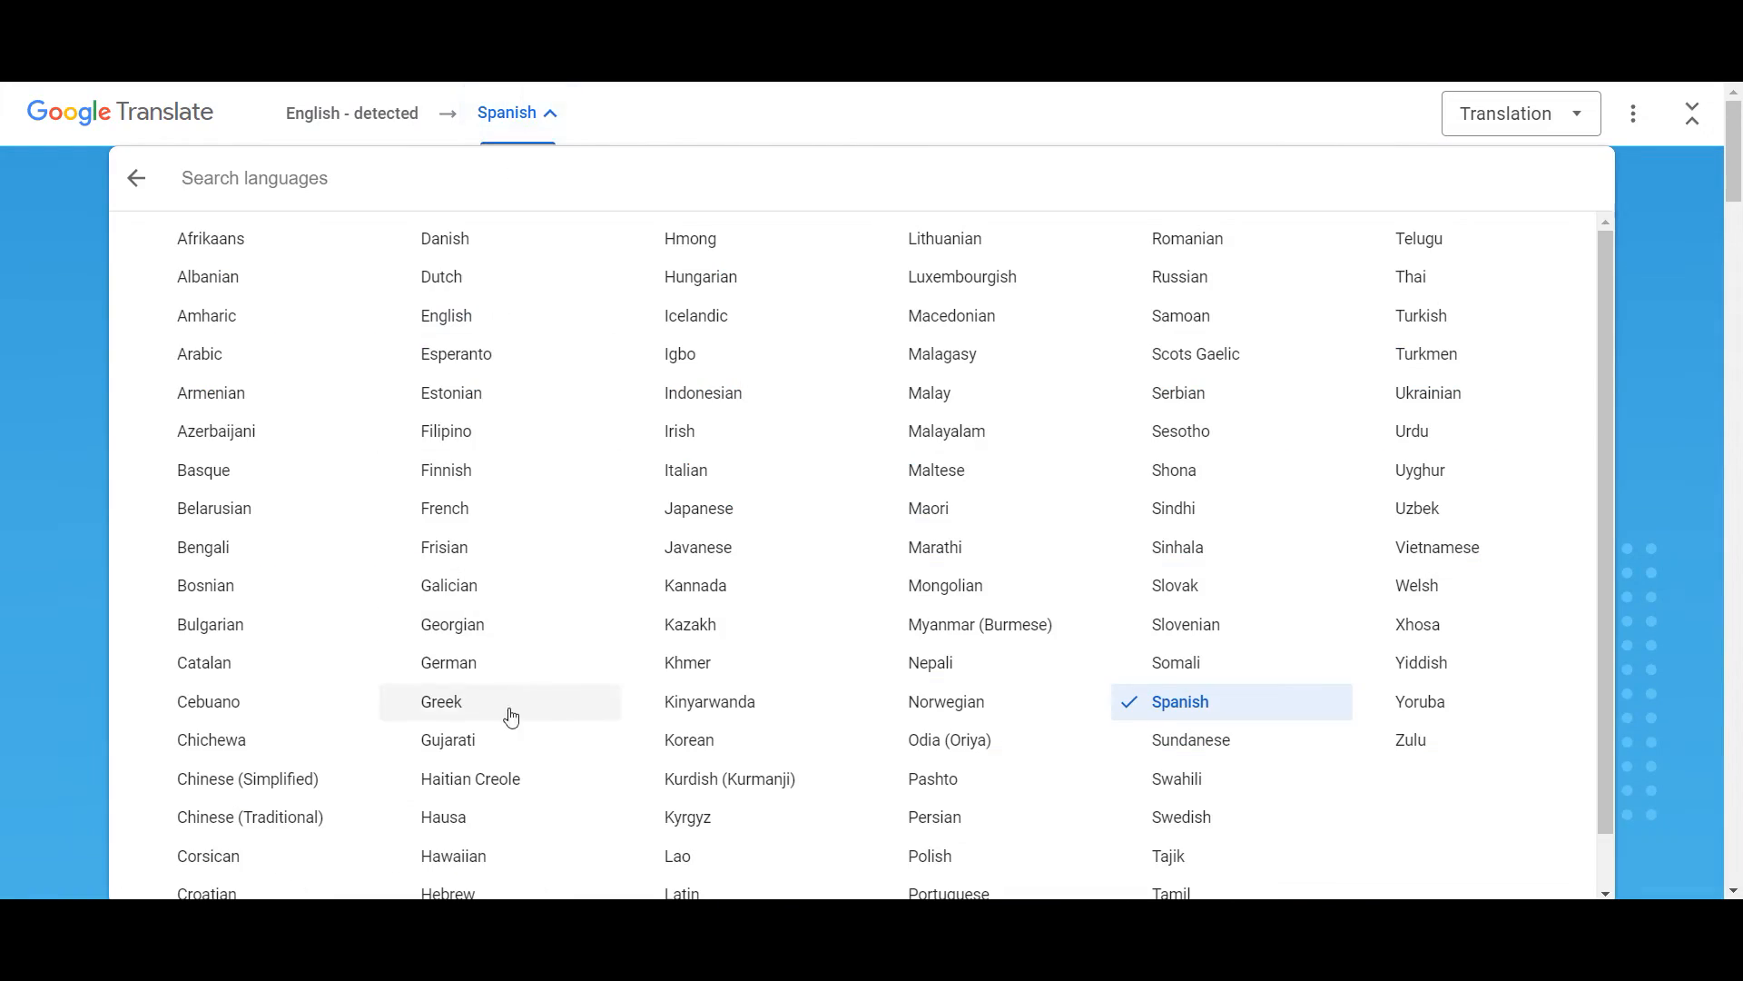
mouse_move(829, 107)
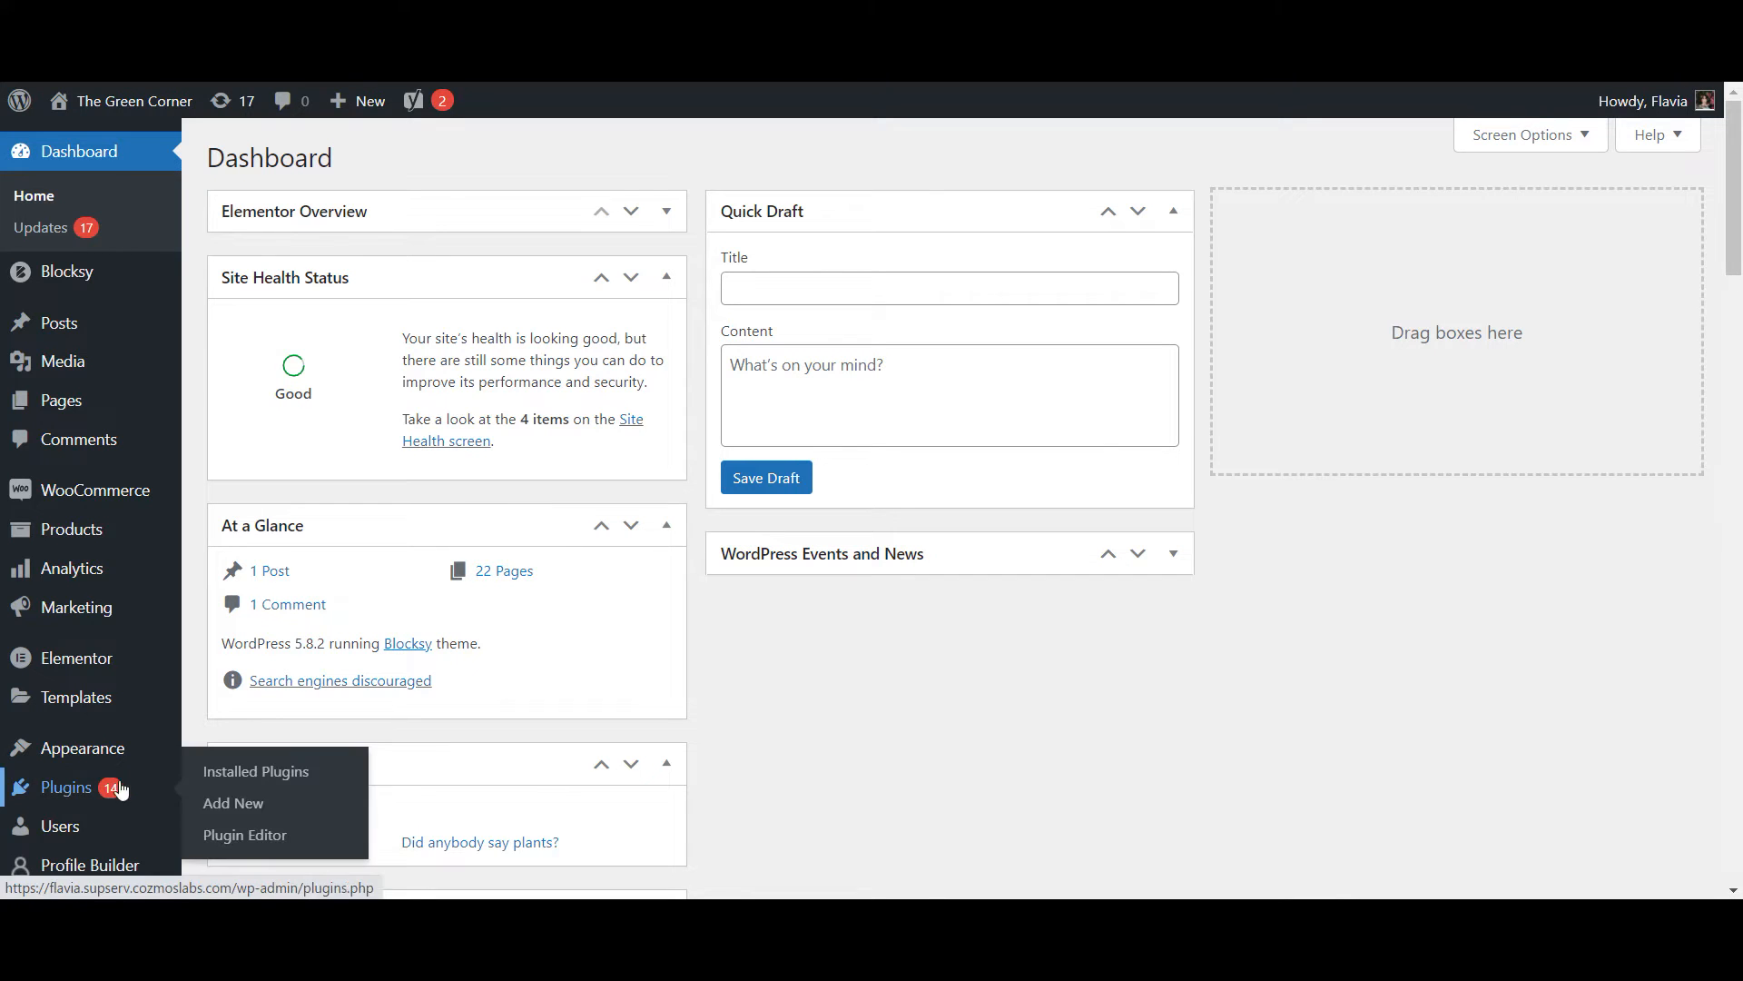
Search Add New Plugins for 'translatepress', then install and activate TranslatePress.
click(234, 802)
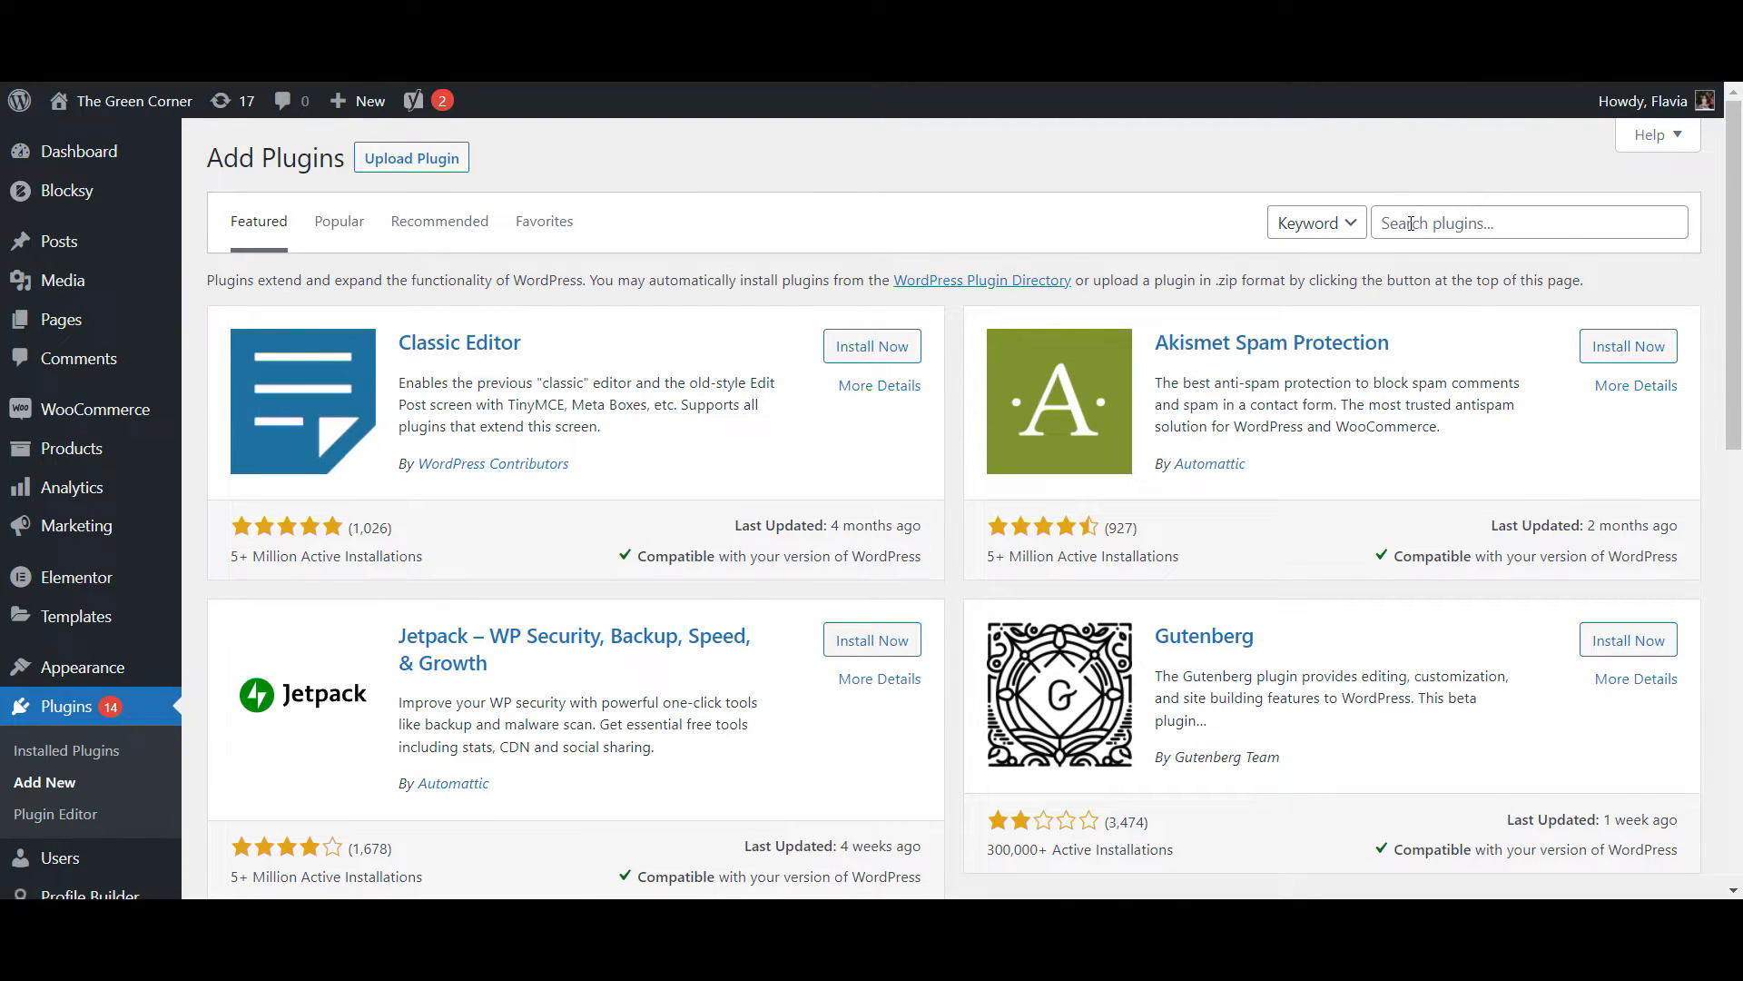
text(translatepress)
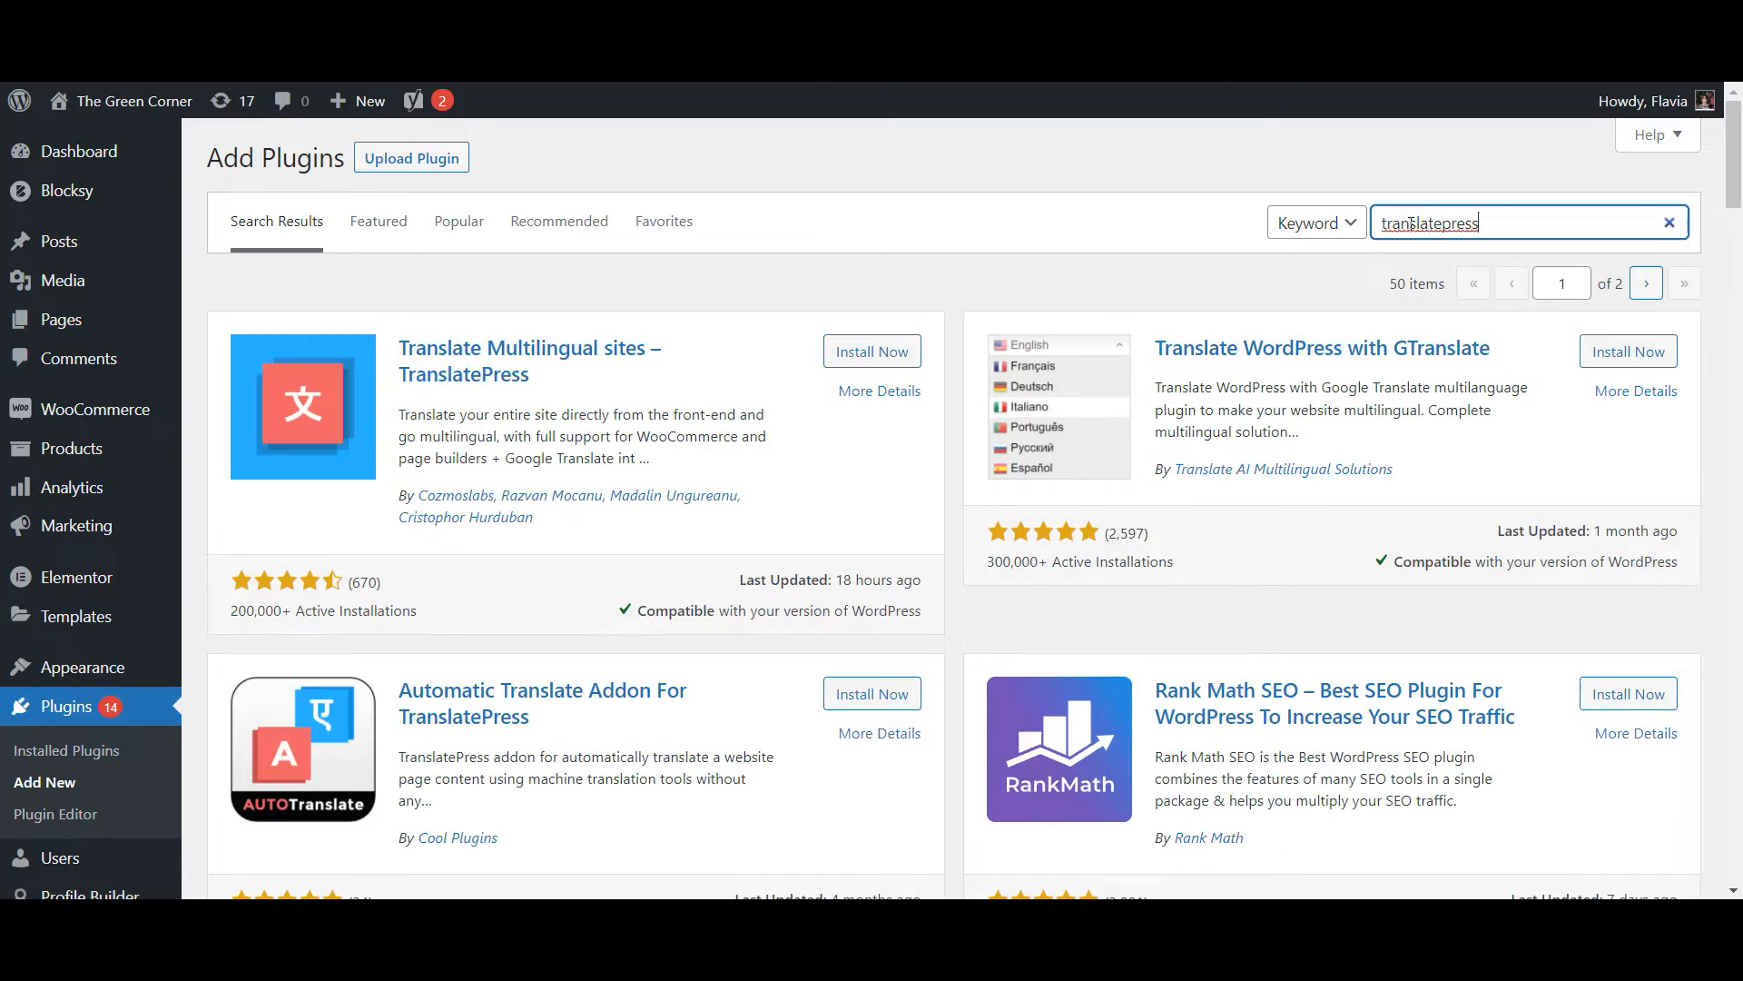
click(871, 351)
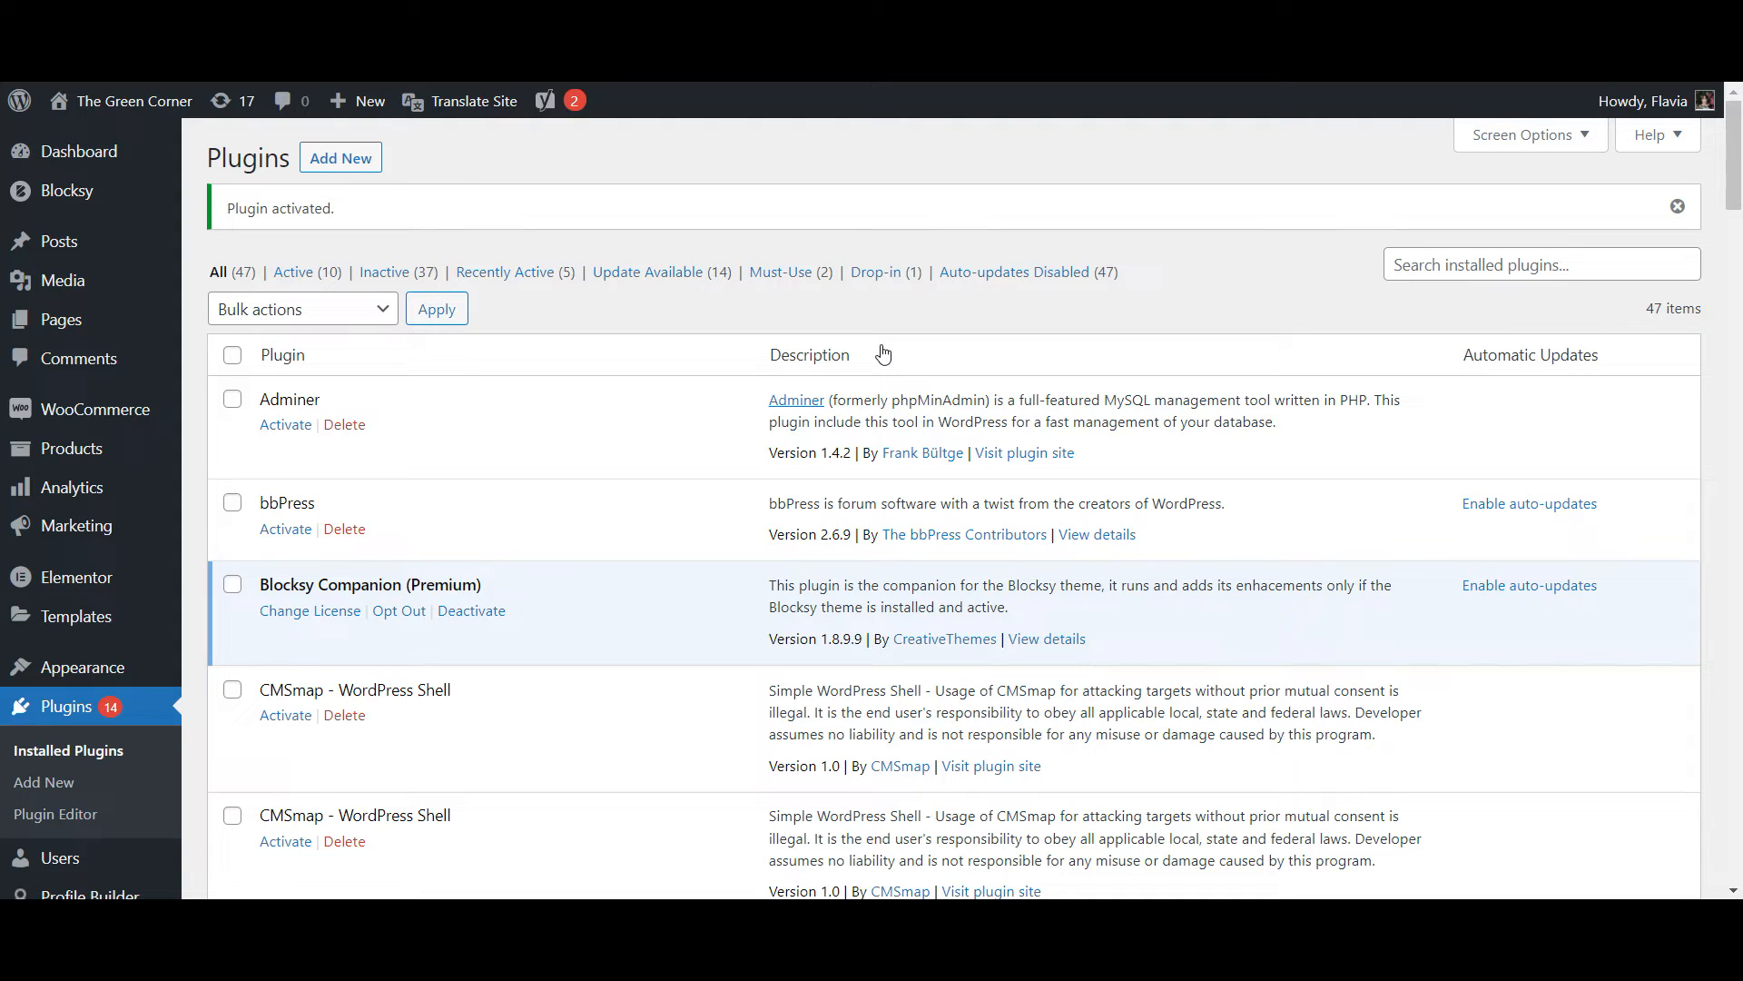
Add Spanish (Spain) under All Languages in TranslatePress General settings and save changes.
click(1676, 207)
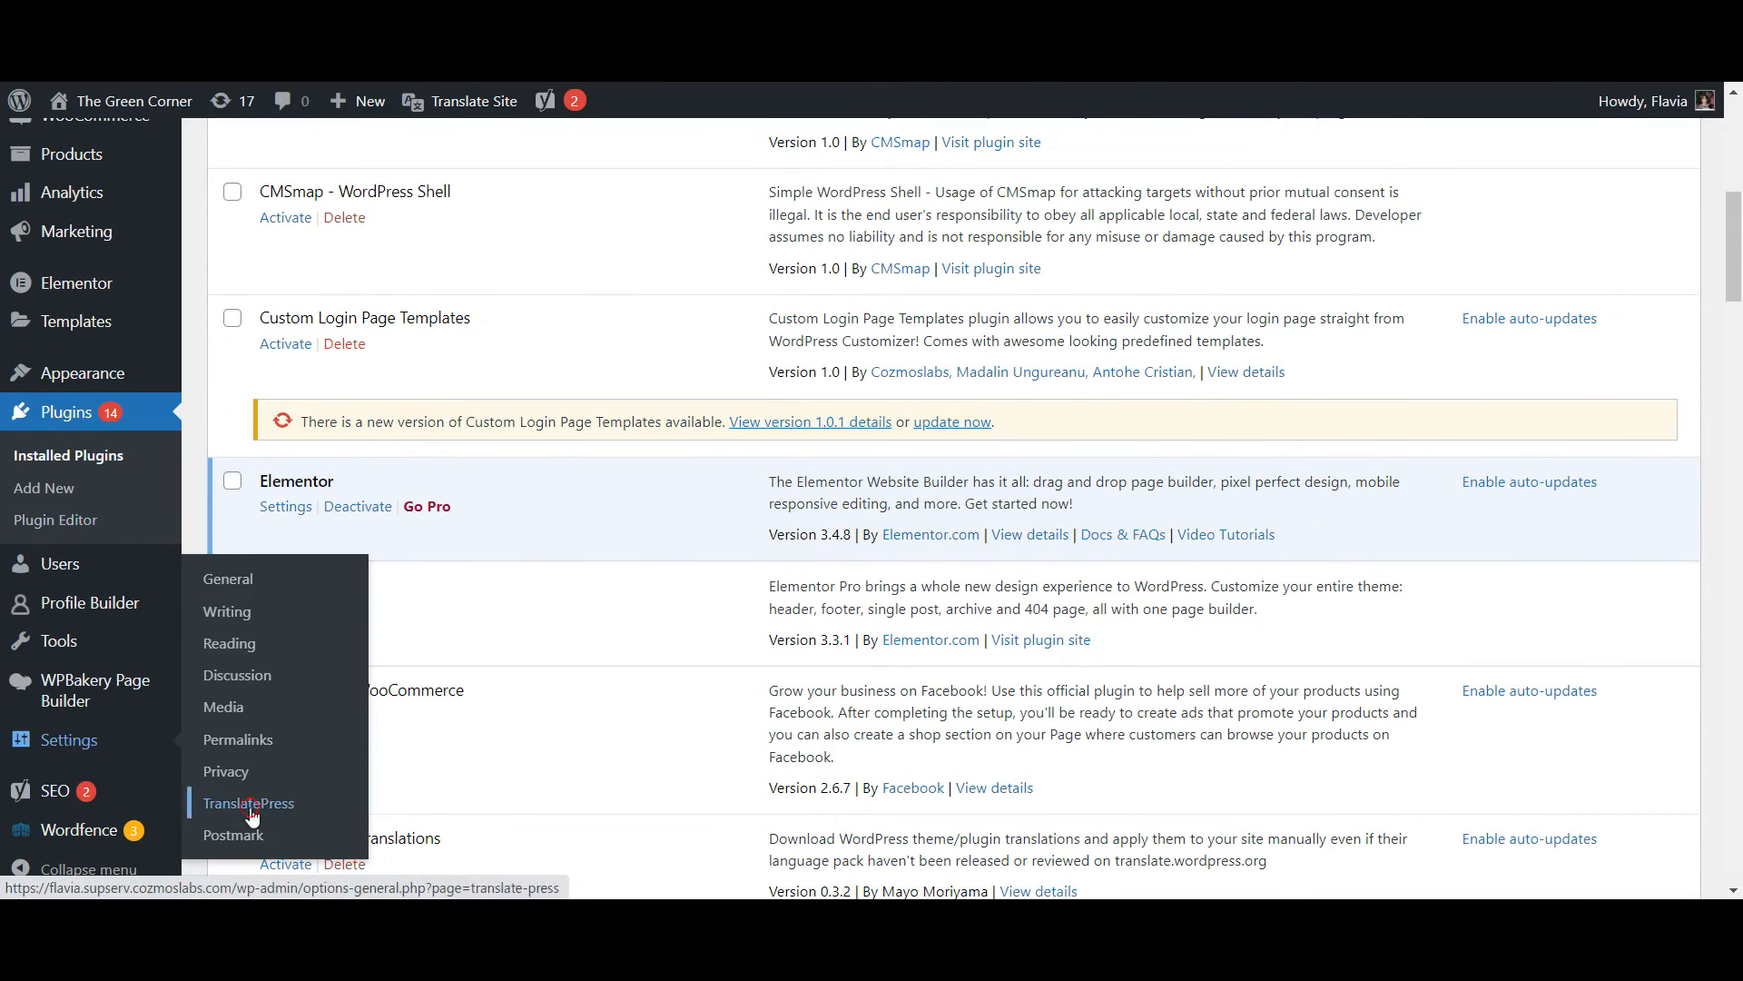
click(247, 802)
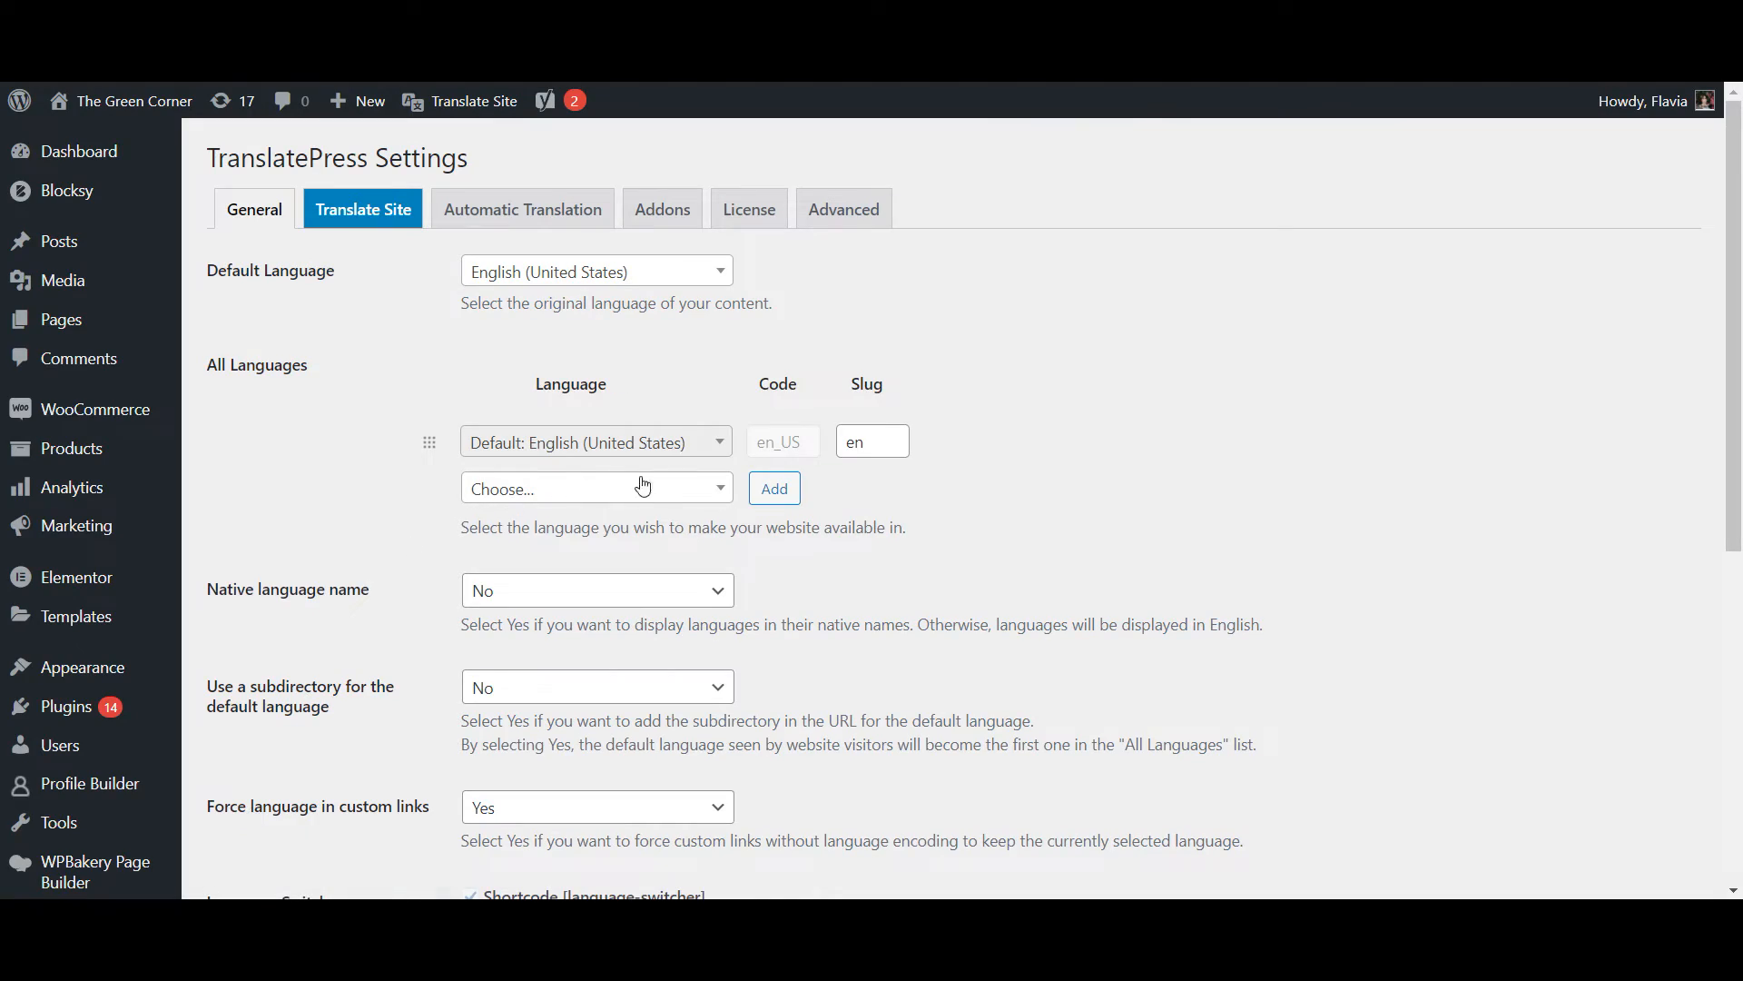
text(span)
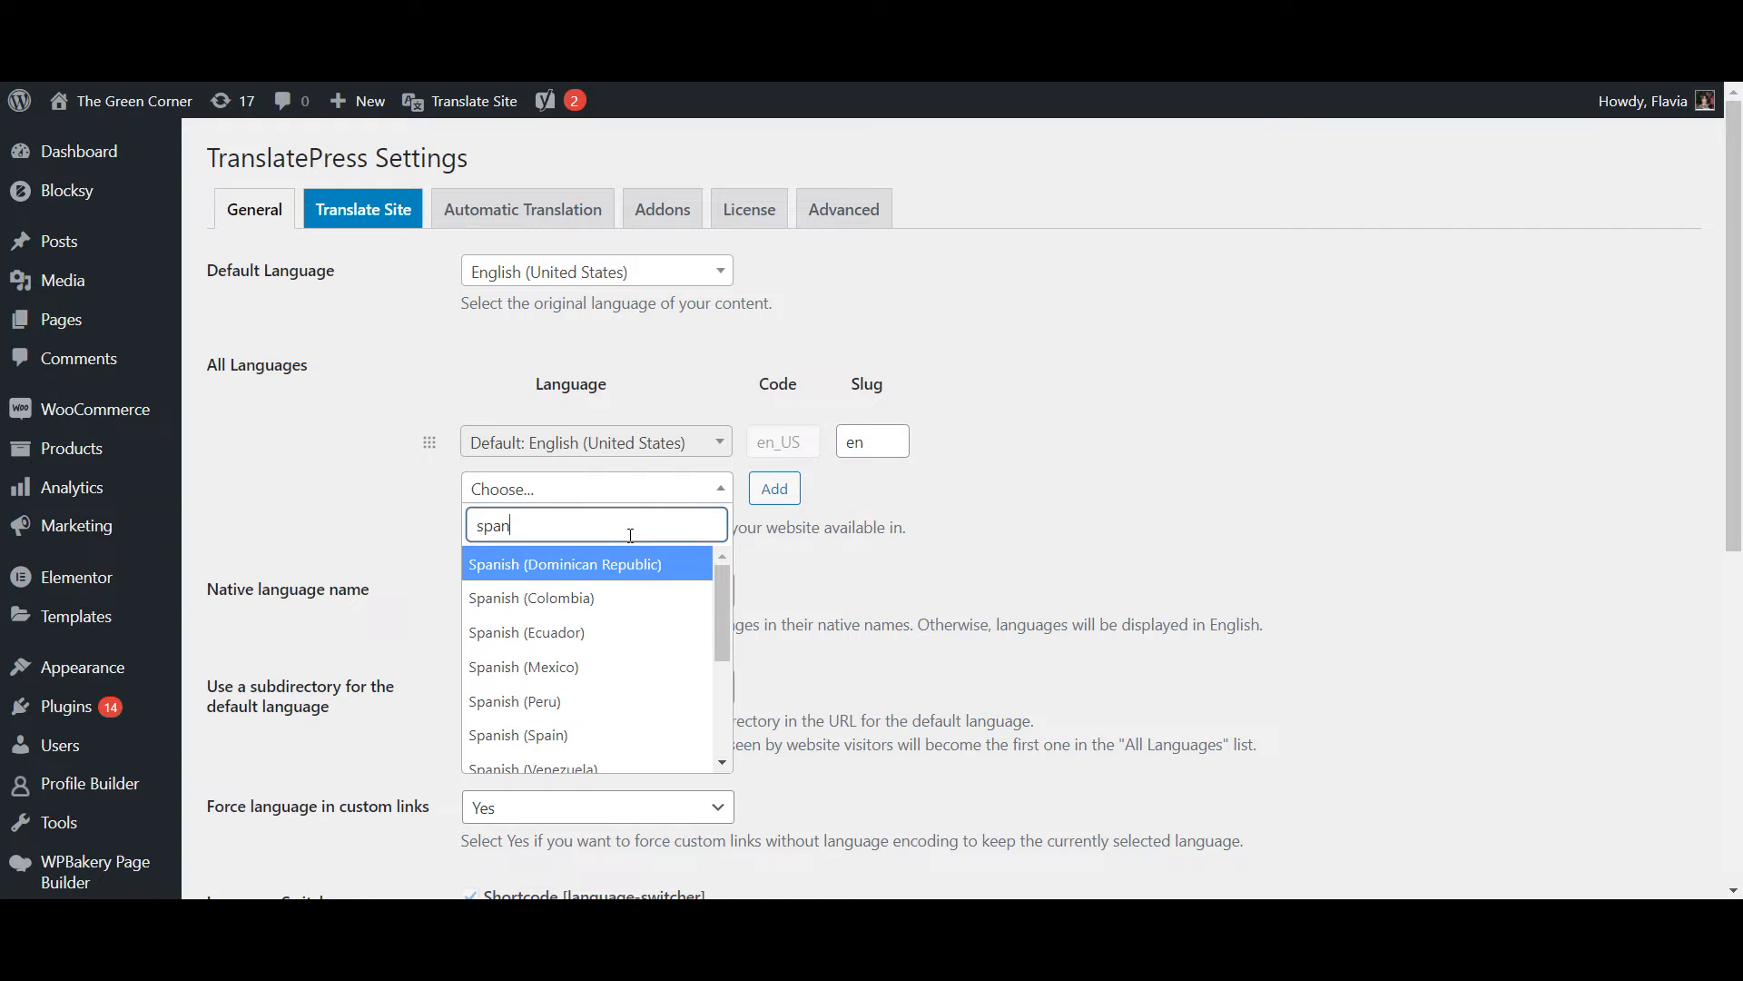
click(519, 734)
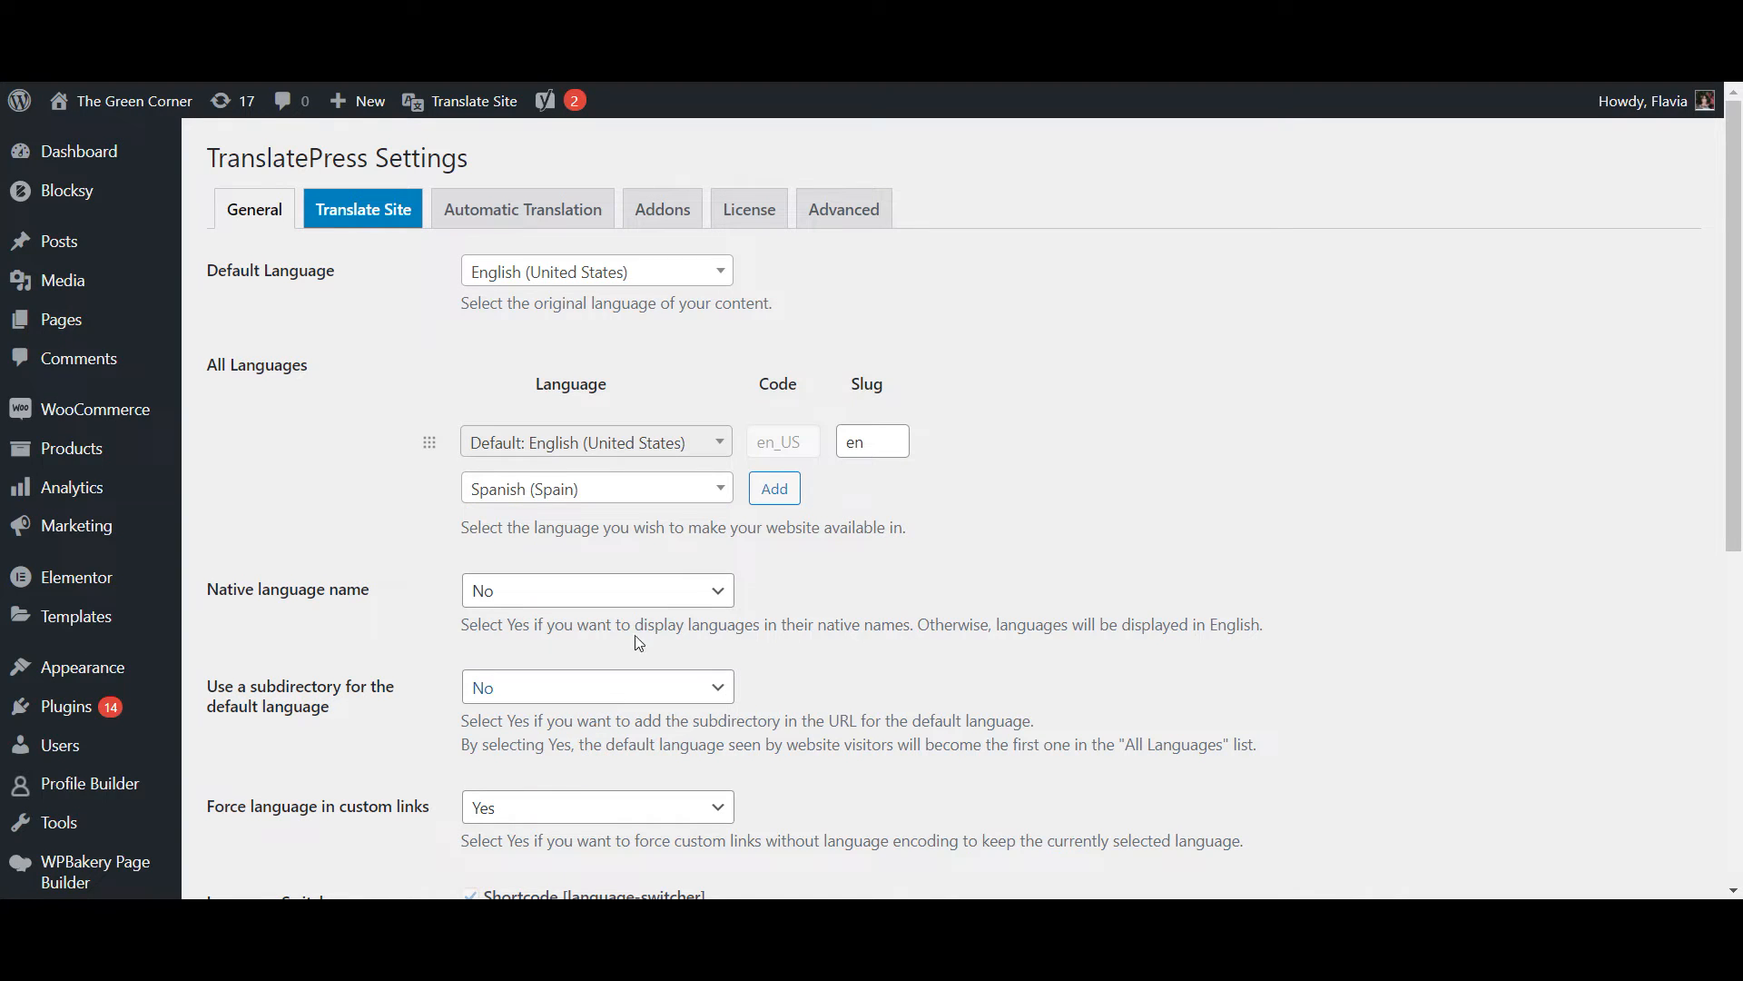
click(774, 487)
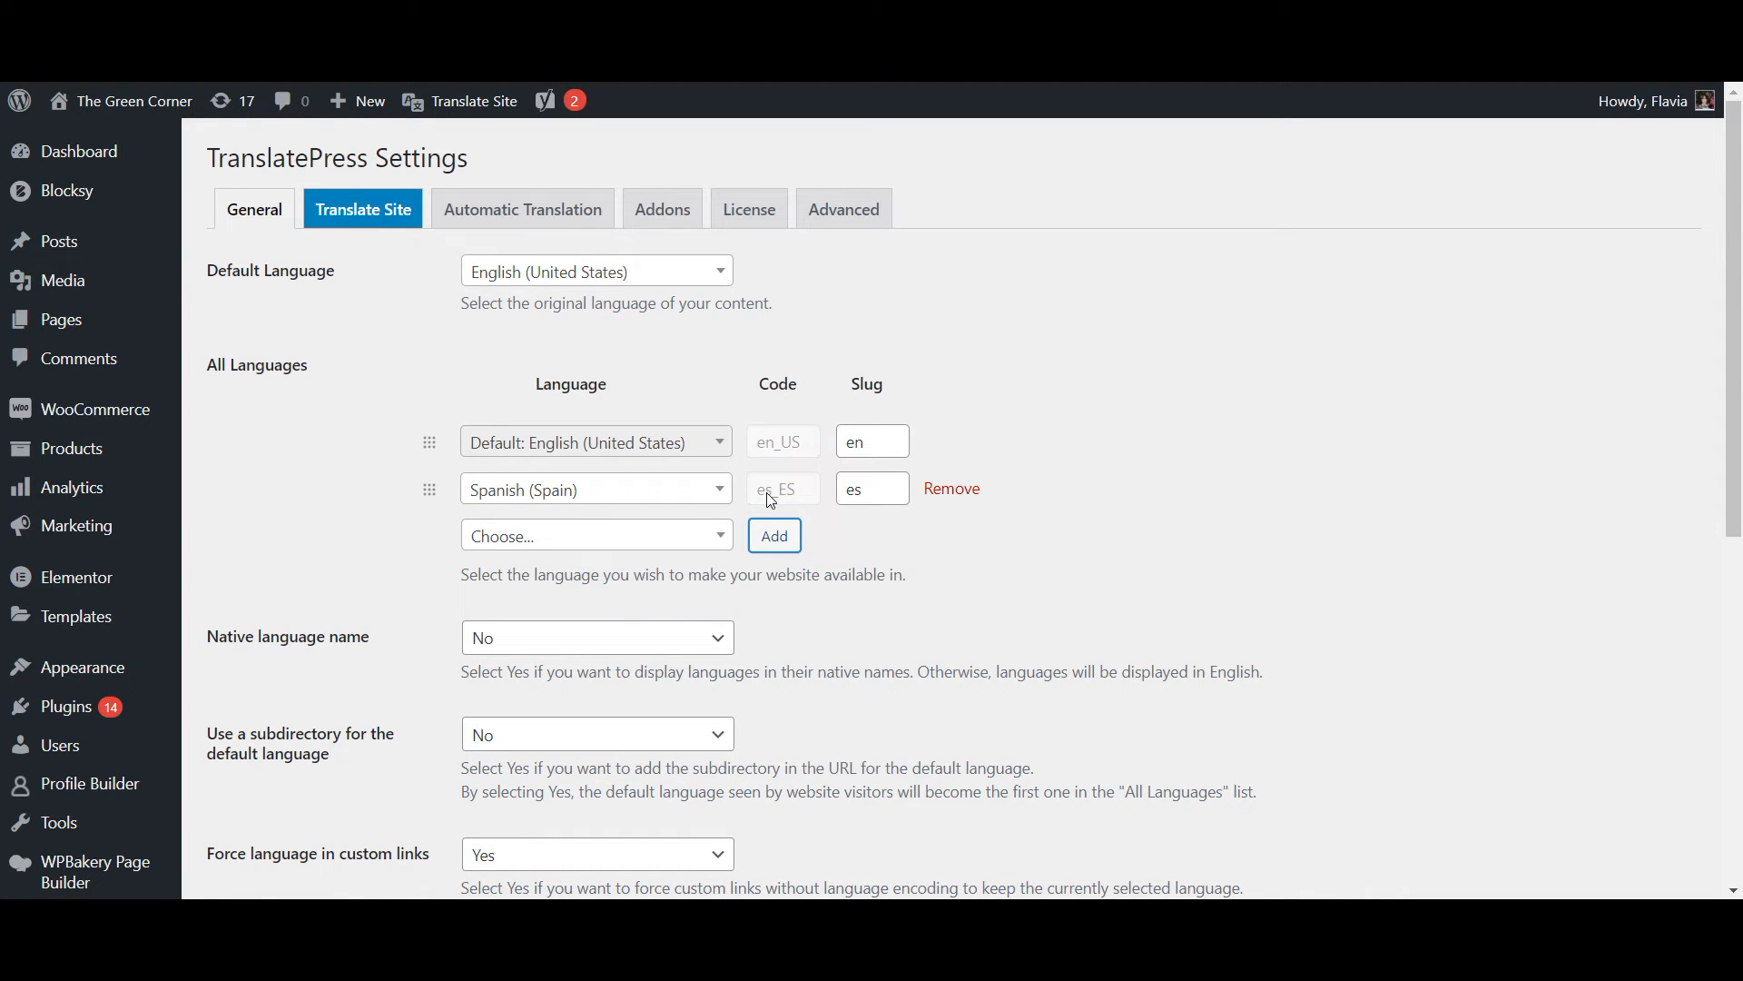
mouse_move(817, 524)
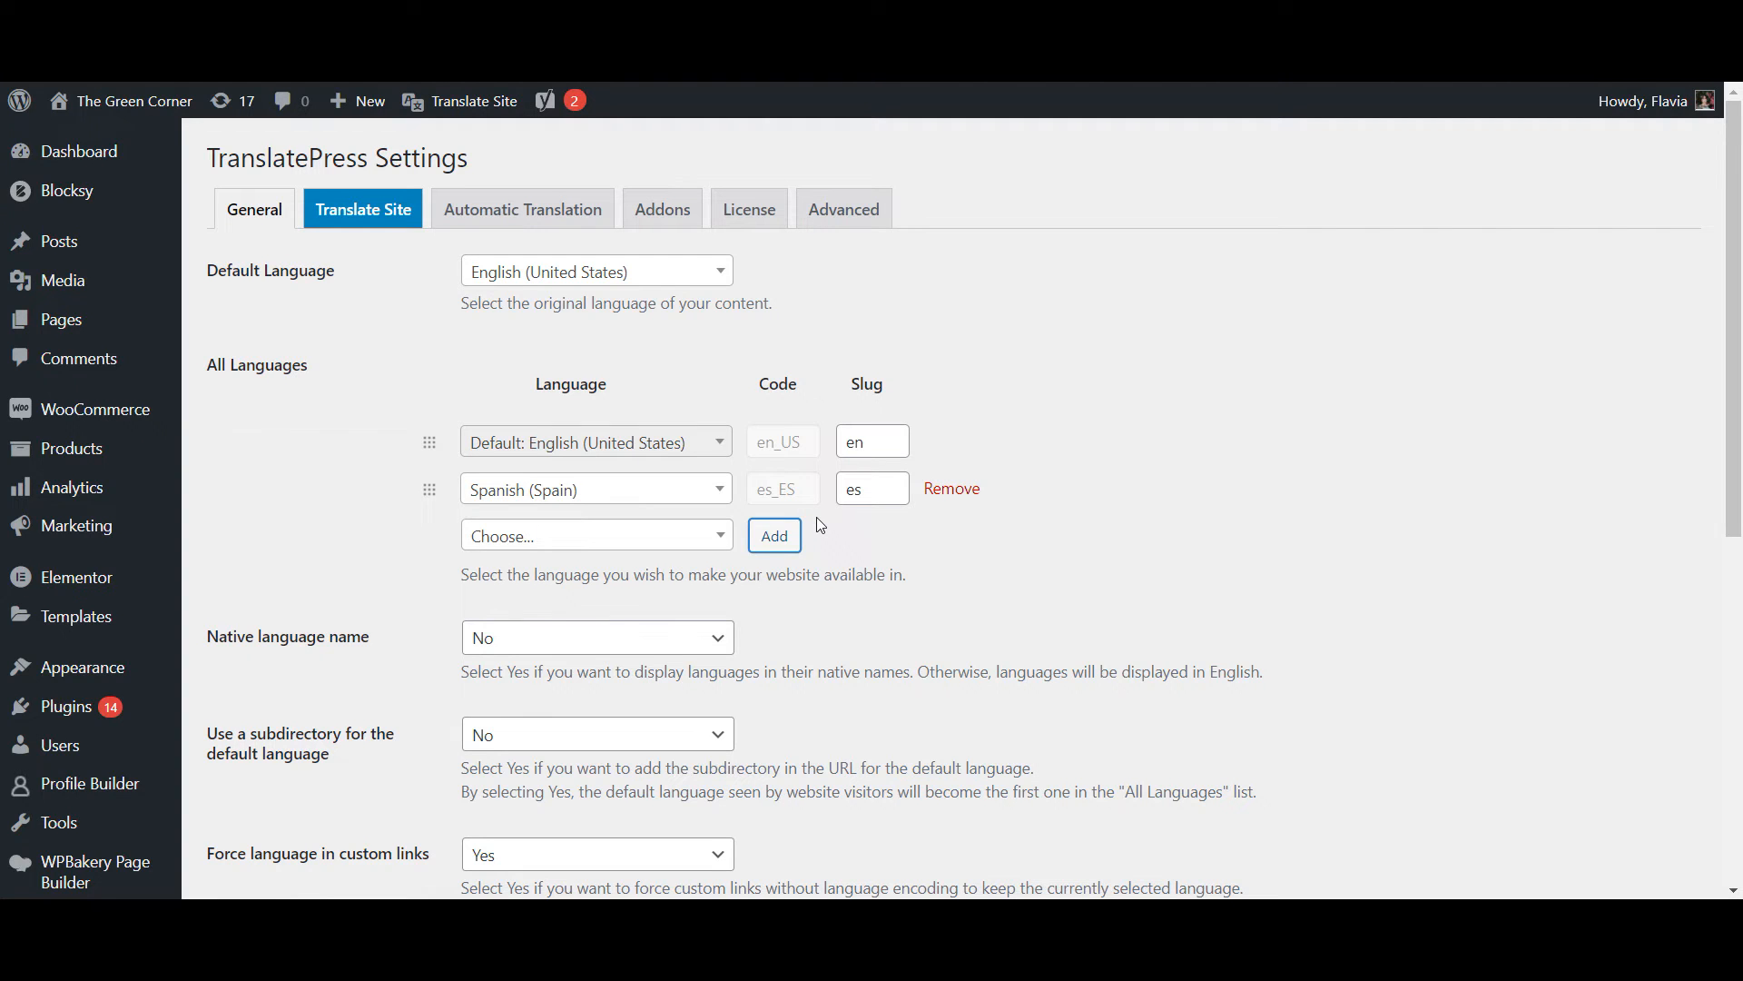
scroll(down, 3)
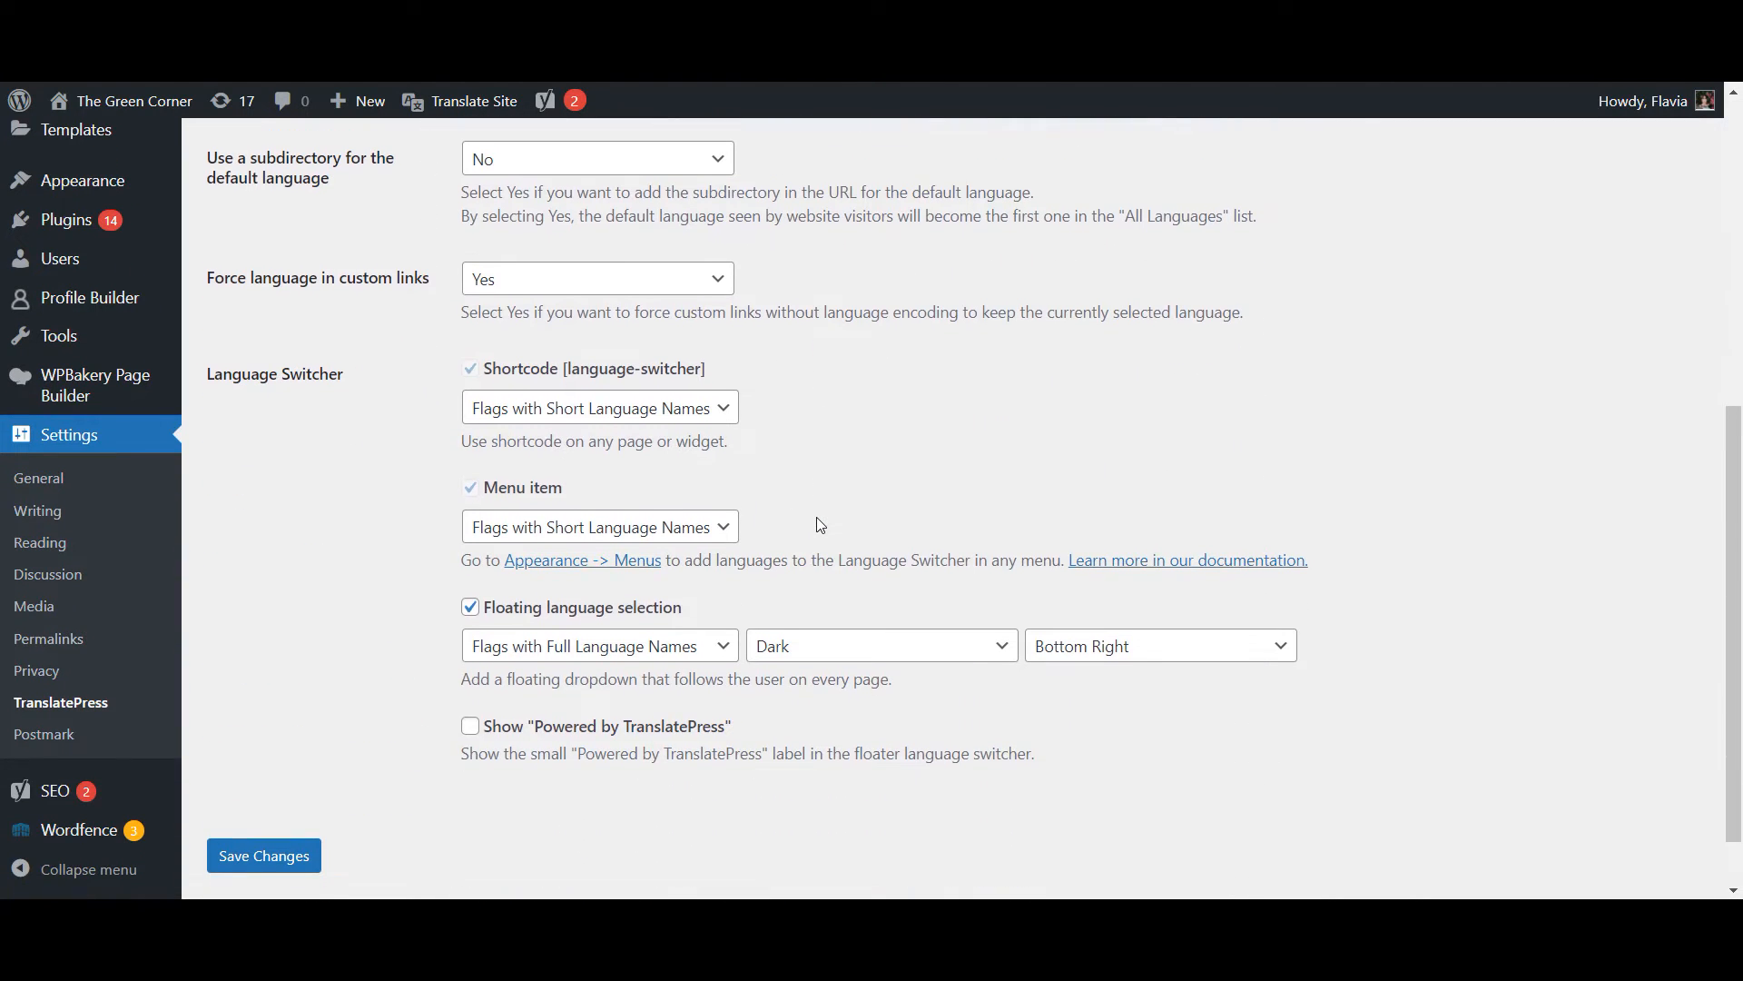
mouse_move(450, 595)
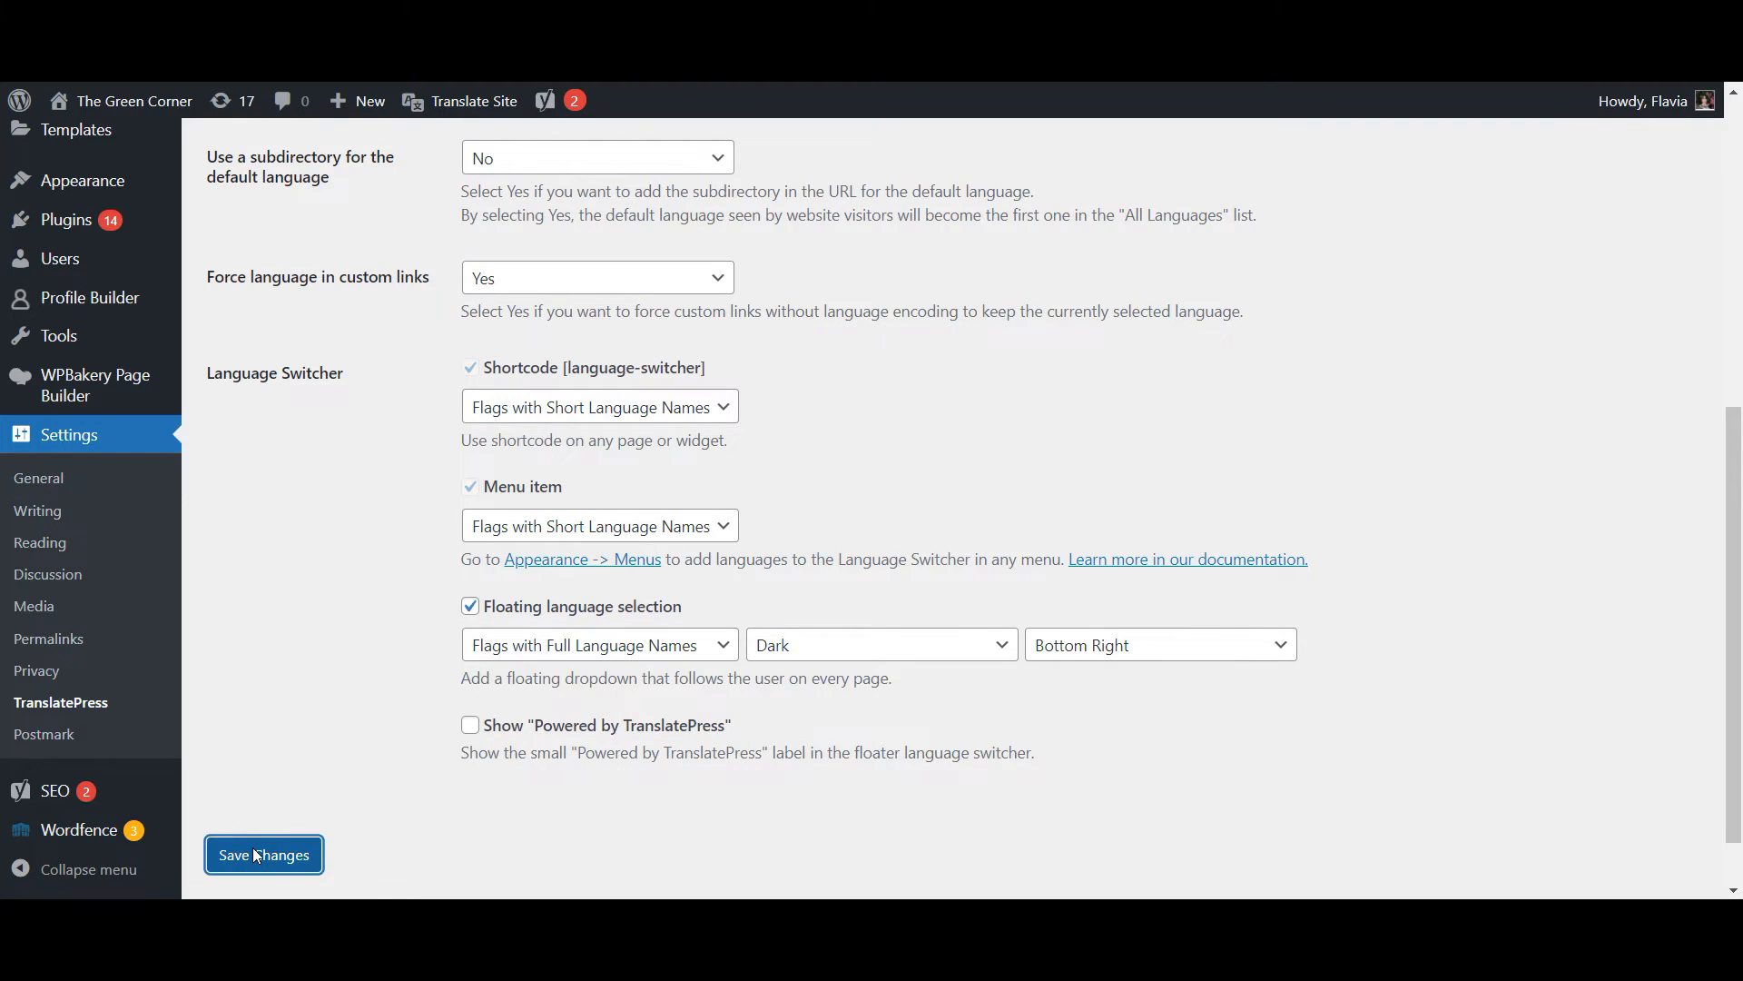
click(262, 854)
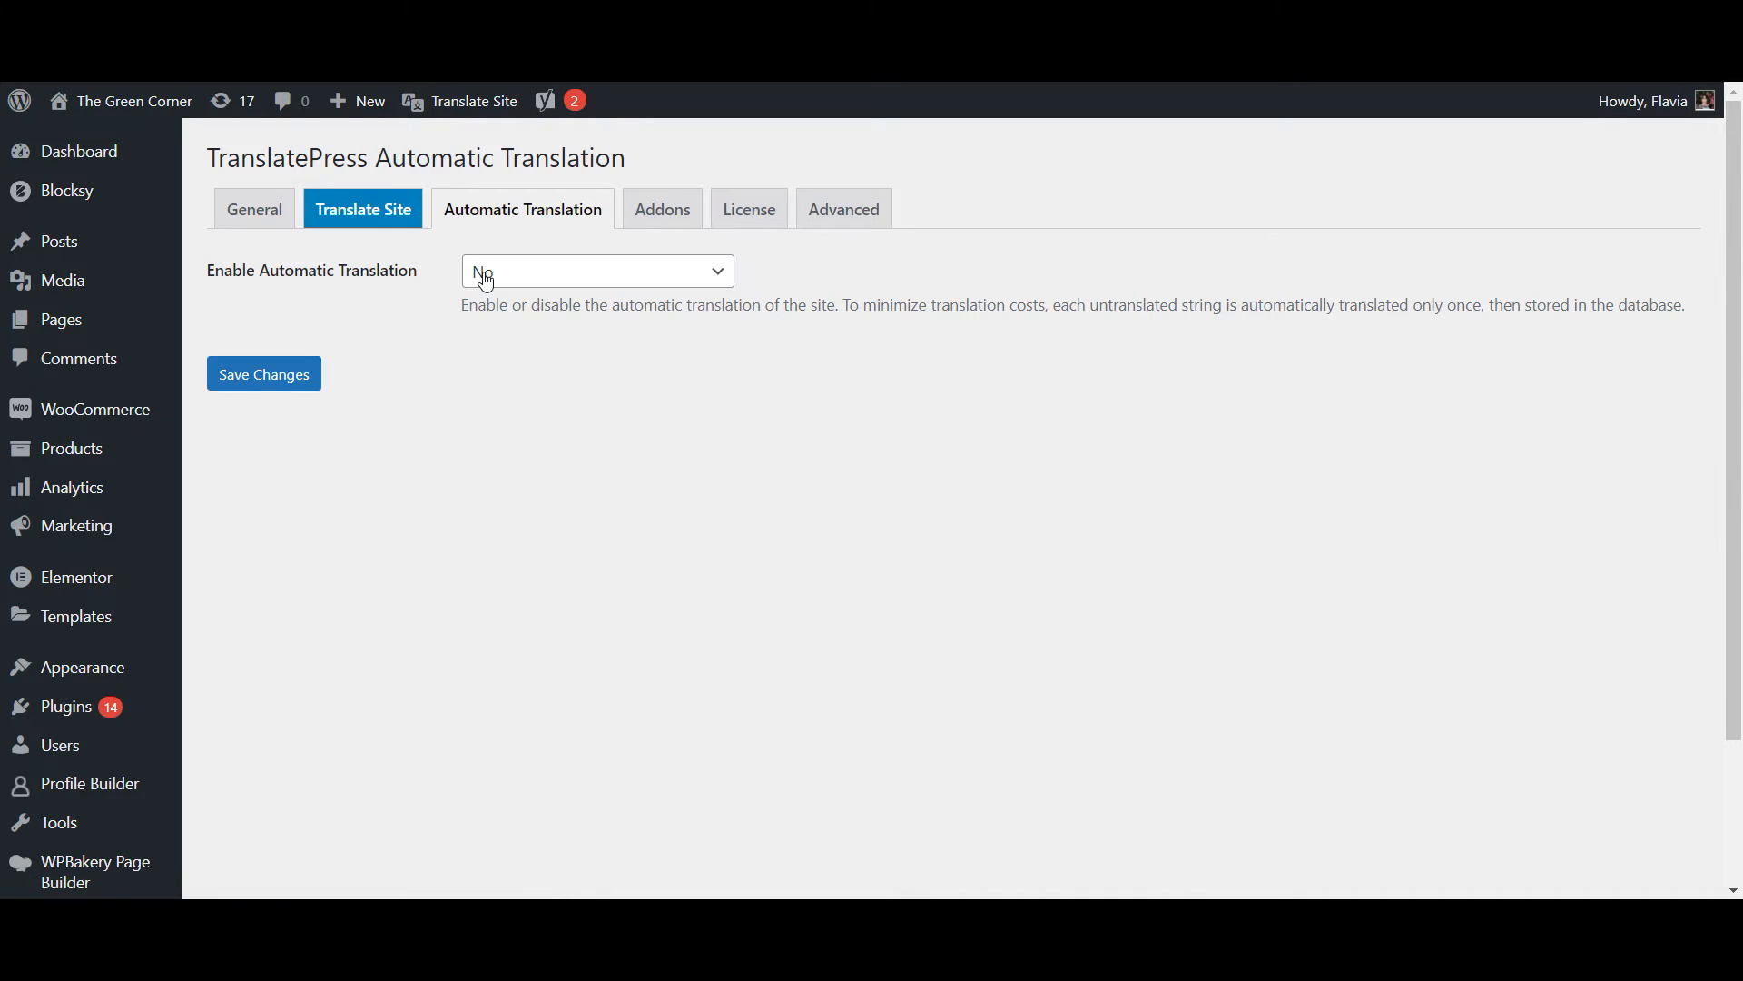
Set Enable Automatic Translation to Yes, keeping Google Translate v2 as the engine.
click(597, 270)
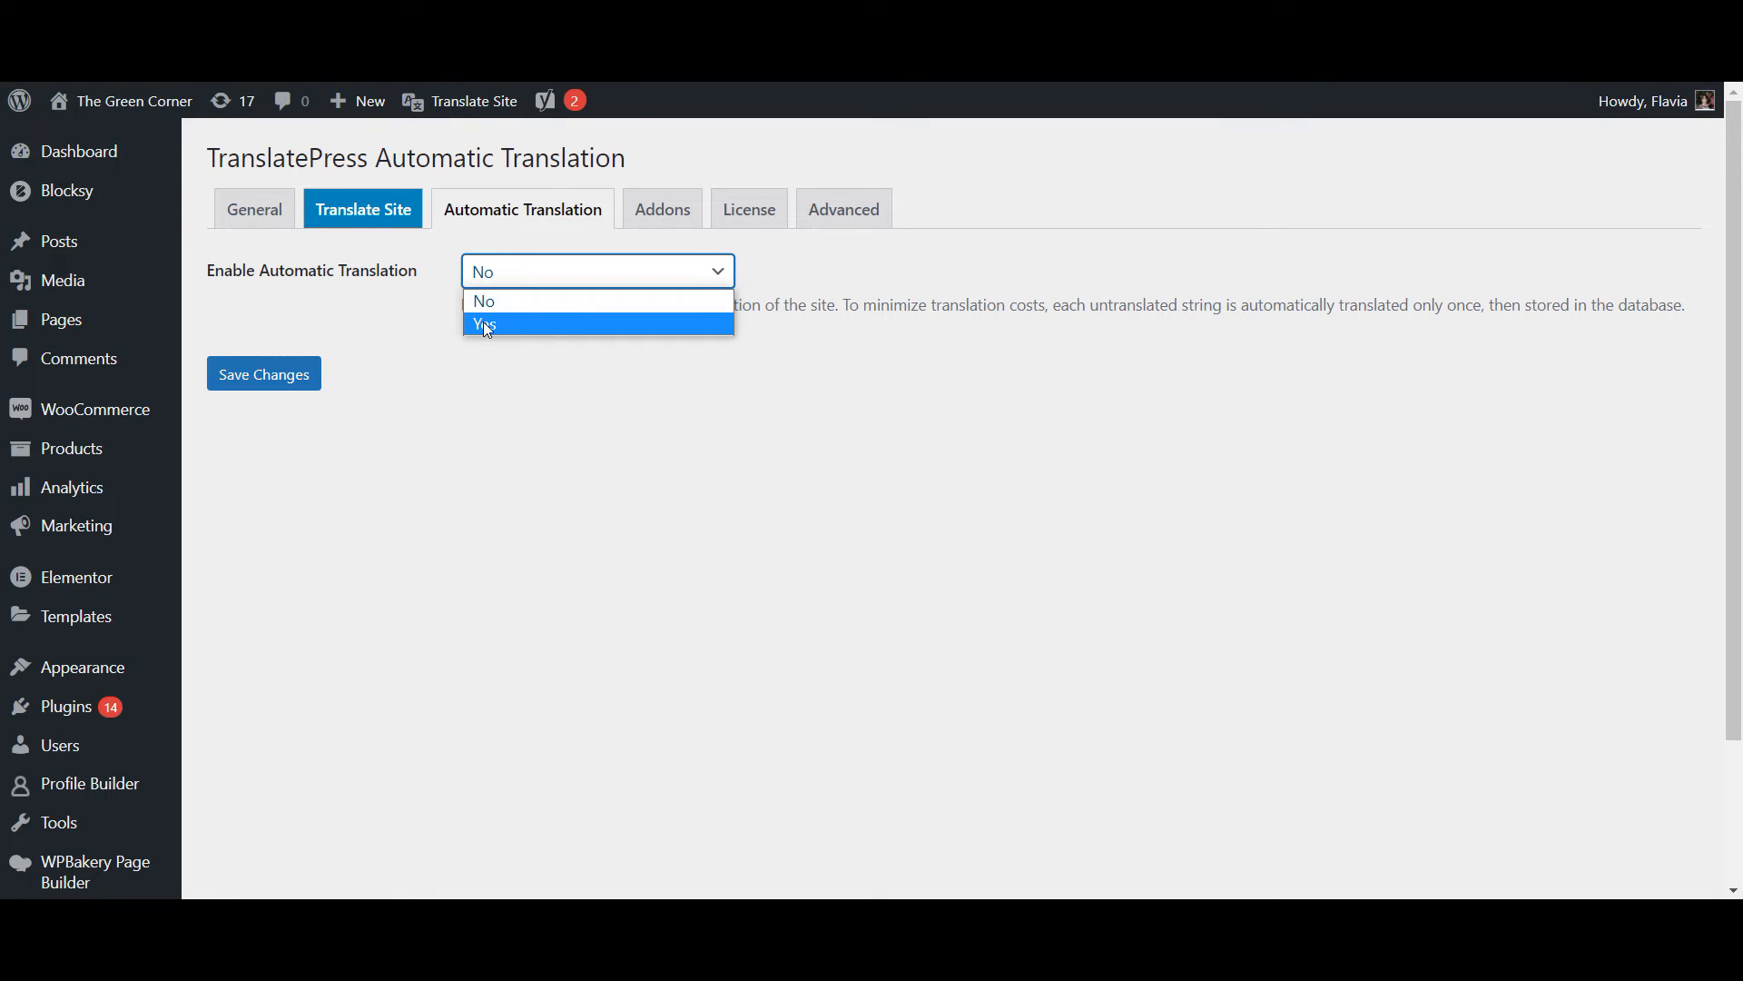
click(484, 324)
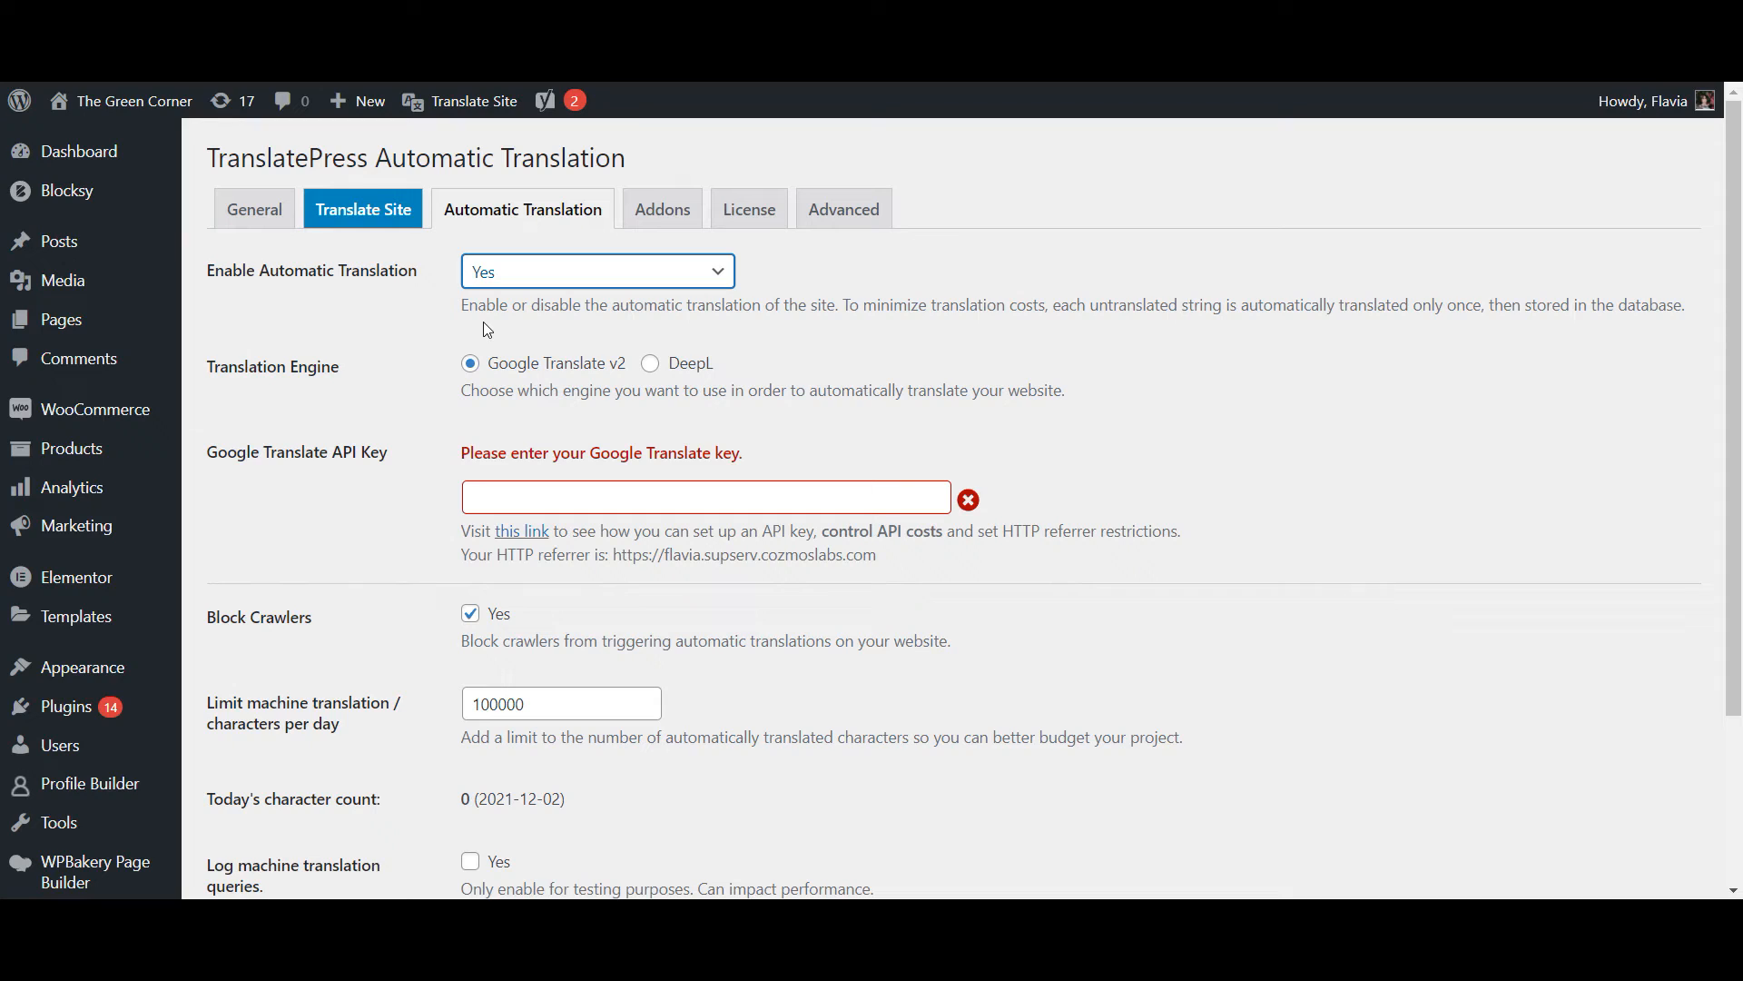
mouse_move(475, 343)
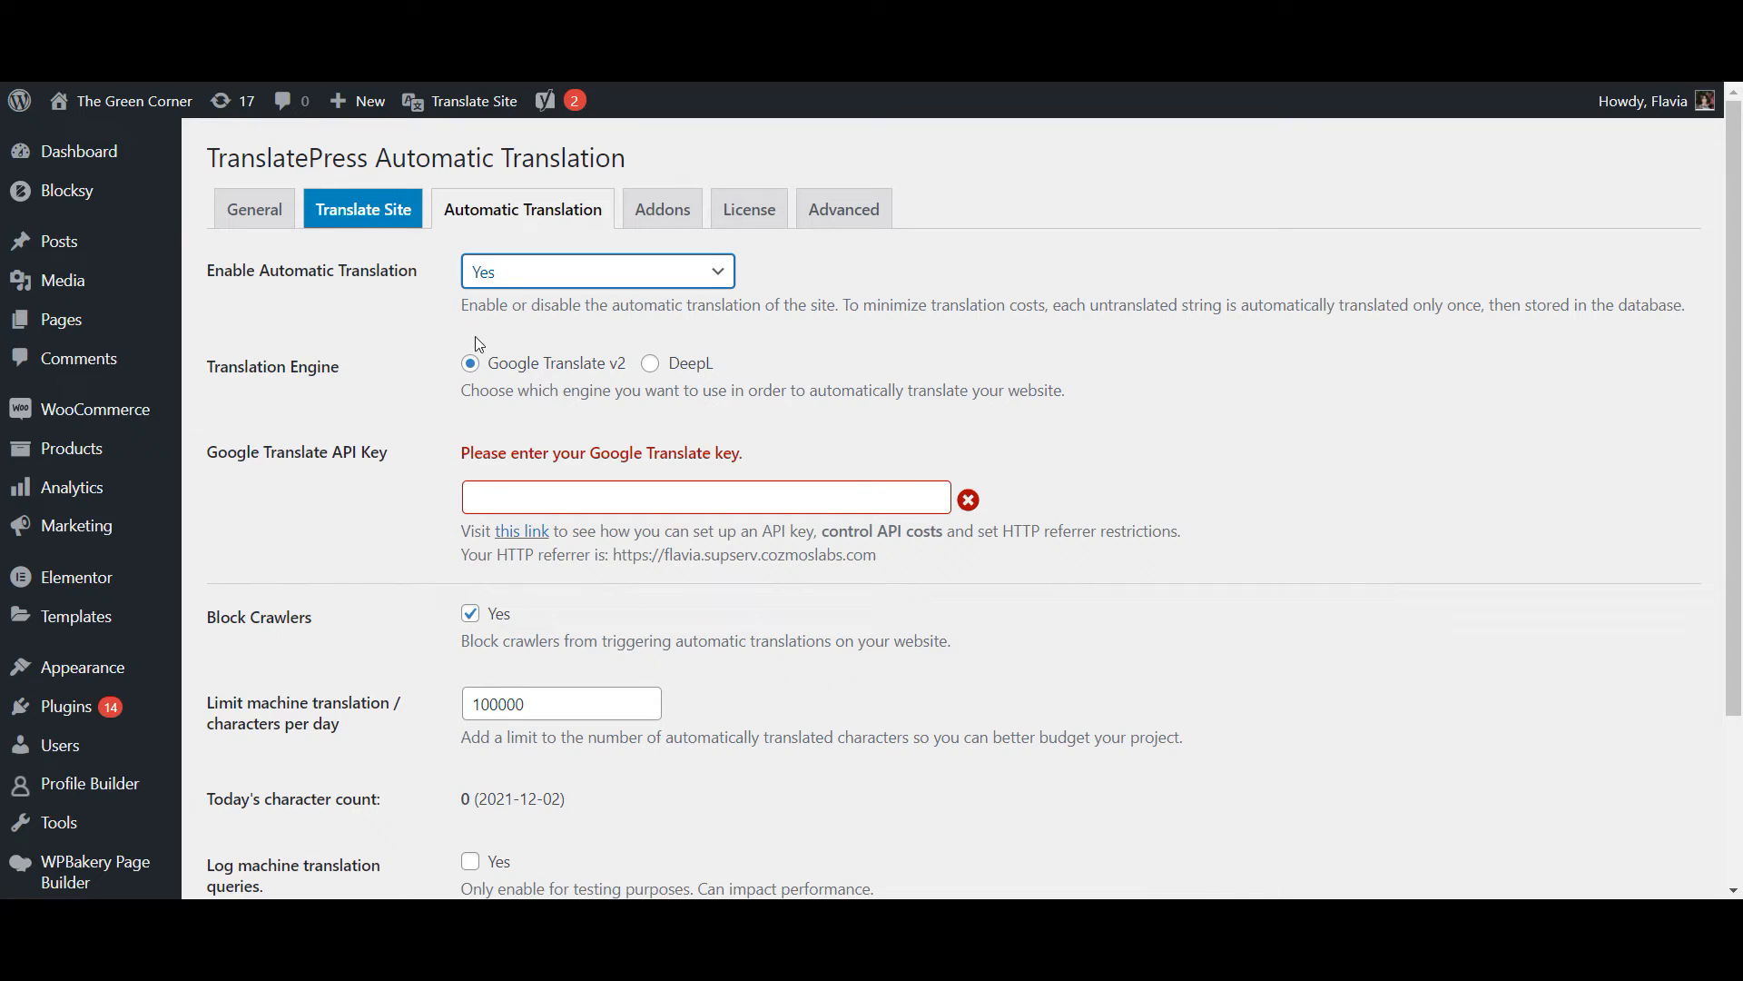
mouse_move(468, 378)
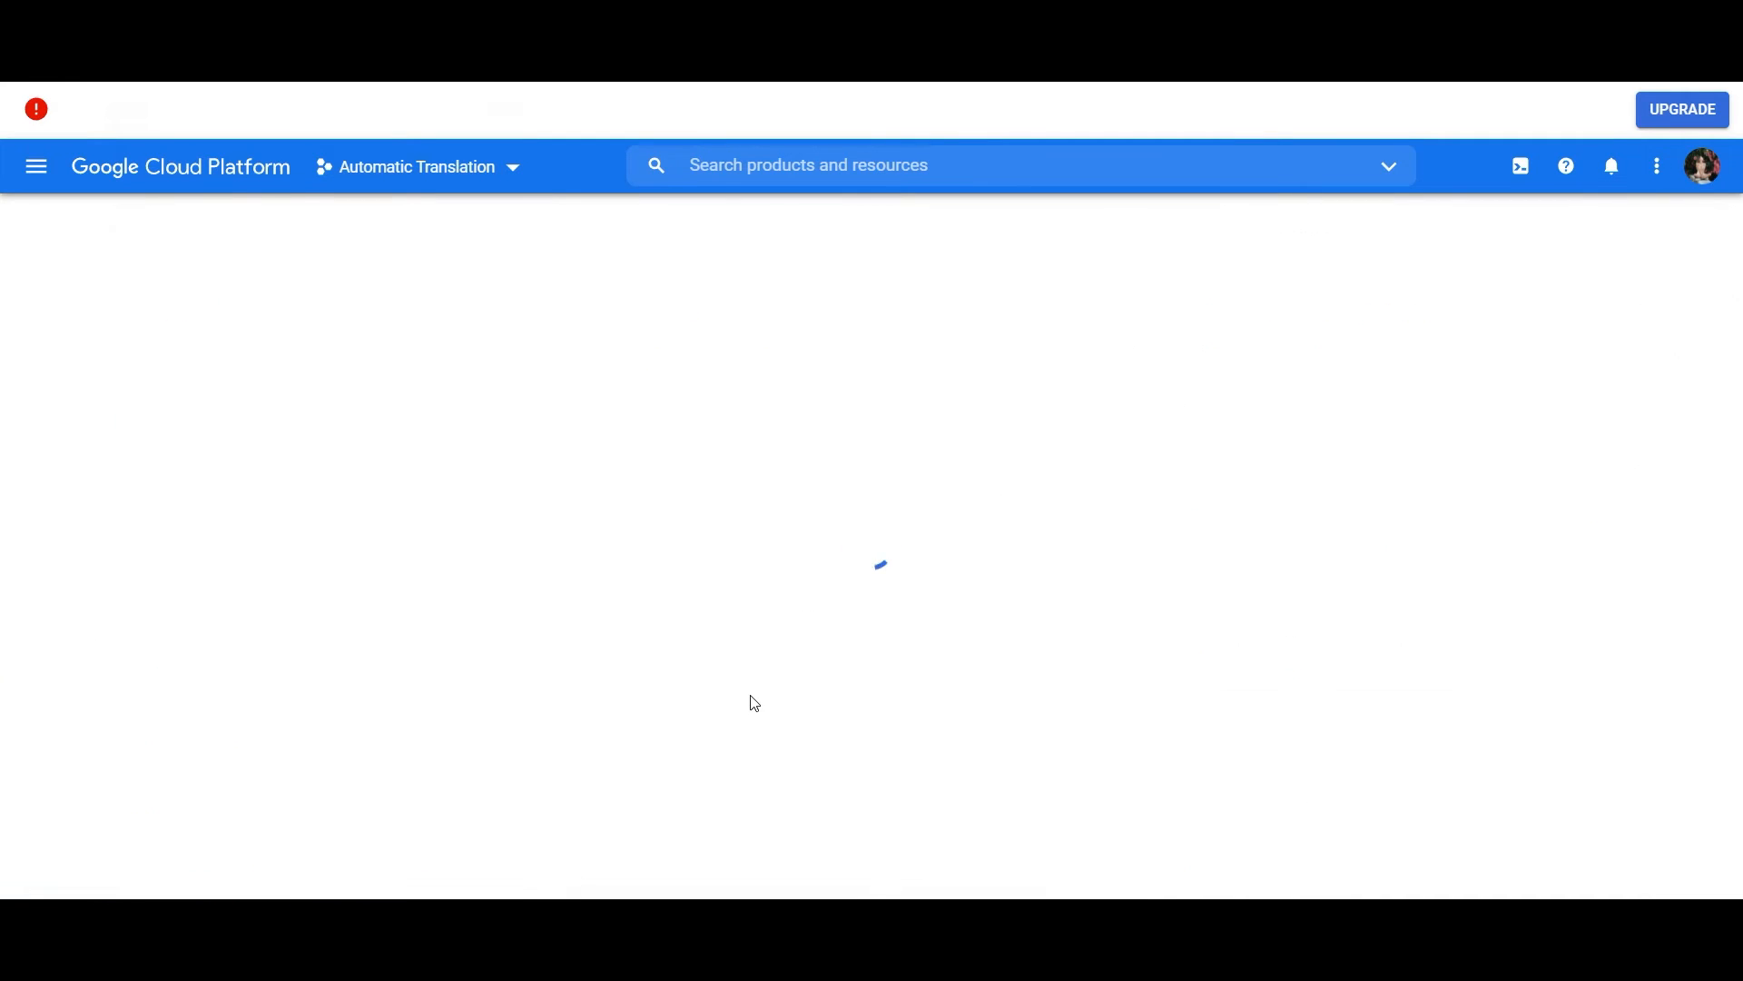
Open APIs and services > Credentials and copy API key 1.
click(109, 372)
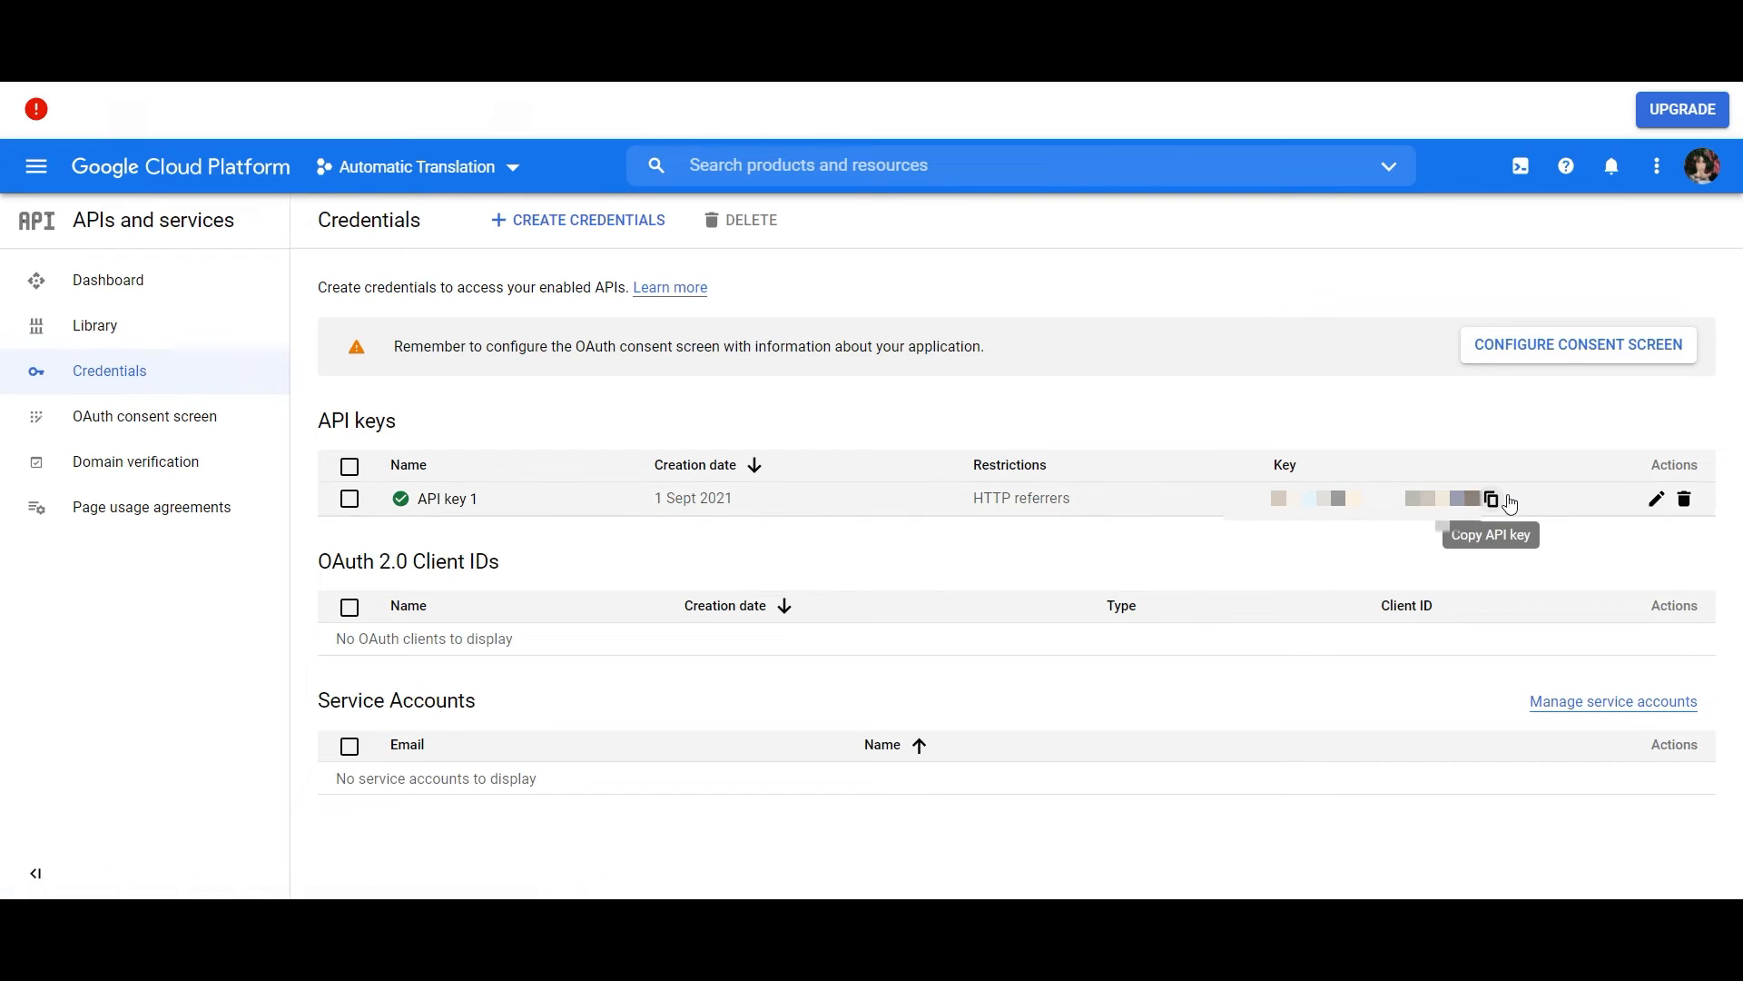
click(1492, 498)
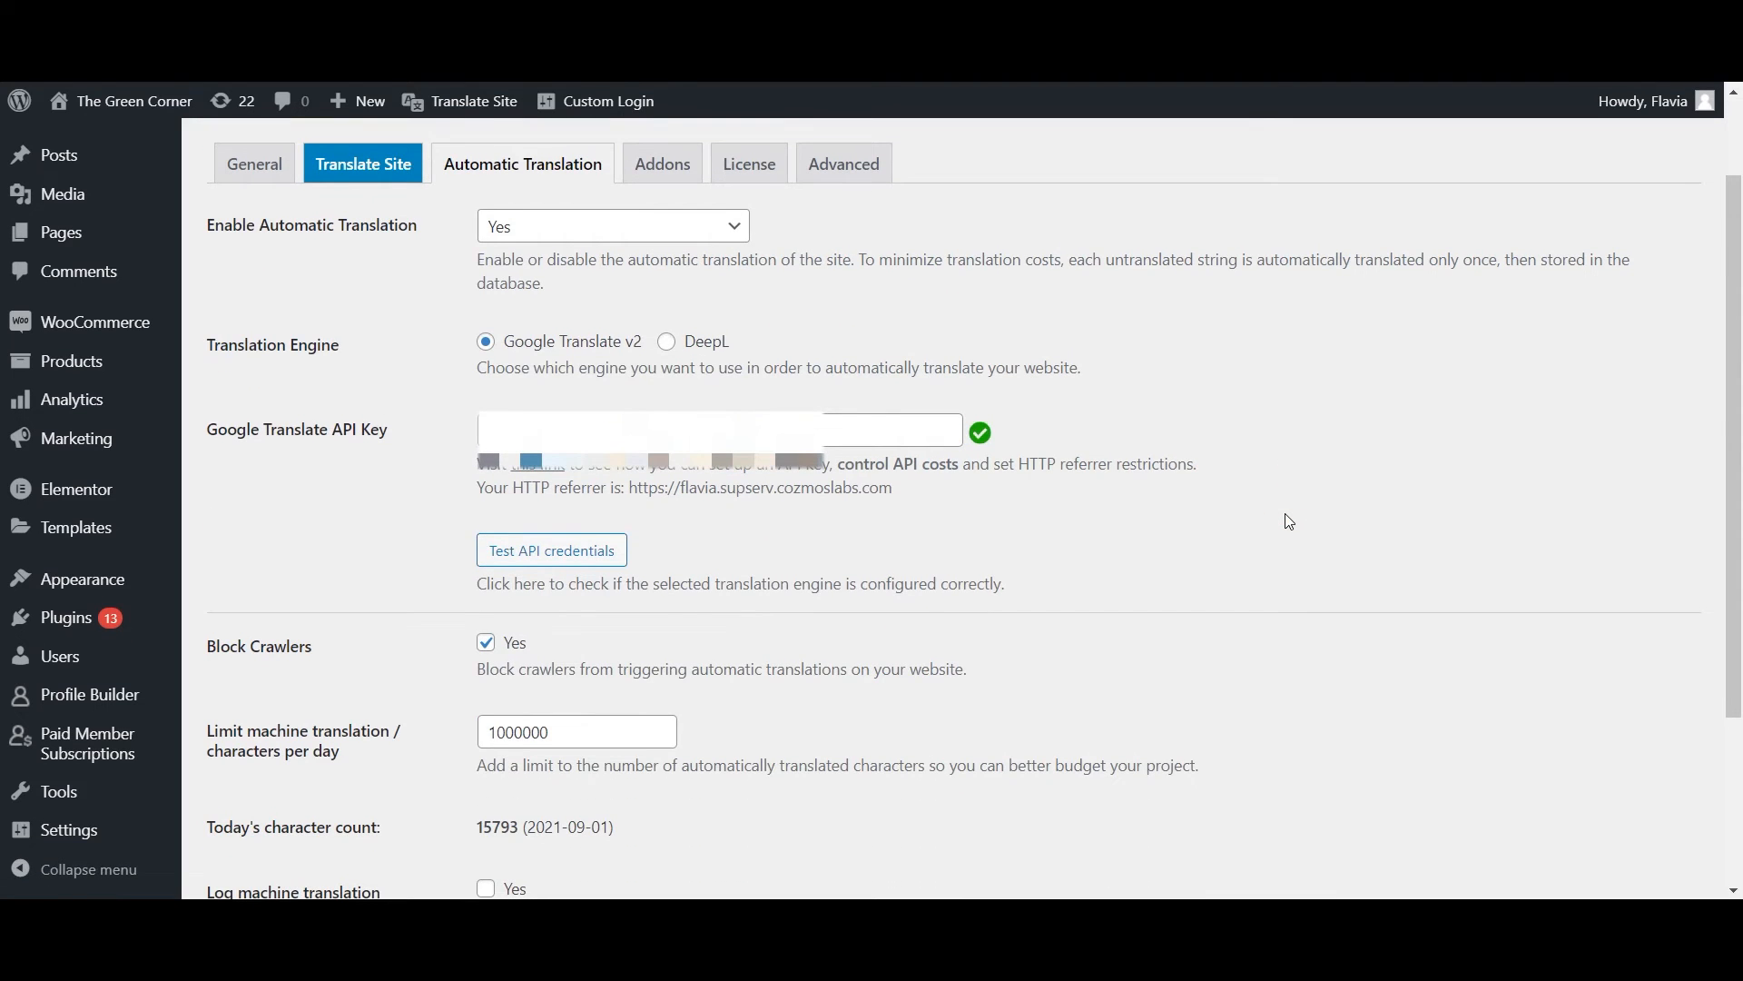
Save the Automatic Translation settings with the pasted Google Translate API key.
scroll(down, 3)
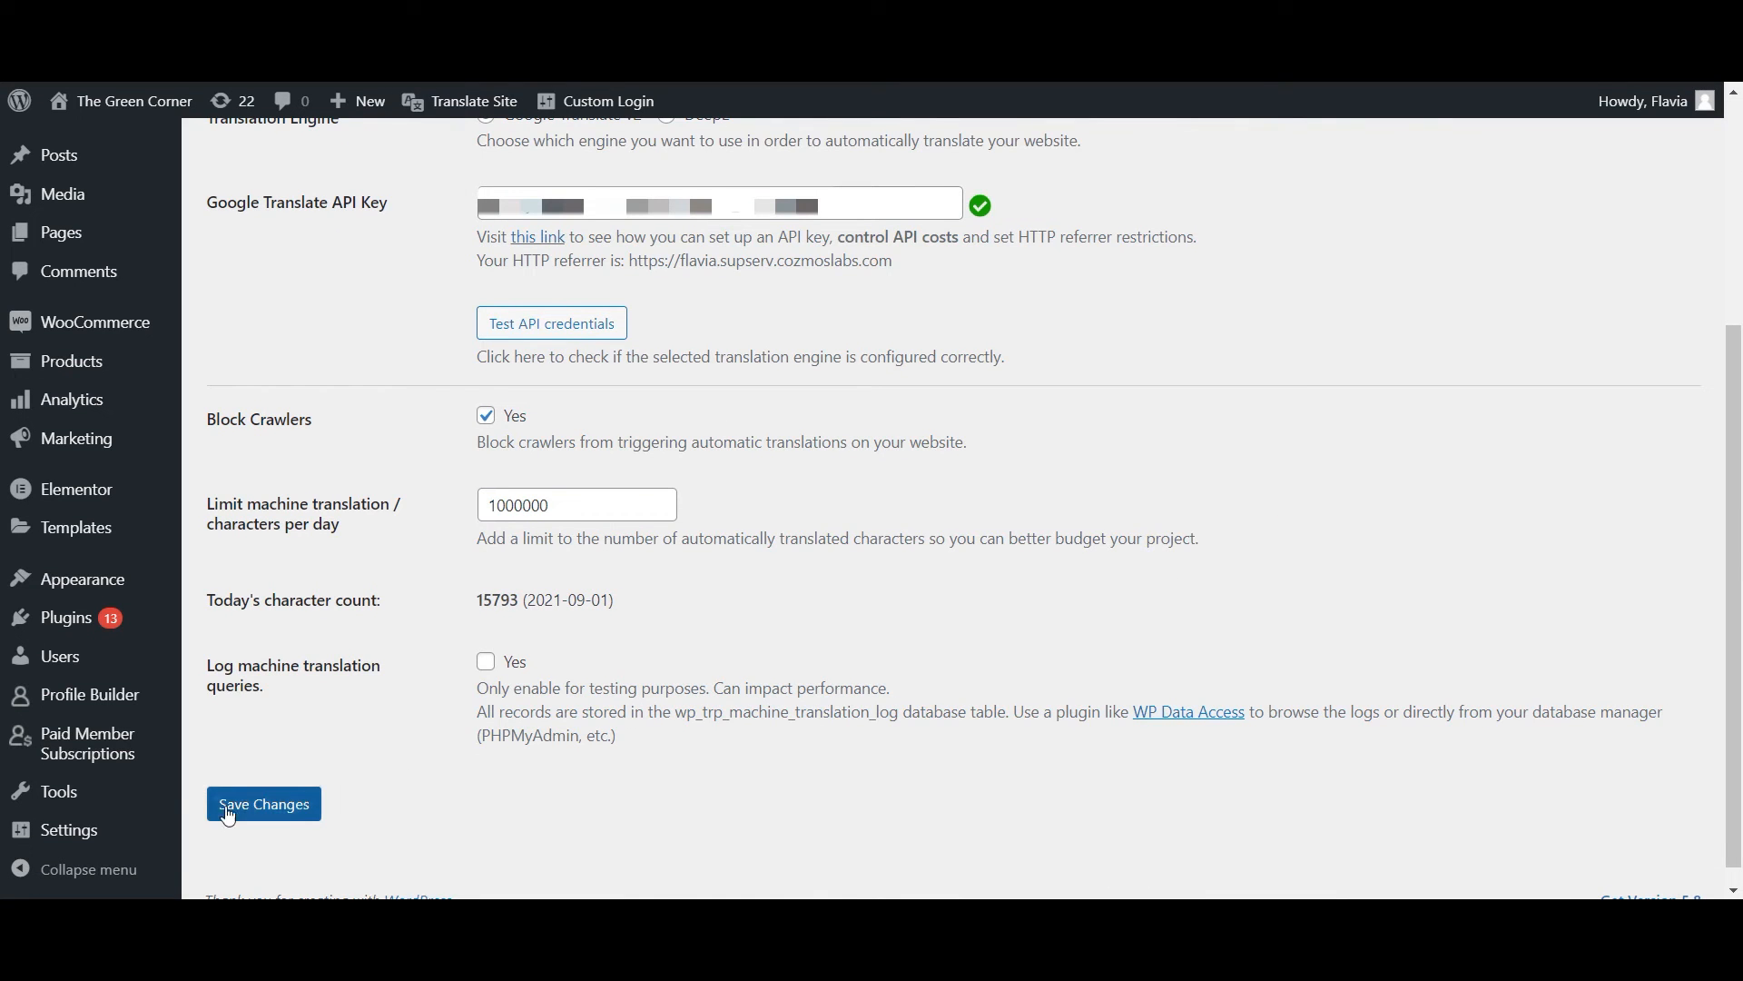
click(263, 802)
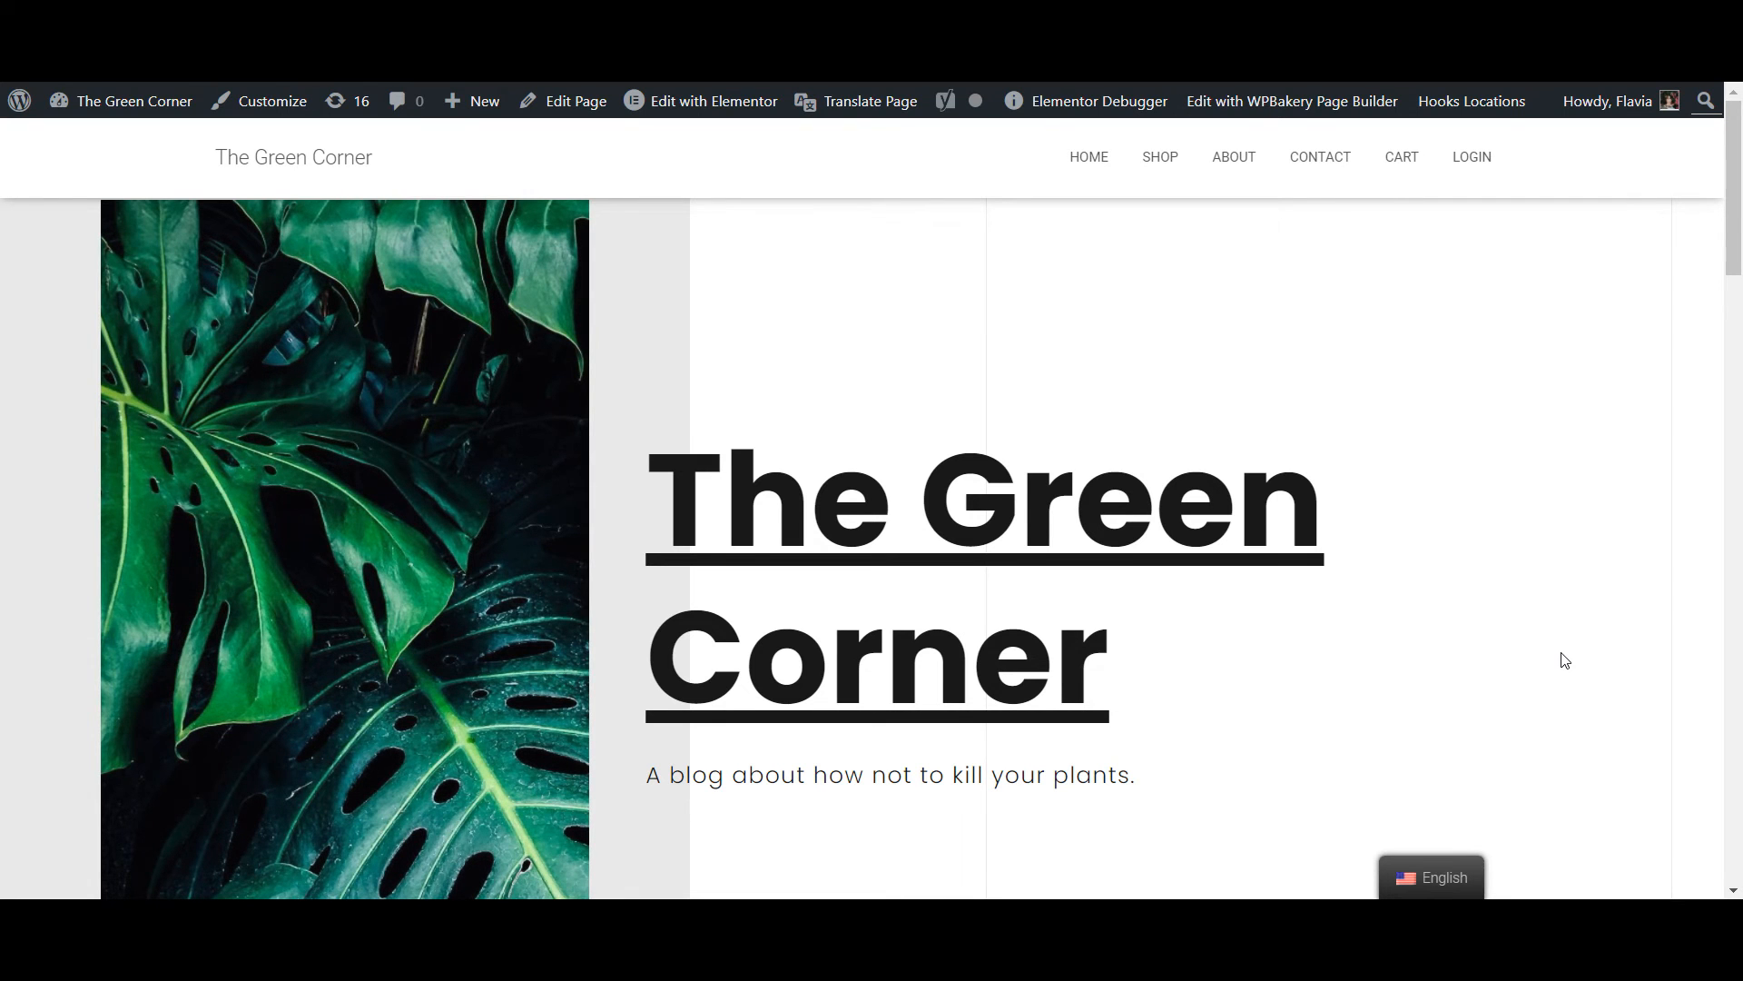
Switch the front end to Spanish, scroll the homepage, and open the Shop page.
click(1431, 877)
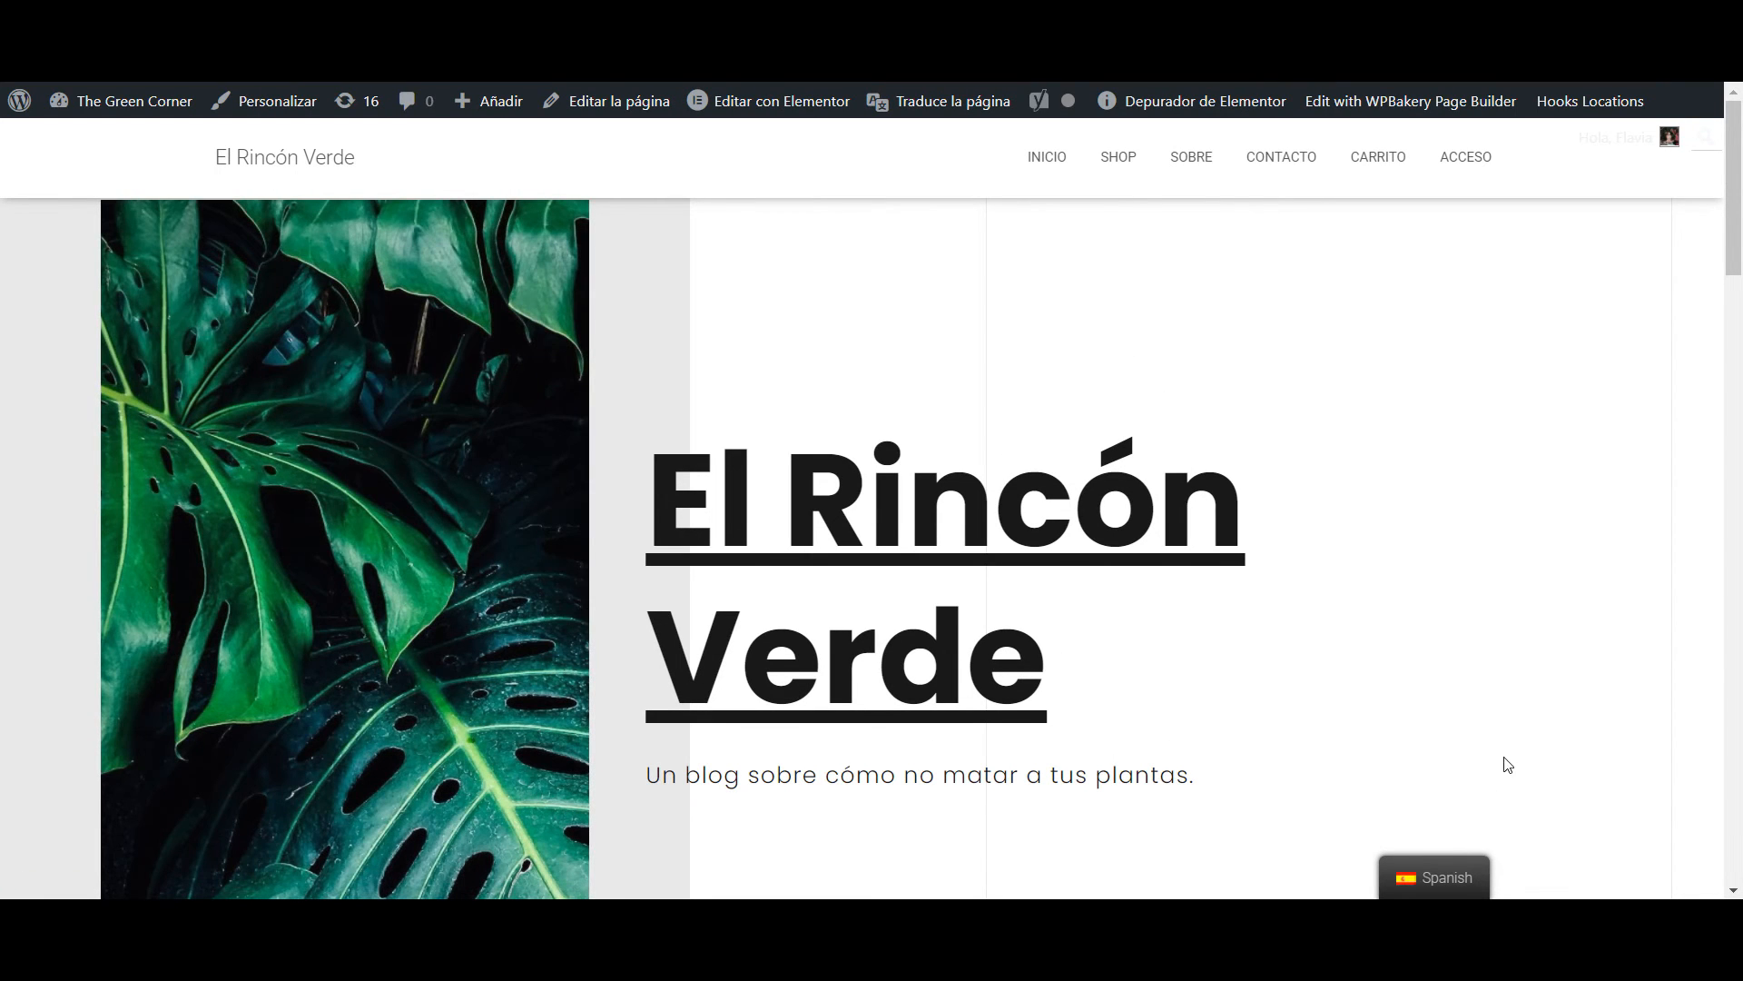
scroll(down, 3)
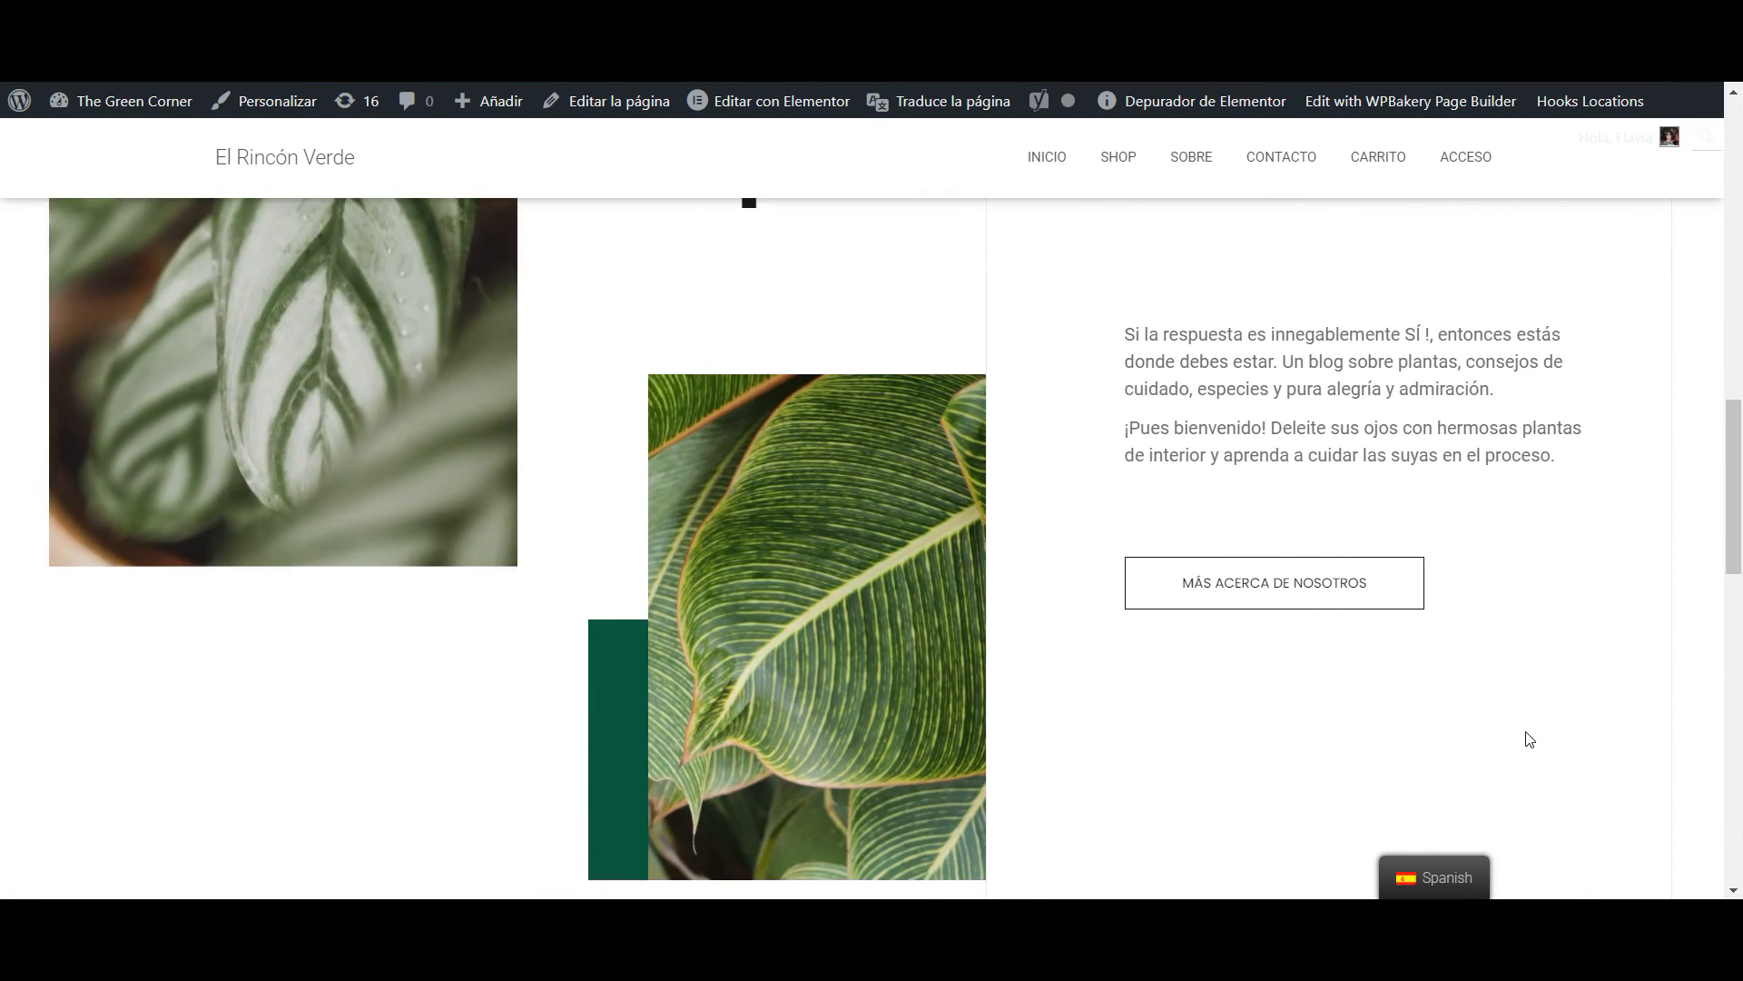
scroll(down, 3)
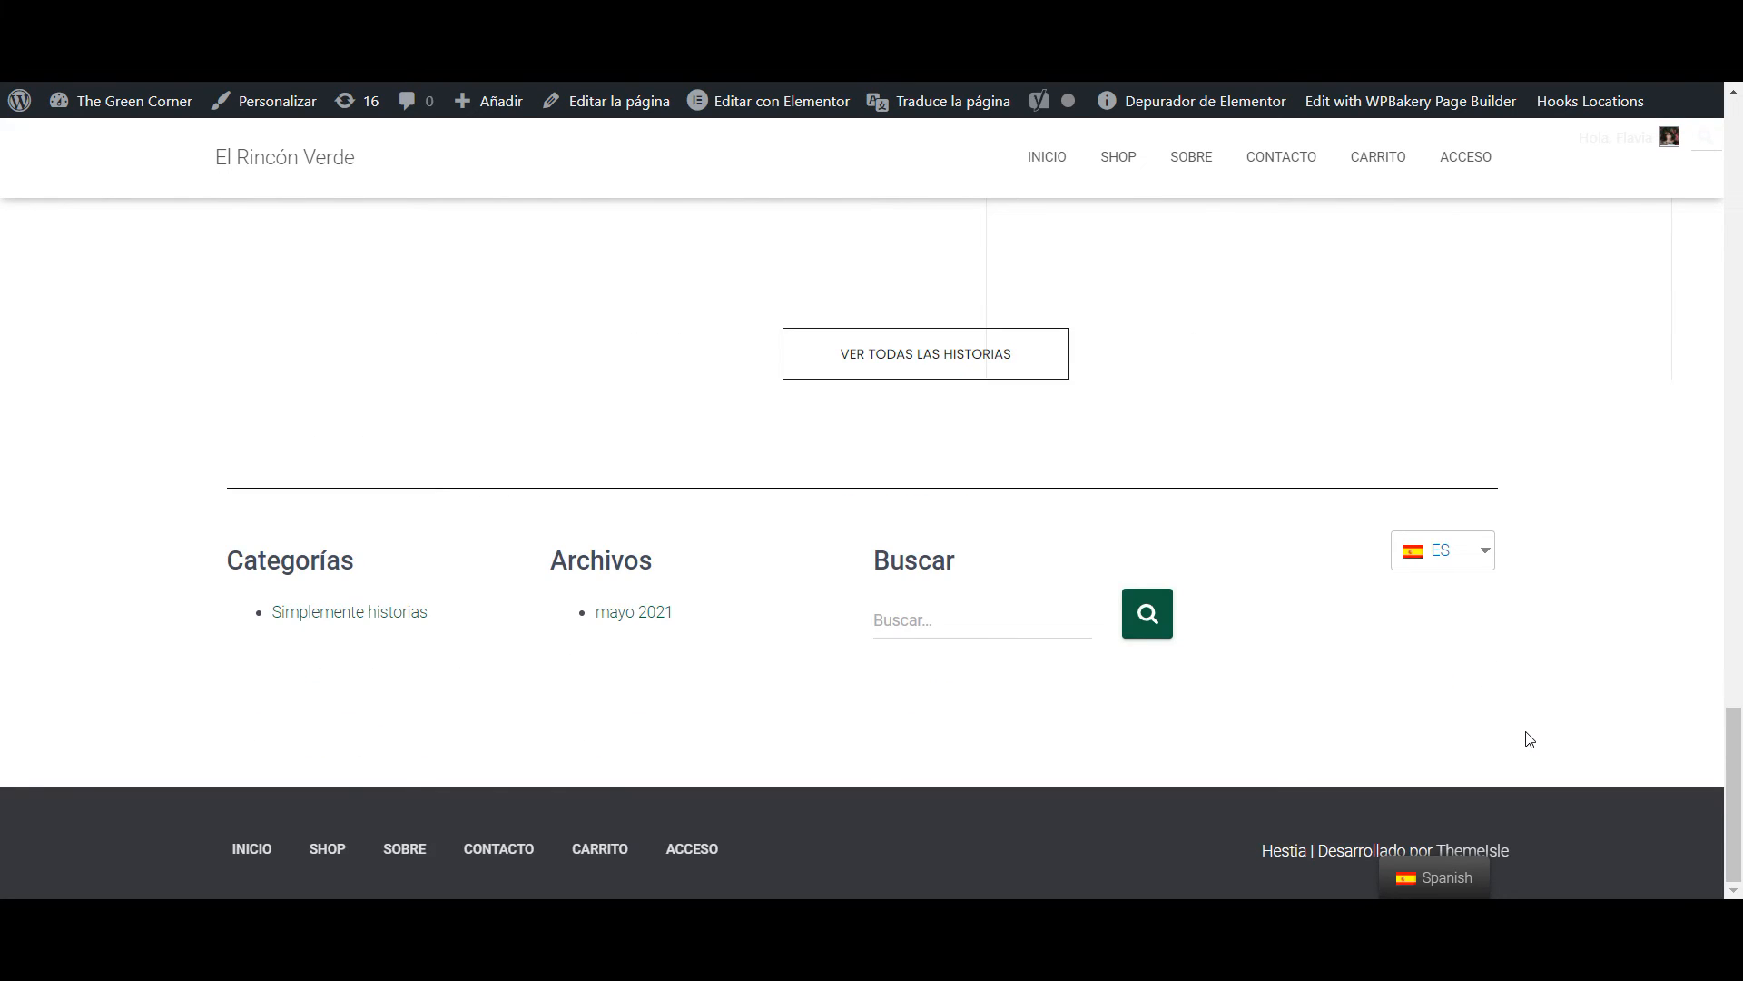
scroll(up, 3)
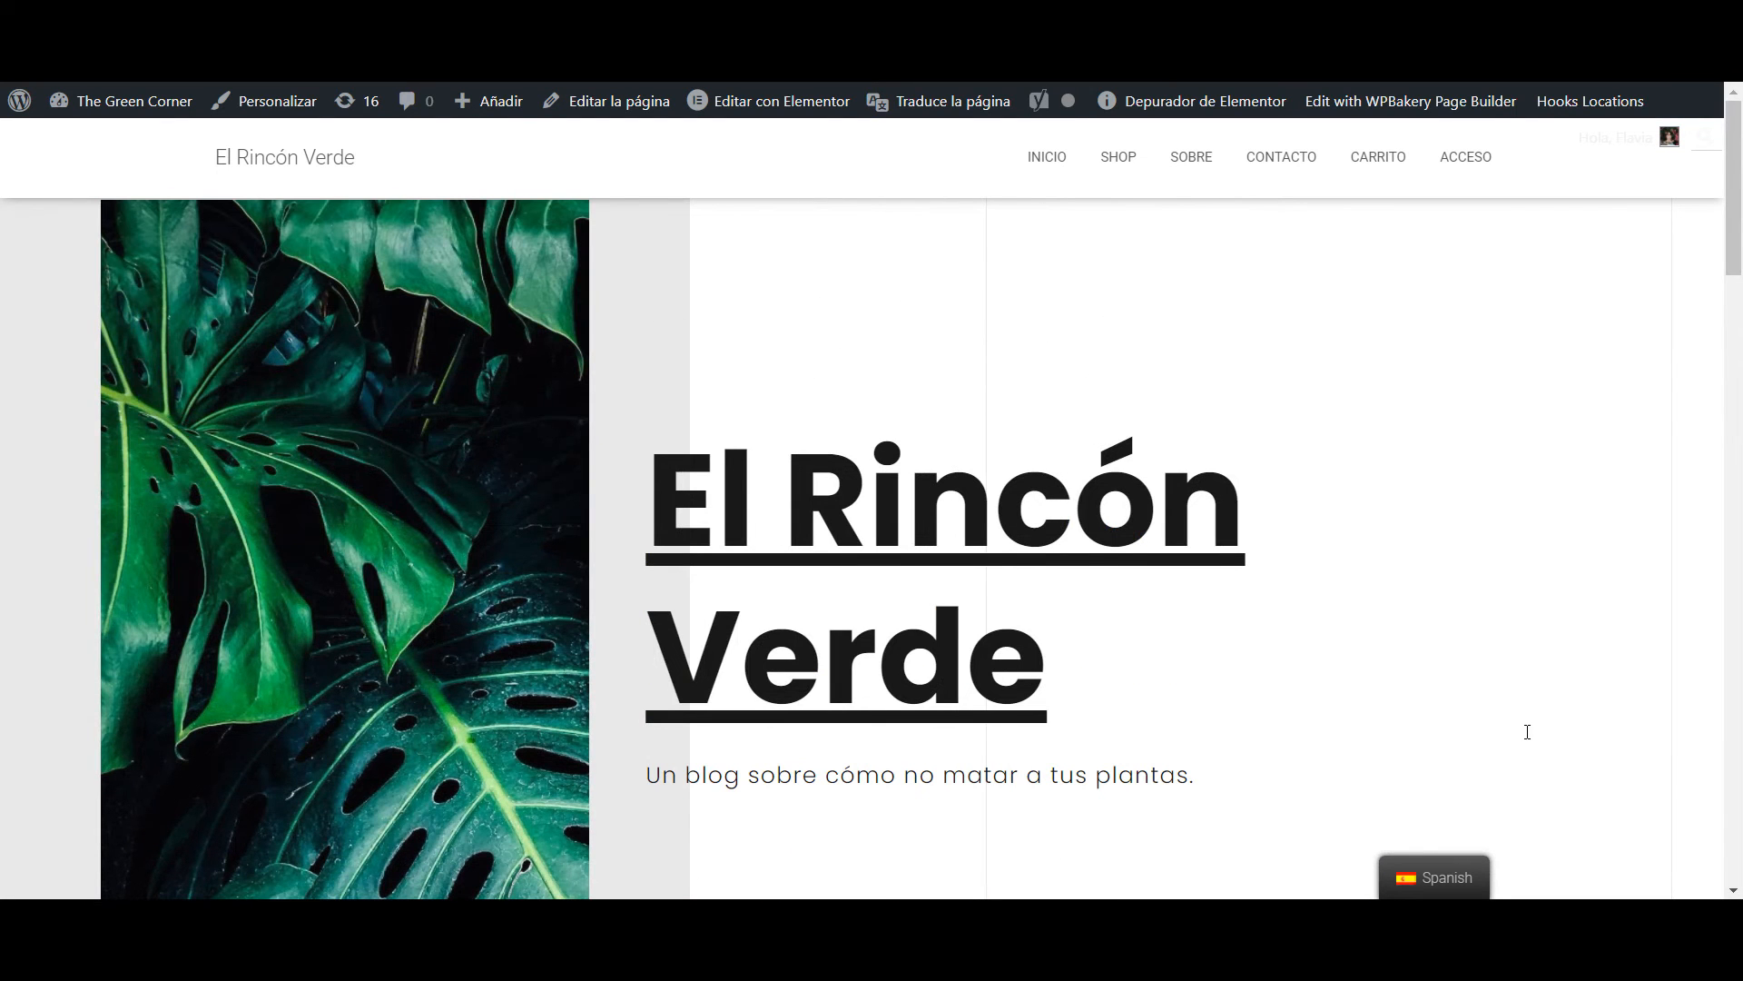
click(1116, 157)
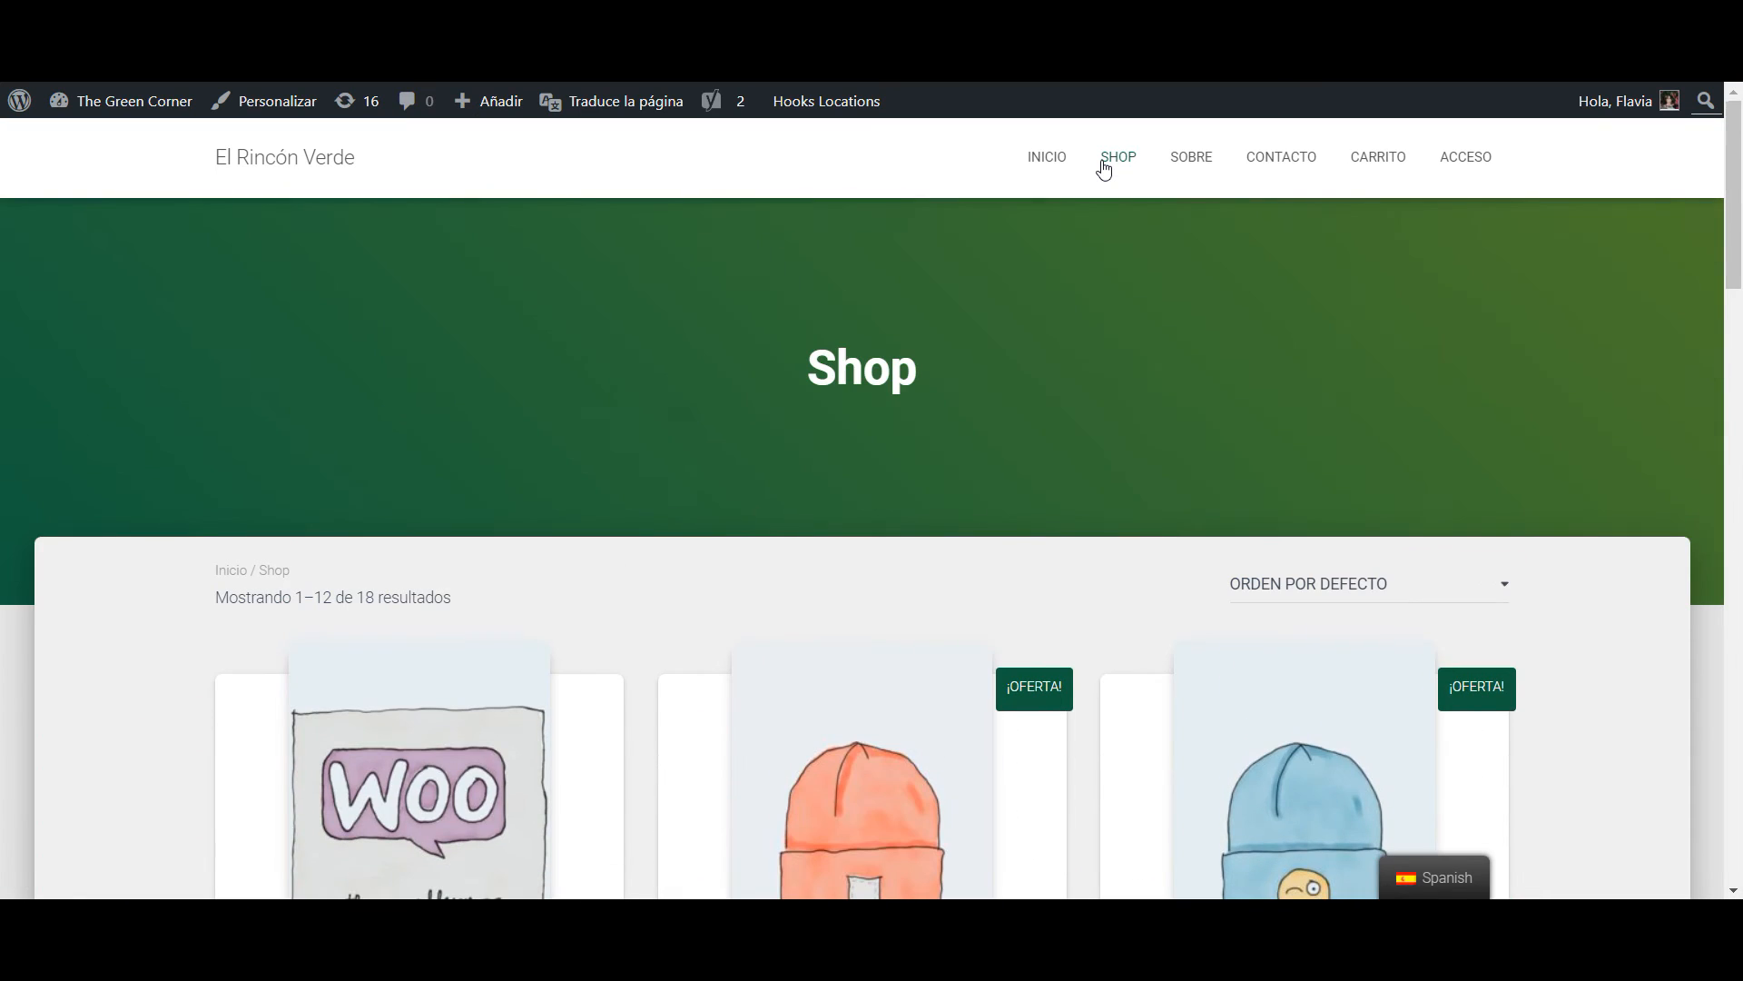
Browse the Spanish Sobre, Contacto and Carrito pages, scrolling each to check the translation.
click(1191, 157)
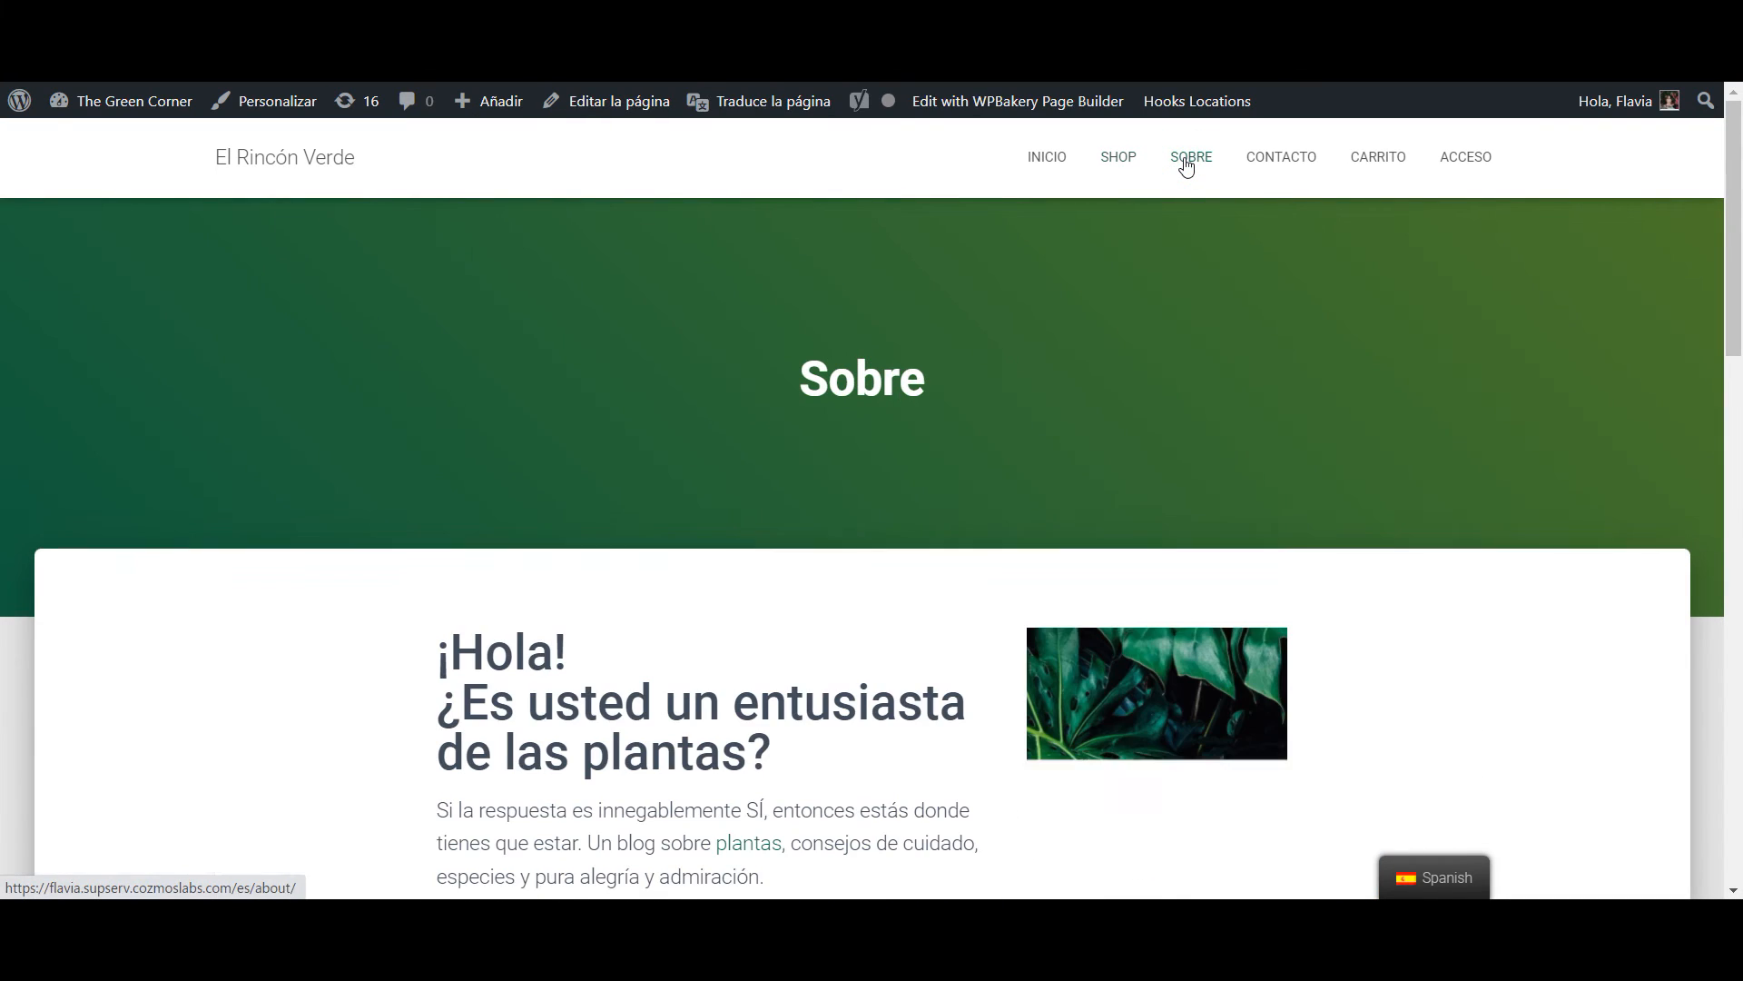
scroll(down, 3)
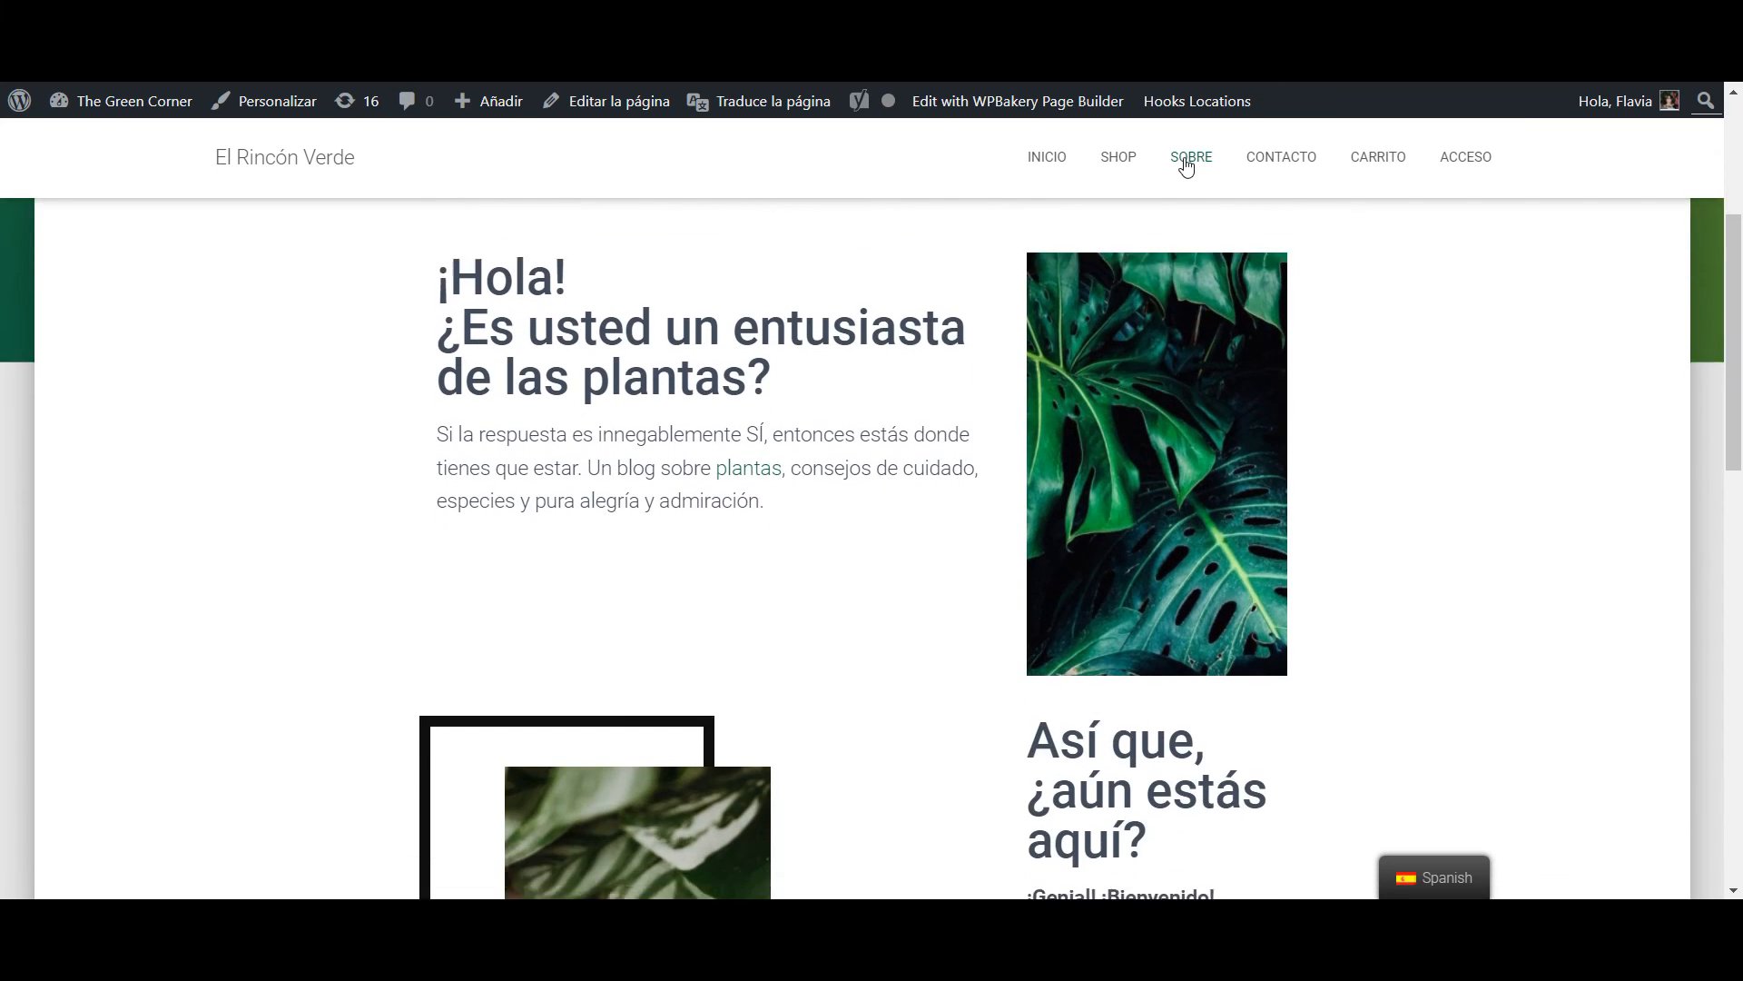
click(1189, 158)
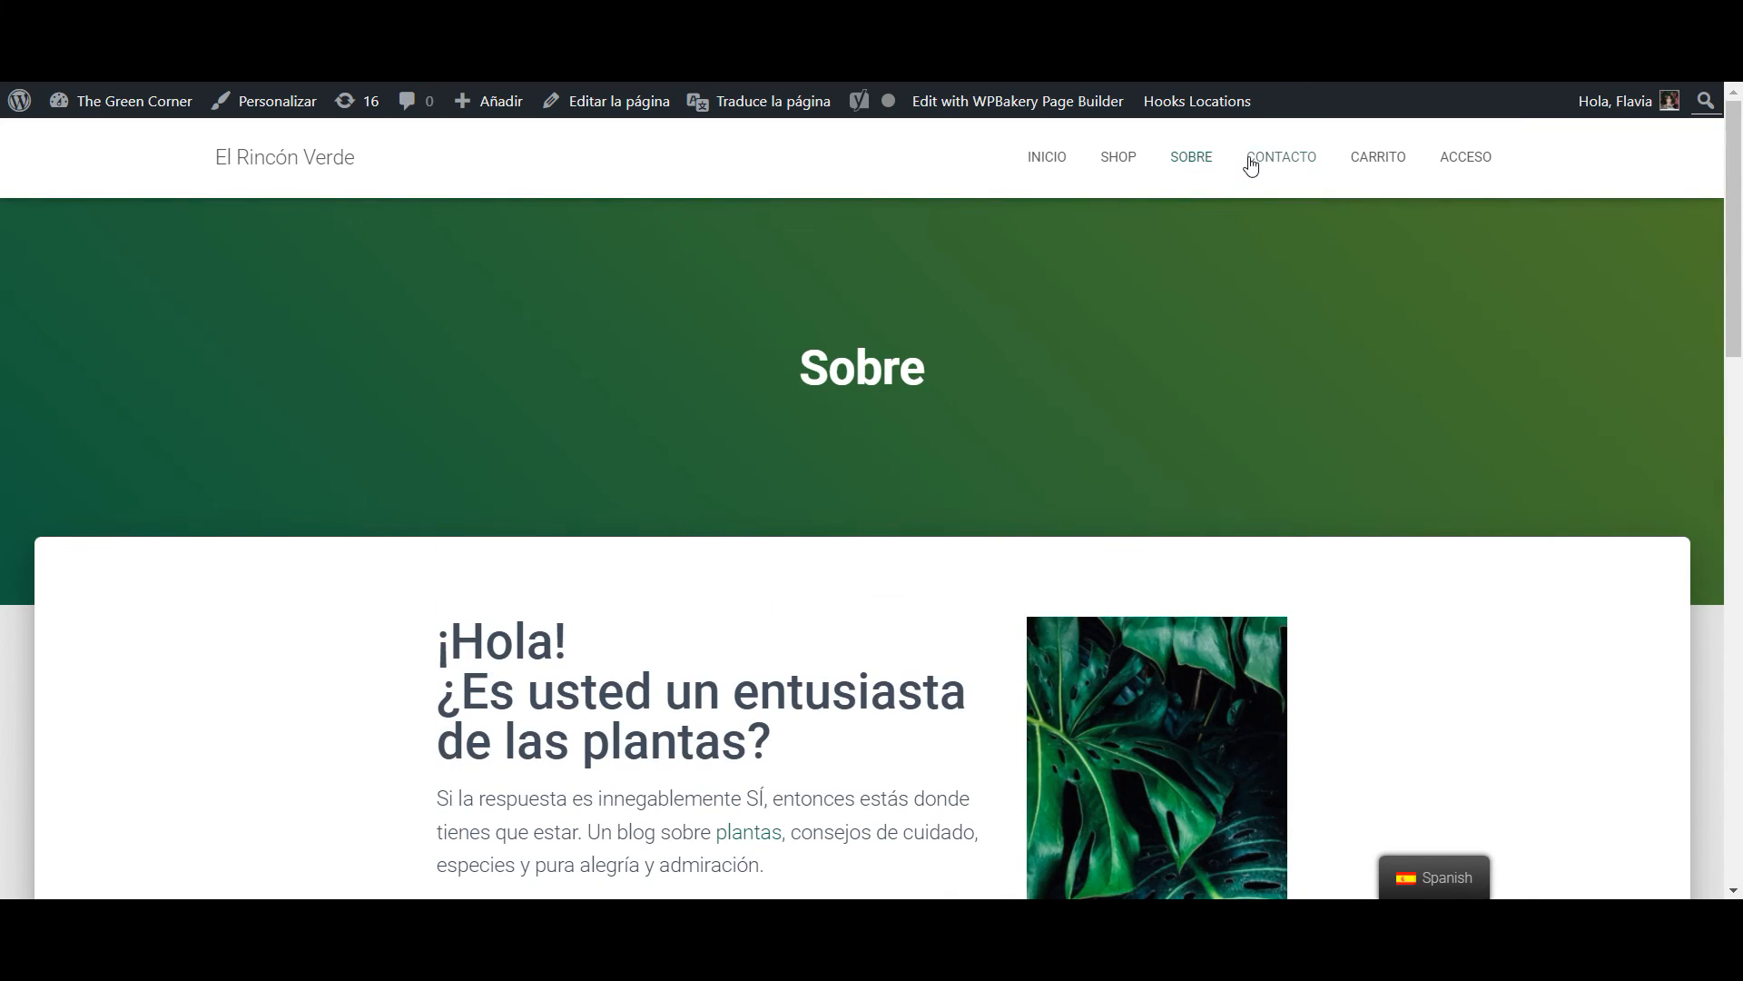
click(1281, 157)
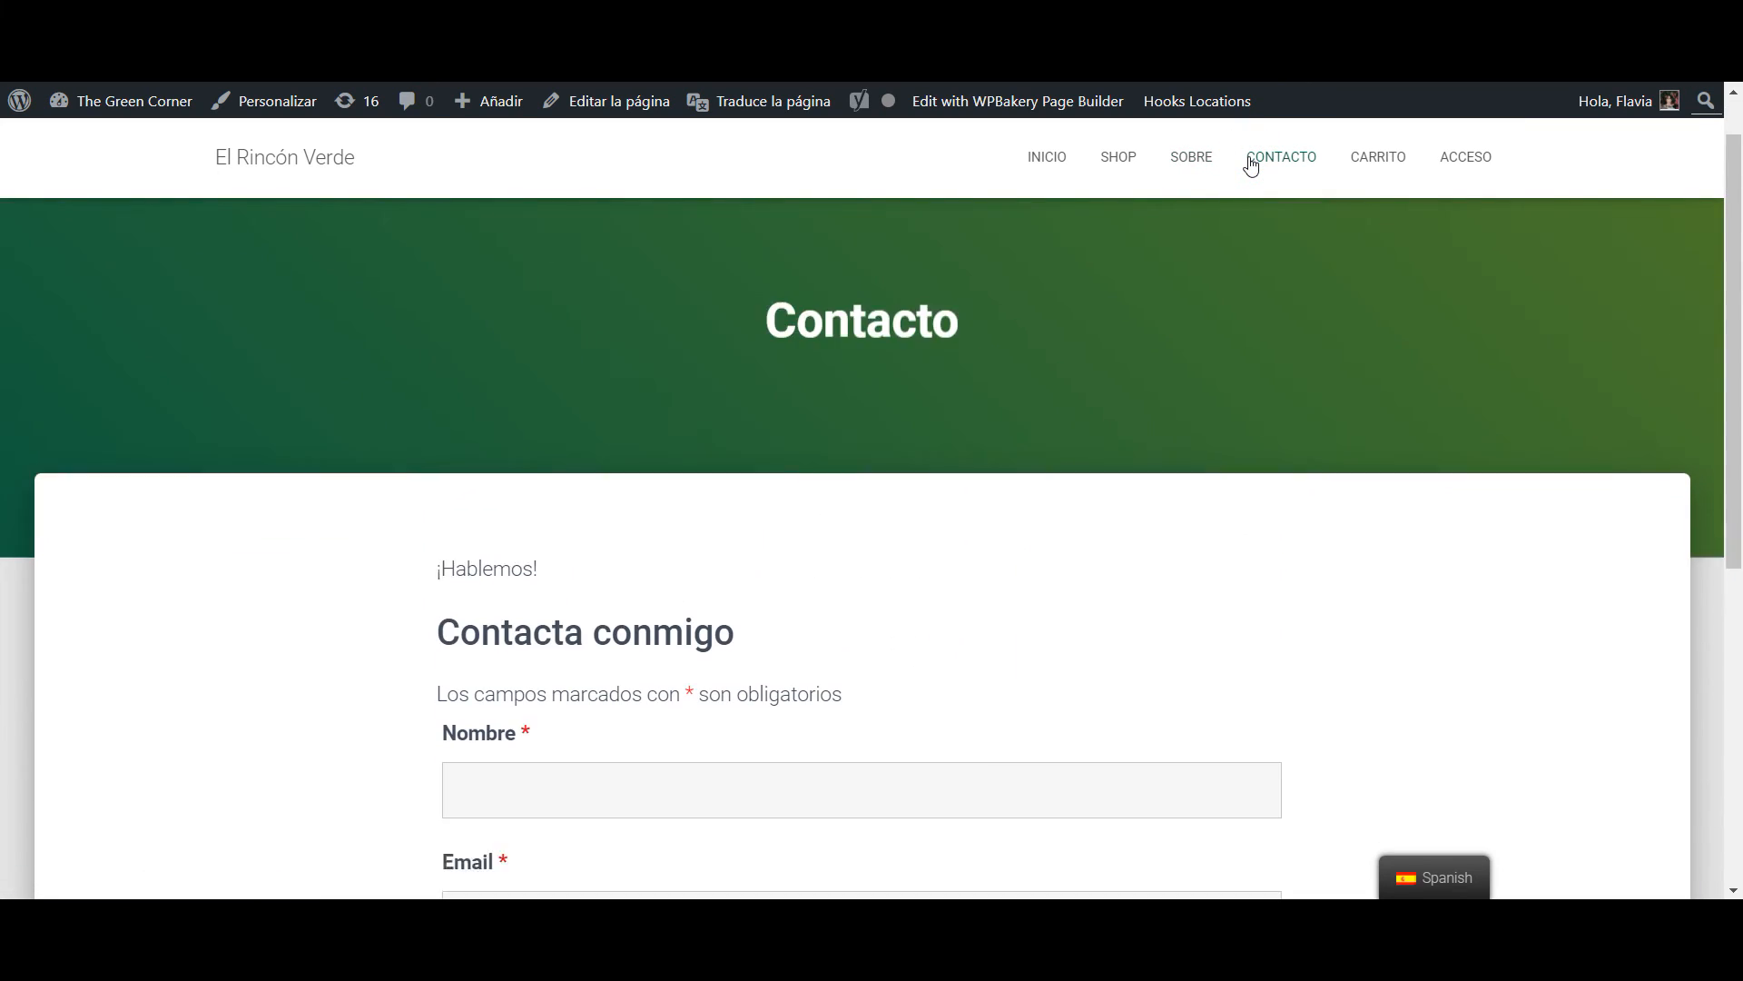
scroll(down, 3)
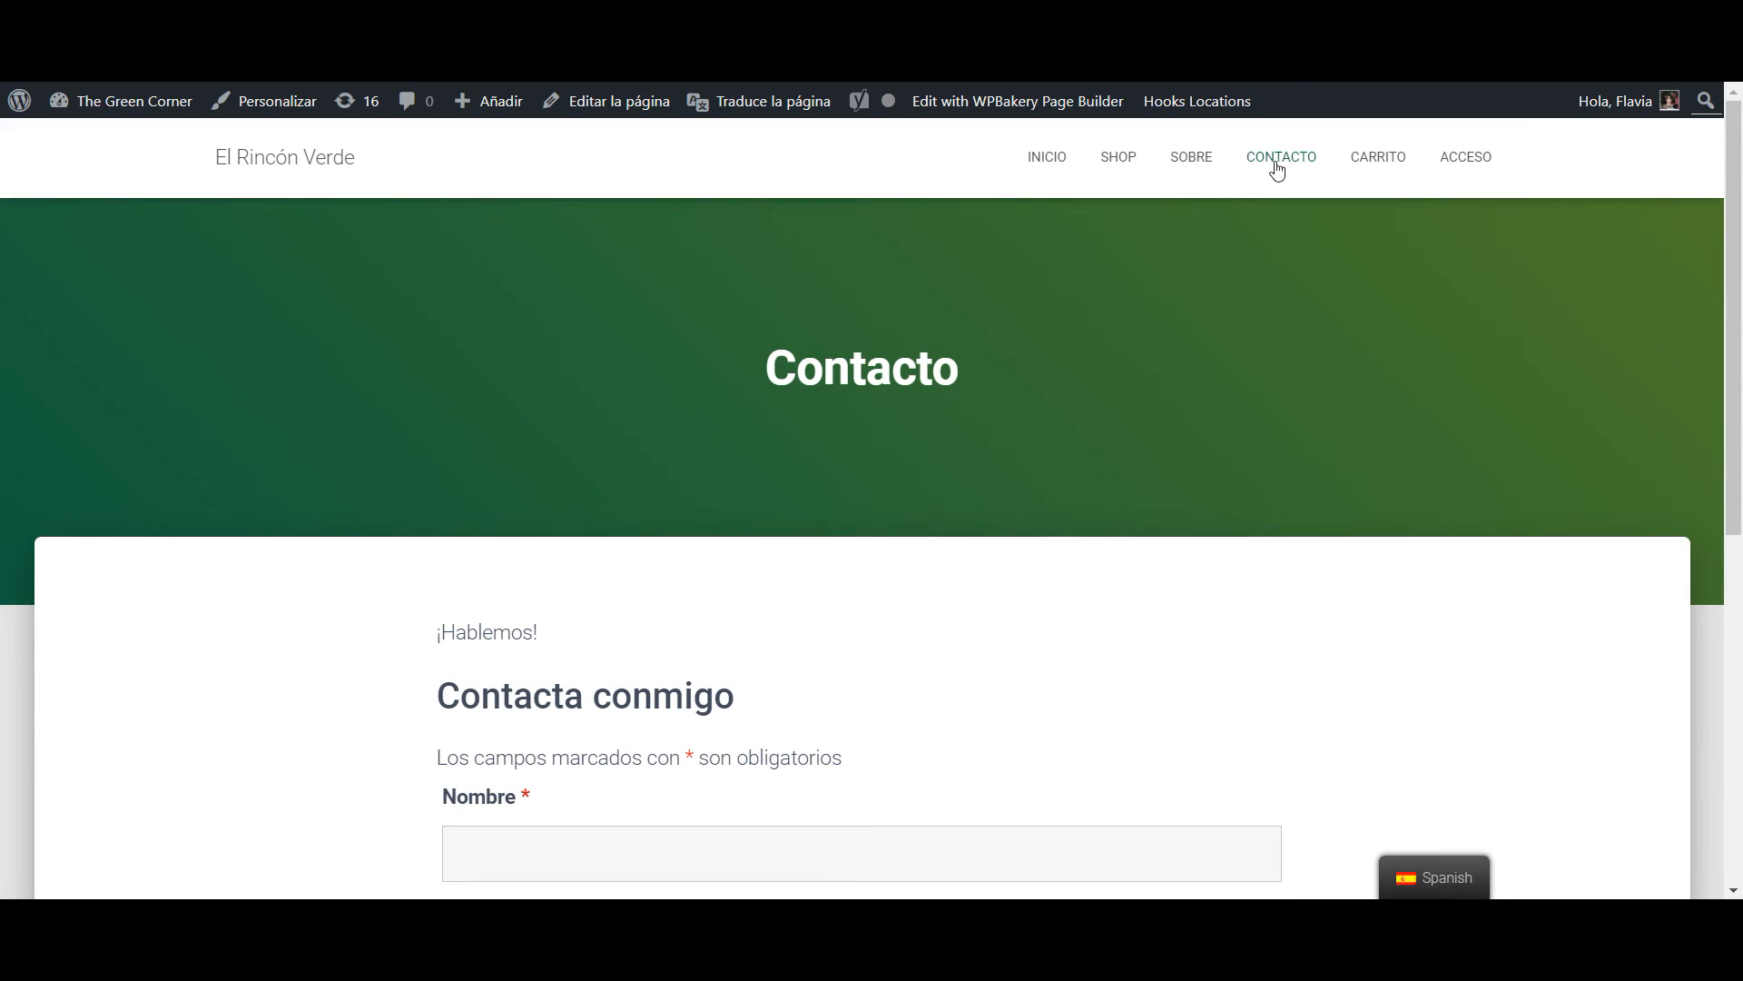
click(1377, 157)
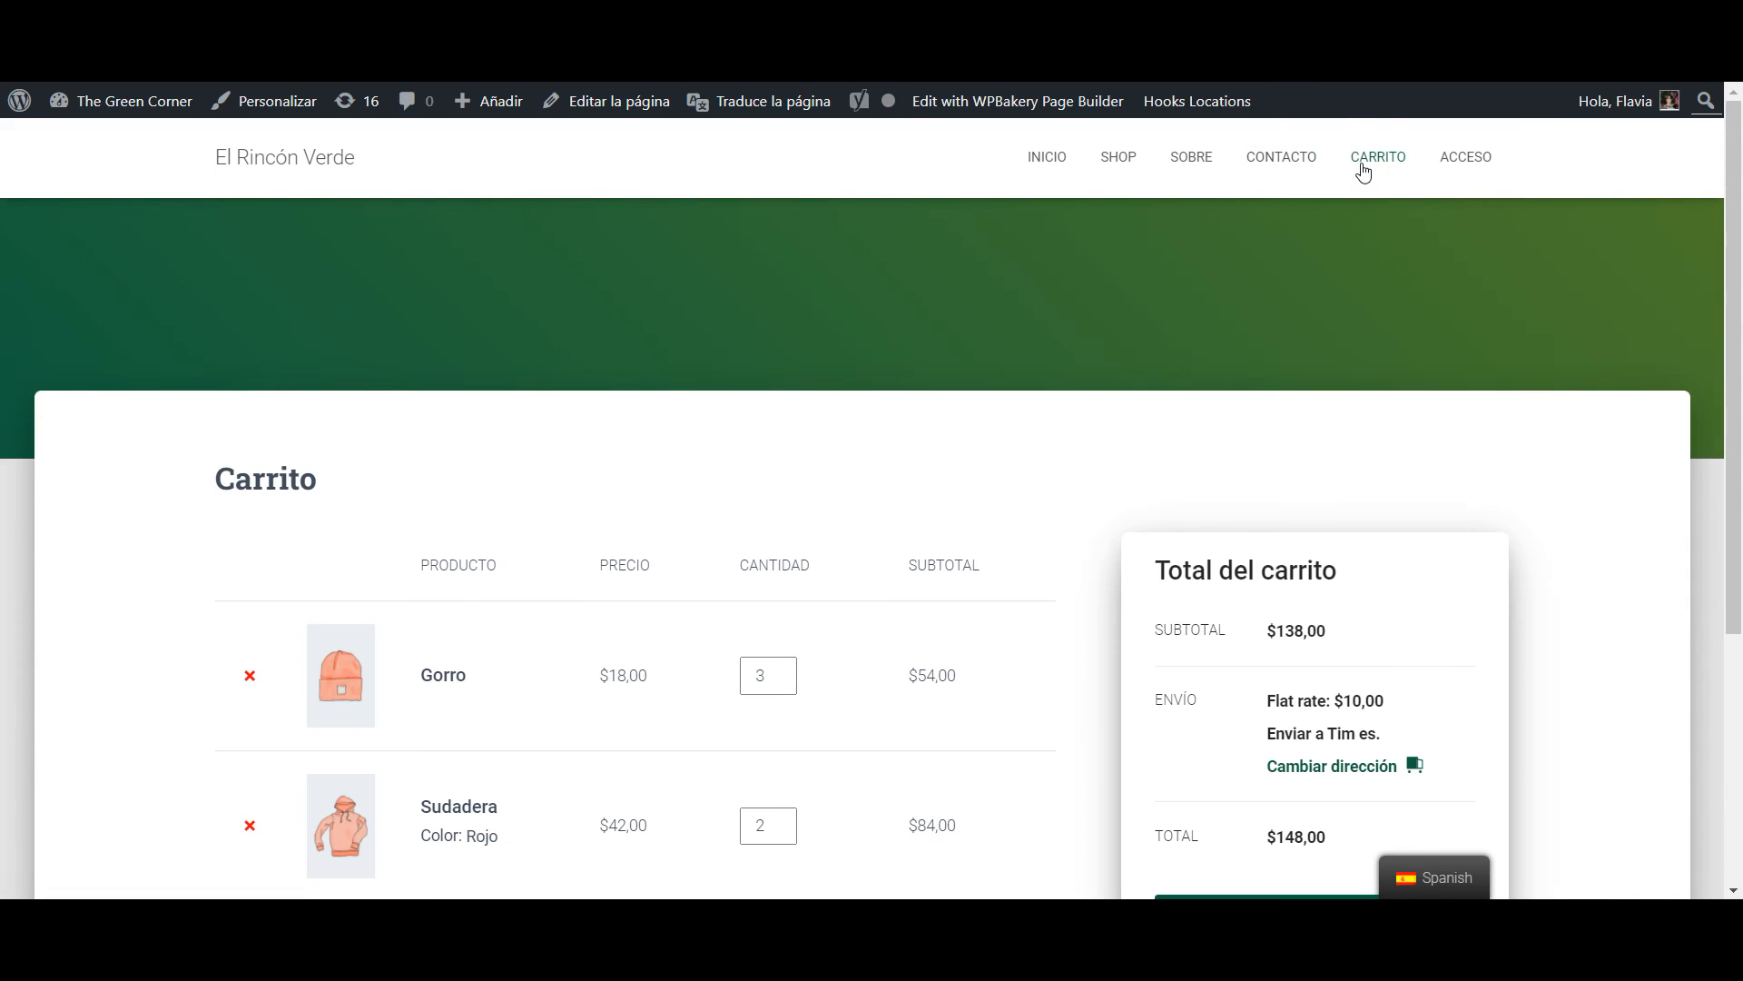
scroll(down, 3)
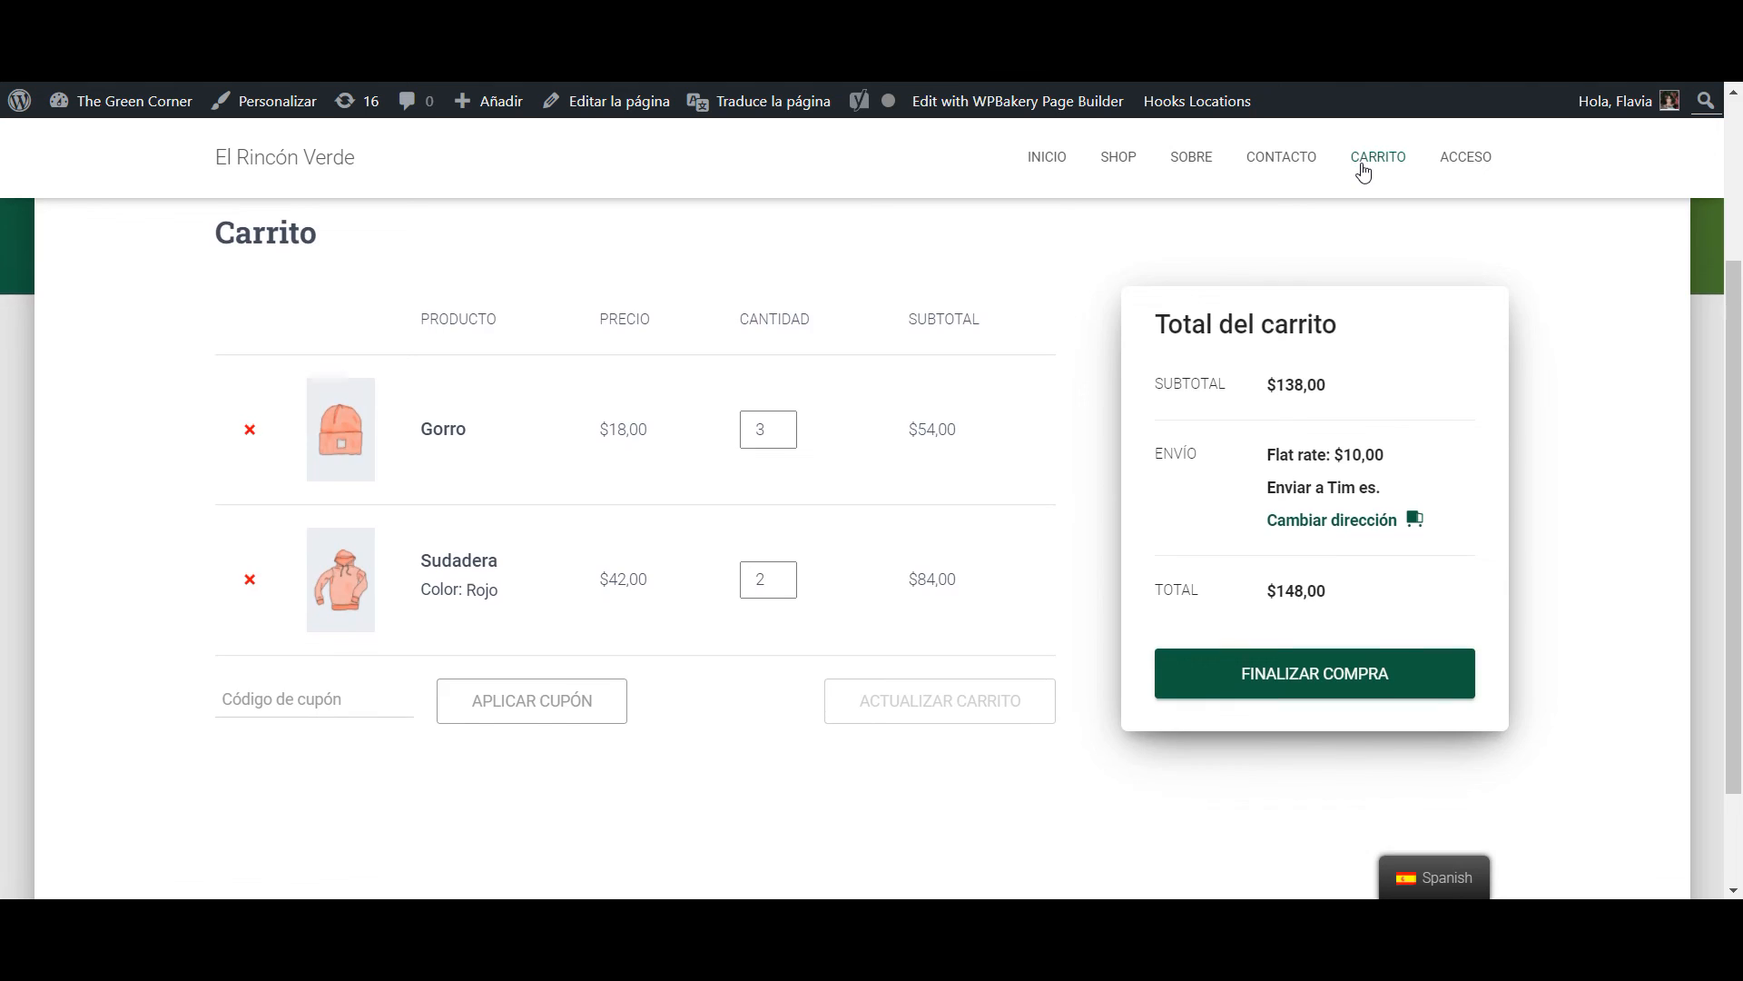
click(1465, 157)
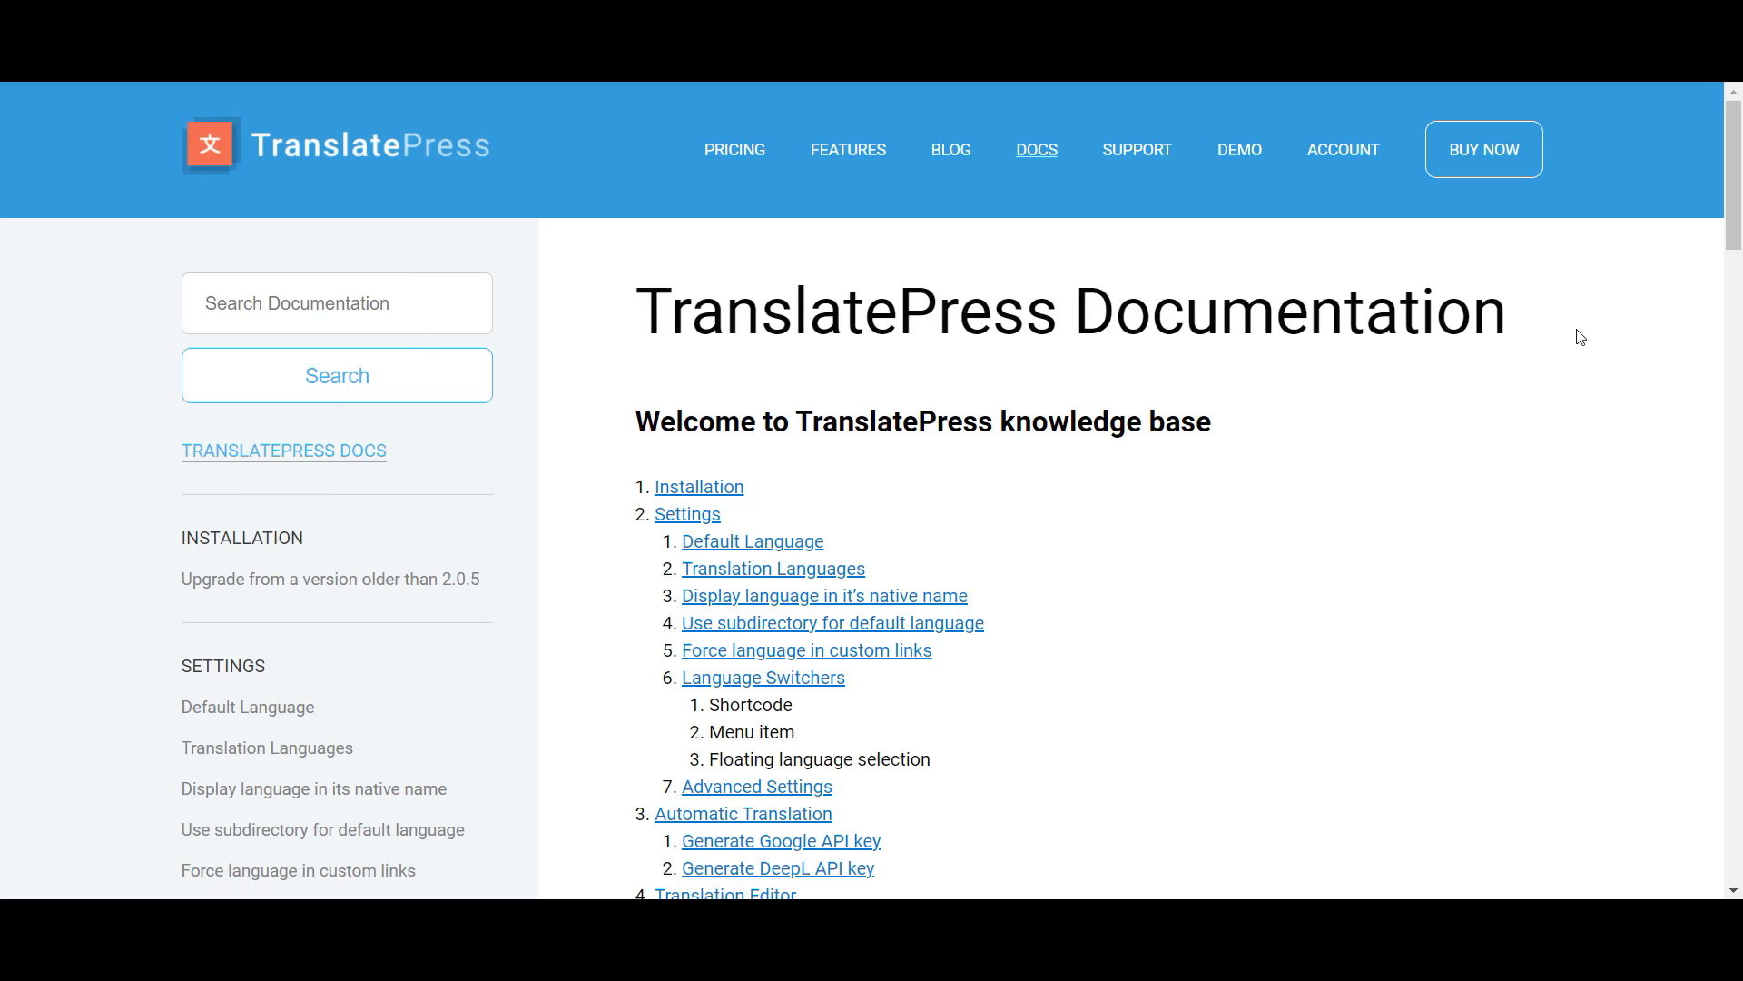
Scroll the TranslatePress Documentation index down to the developer topics and addons sections.
scroll(down, 3)
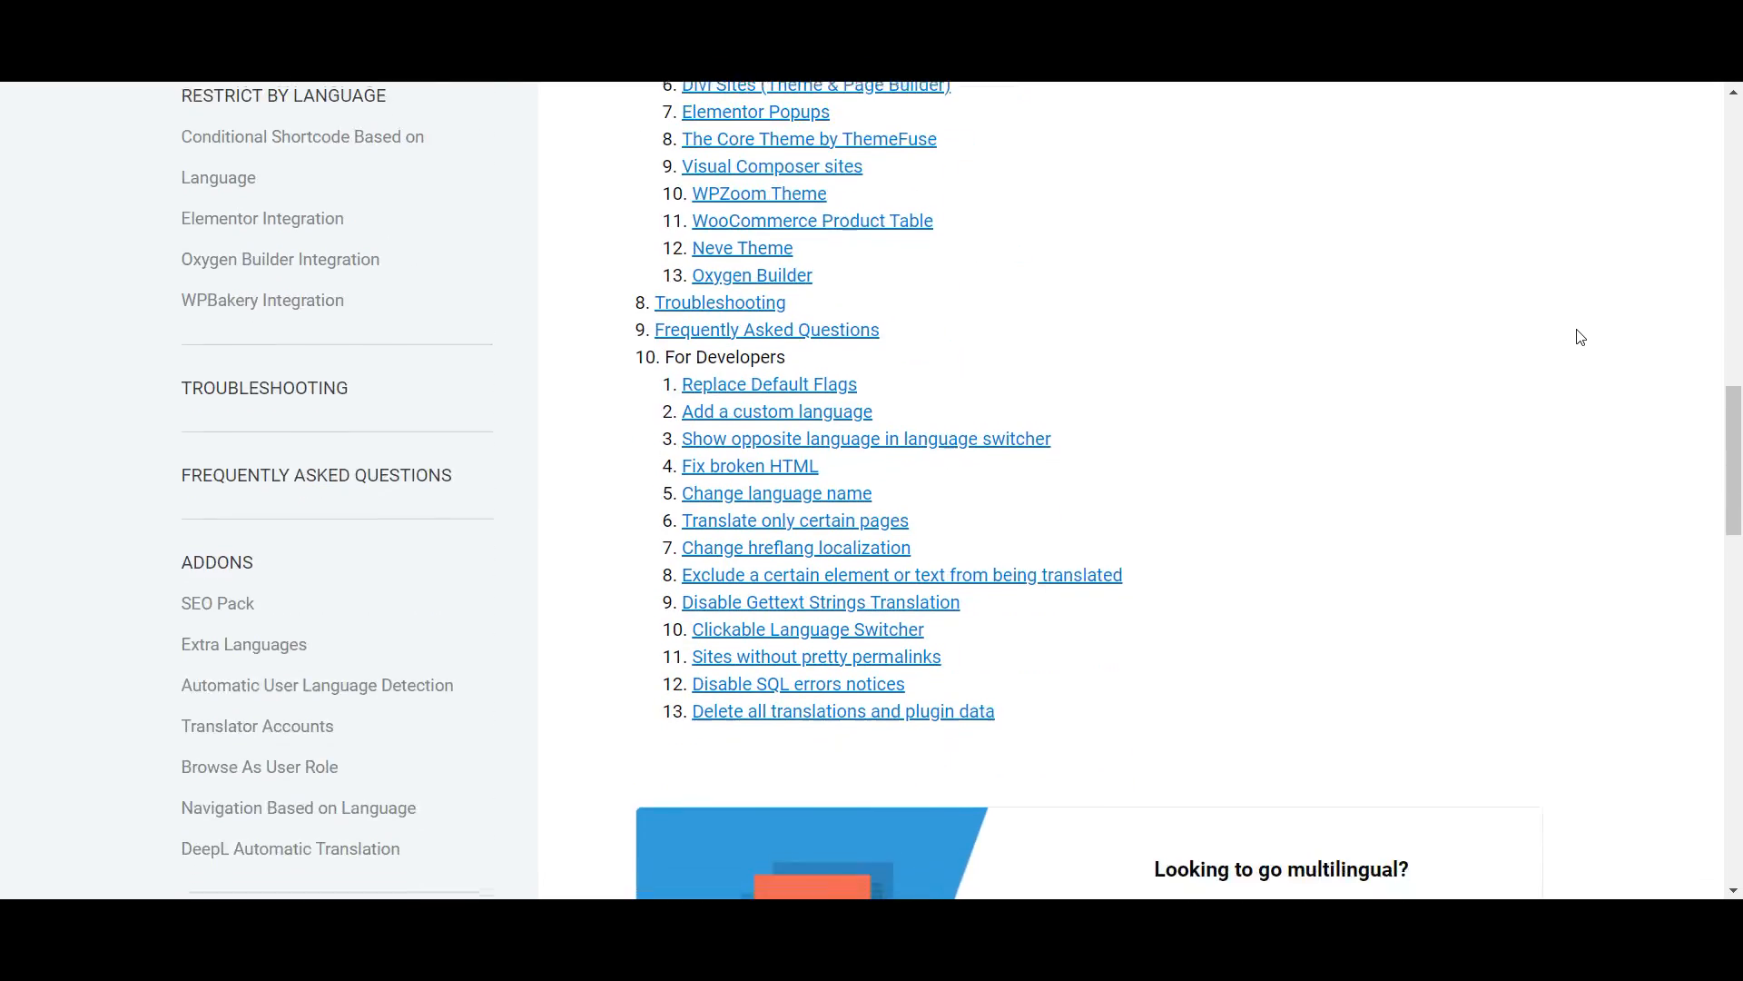